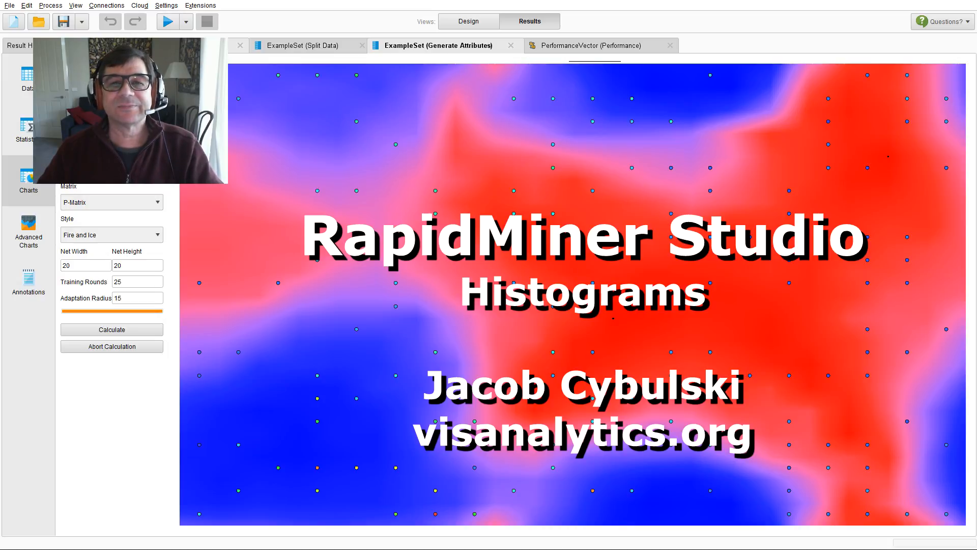
Step: Switch to the Design view showing the Students 1E Boxplots process
click(469, 21)
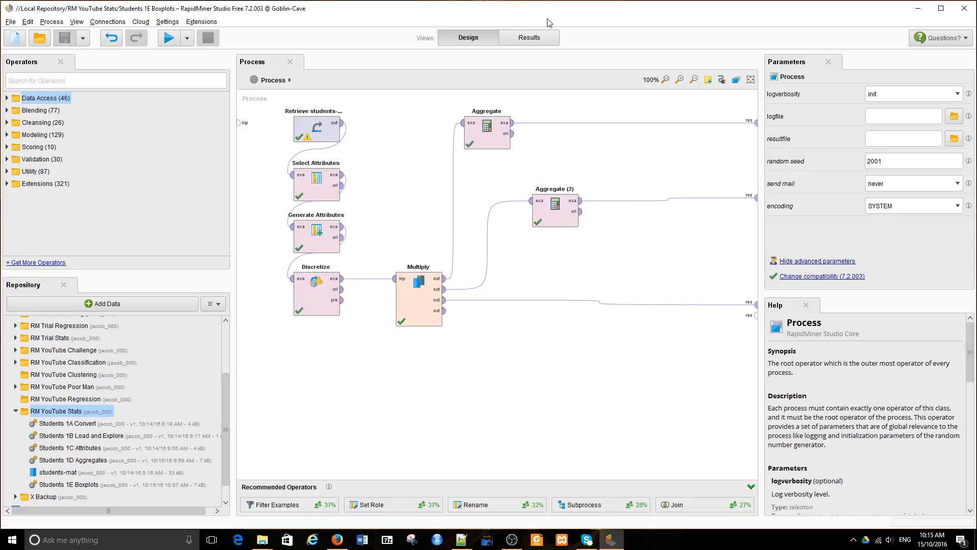
mouse_move(165, 39)
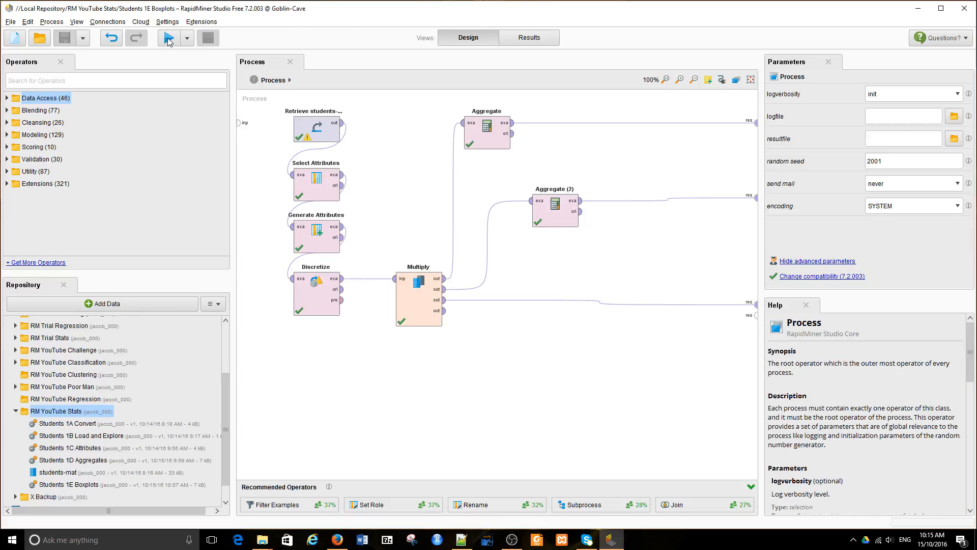
Step: Run the process and show the 395-example ExampleSet (Multiply) result as charts
click(168, 38)
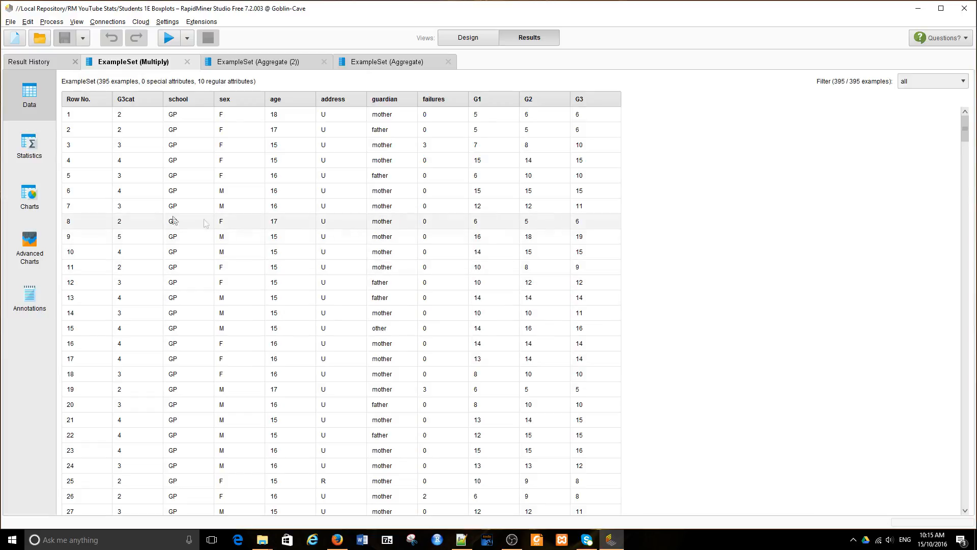
mouse_move(608, 130)
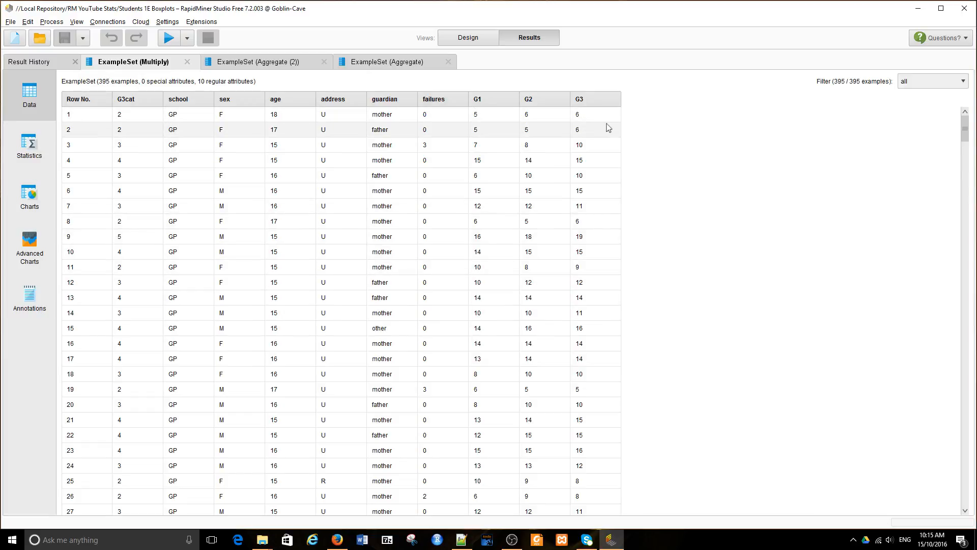
mouse_move(244, 162)
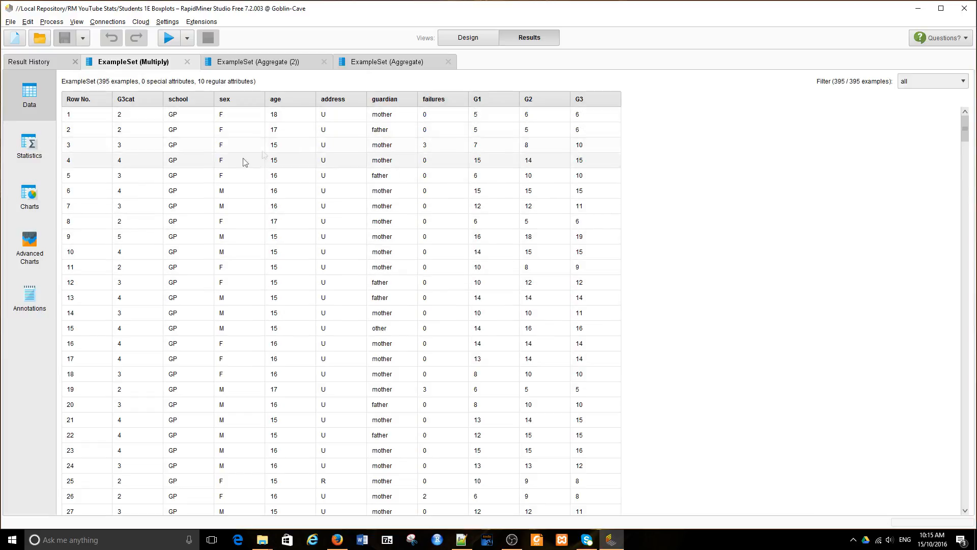
click(28, 196)
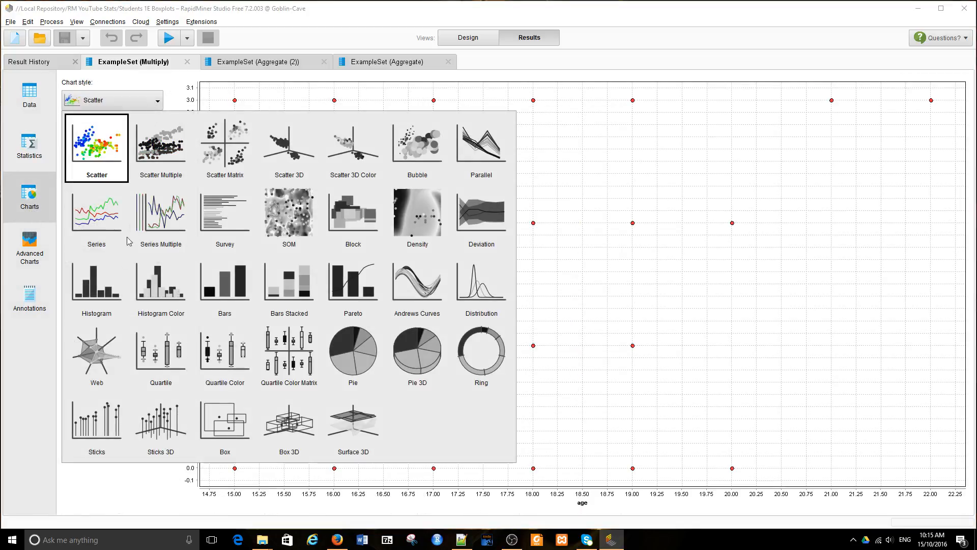
Step: Chart final grade G3 as a histogram
click(96, 284)
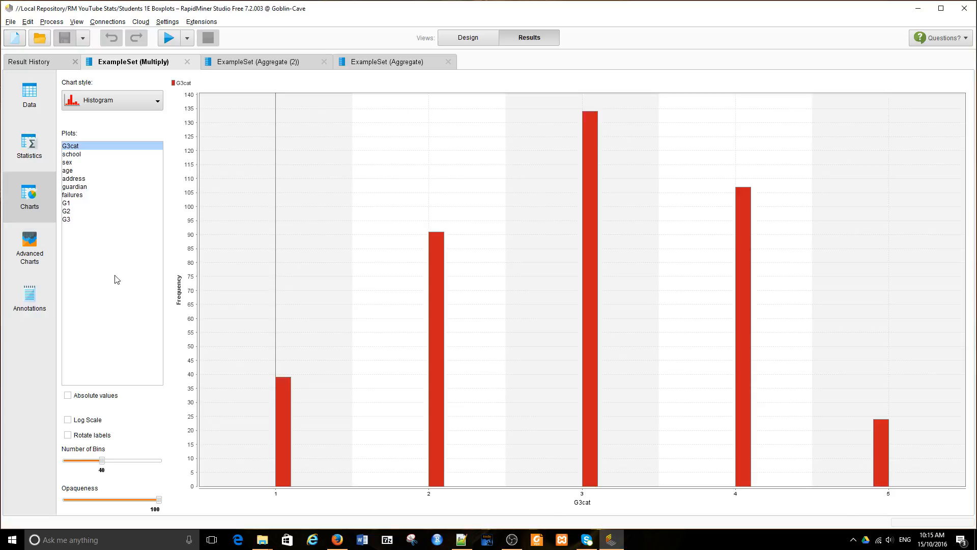
click(66, 219)
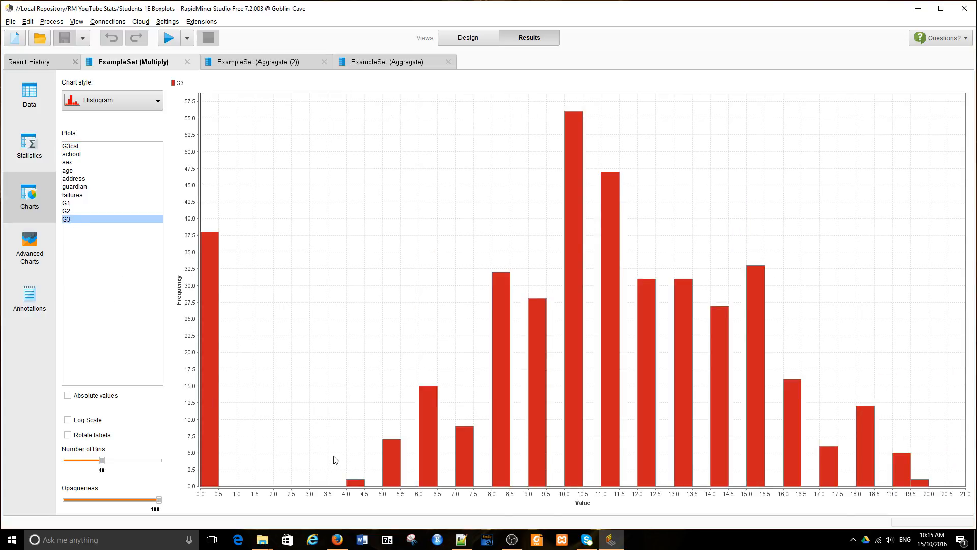
mouse_move(637, 488)
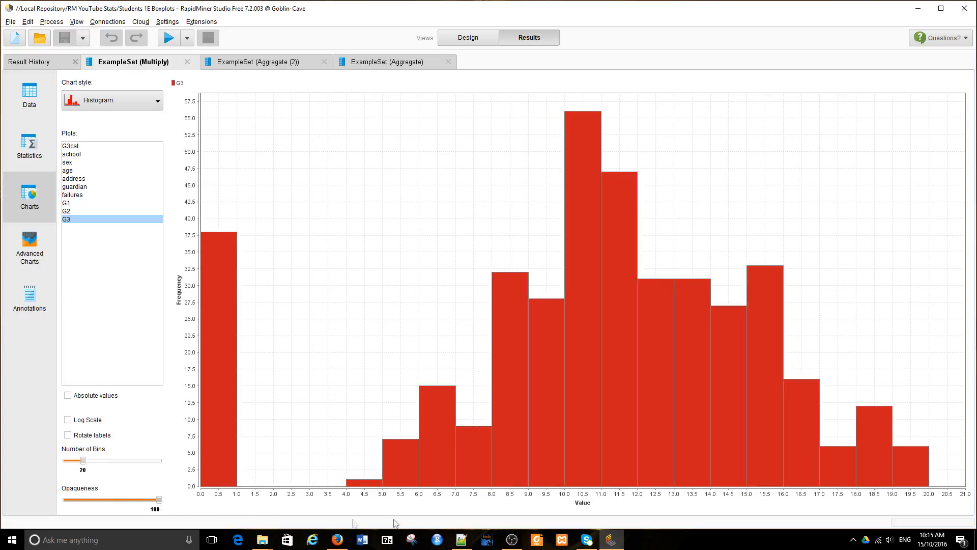
mouse_move(483, 533)
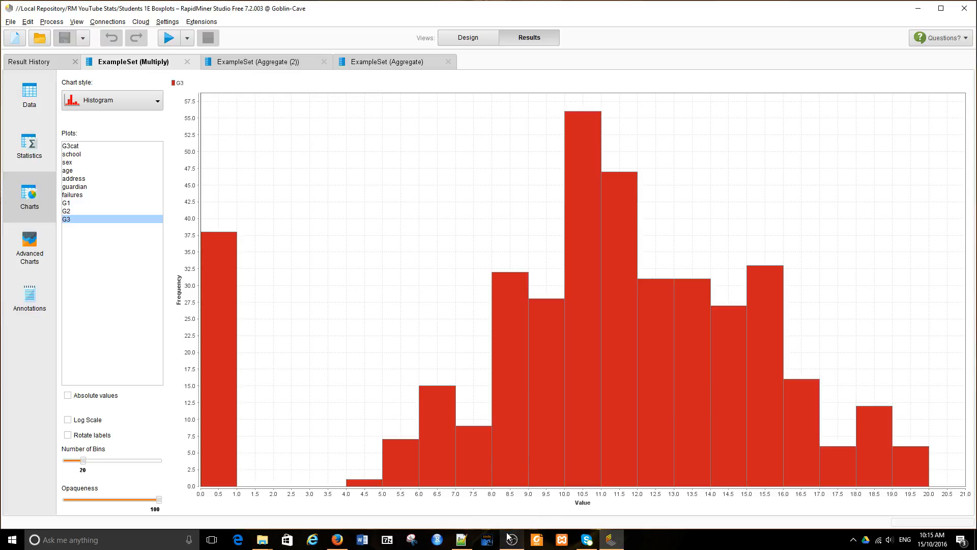
mouse_move(509, 539)
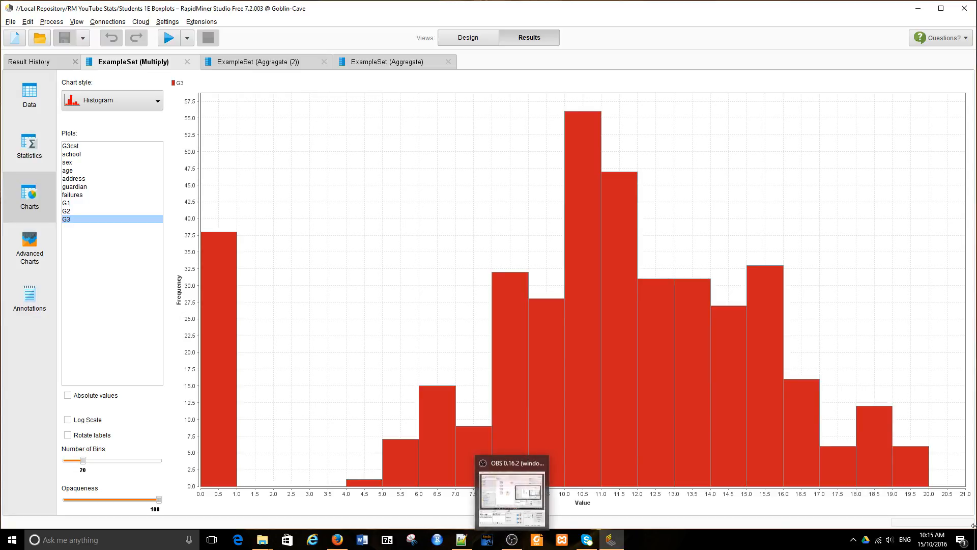
mouse_move(928, 422)
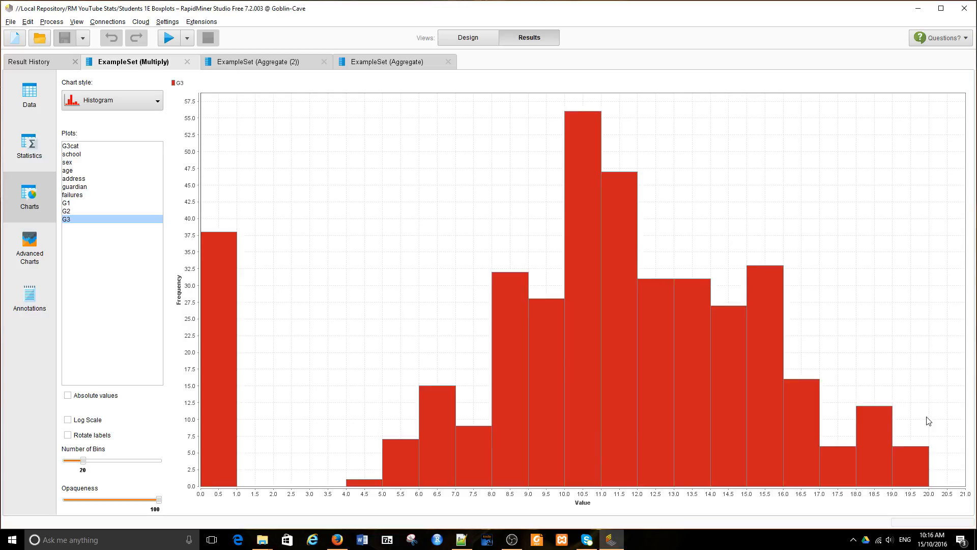
mouse_move(692, 291)
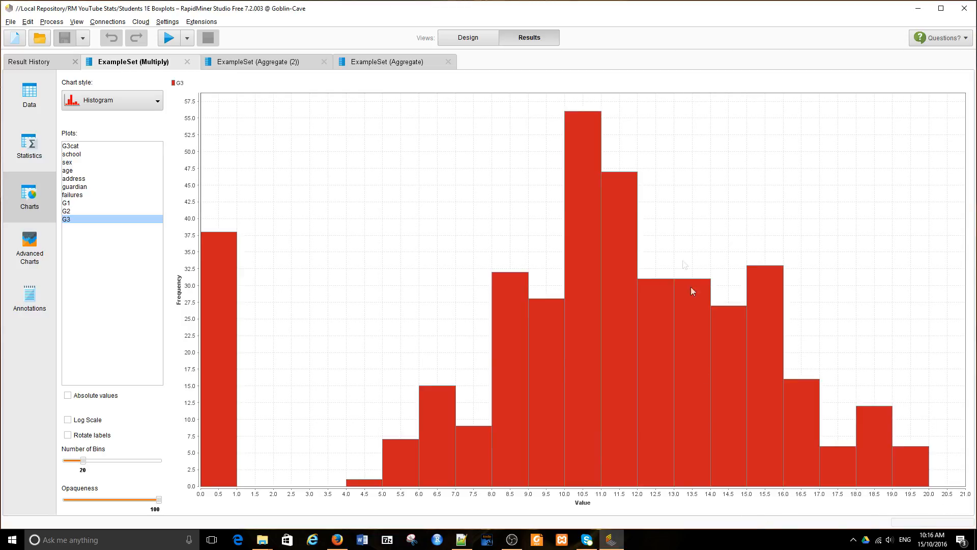
mouse_move(649, 491)
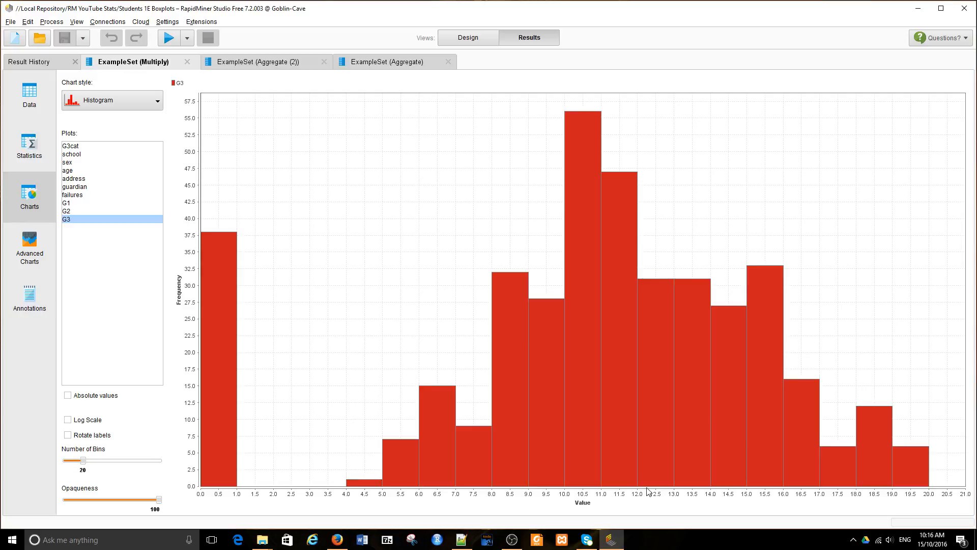
mouse_move(205, 320)
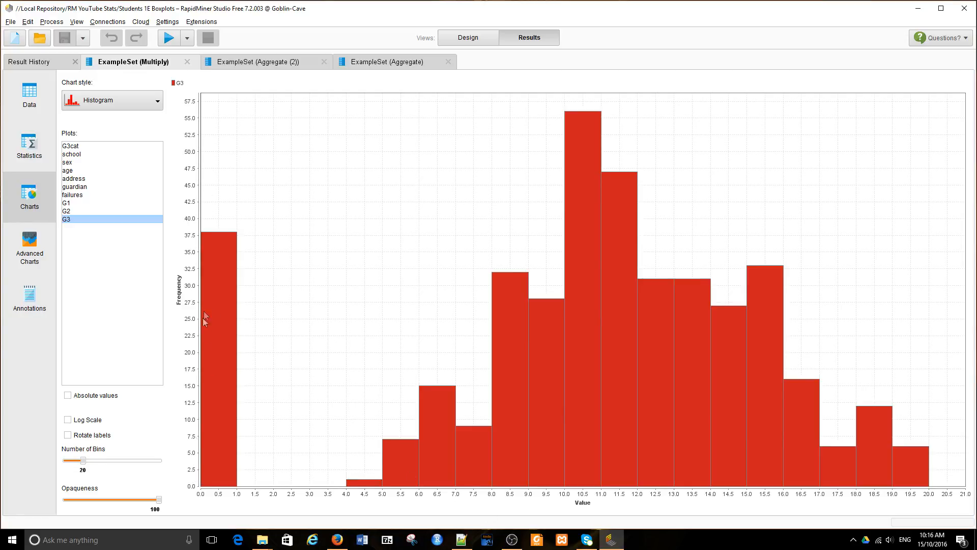
mouse_move(220, 513)
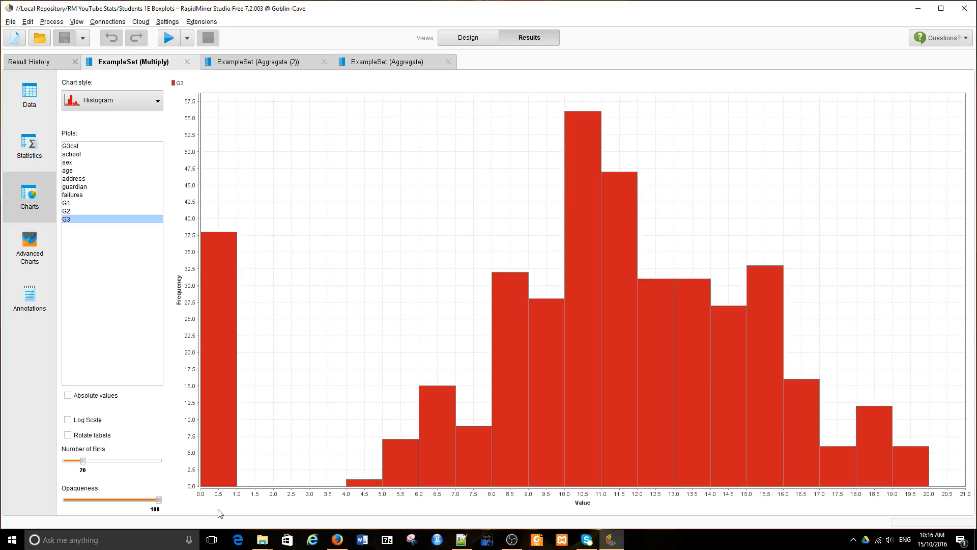
mouse_move(237, 228)
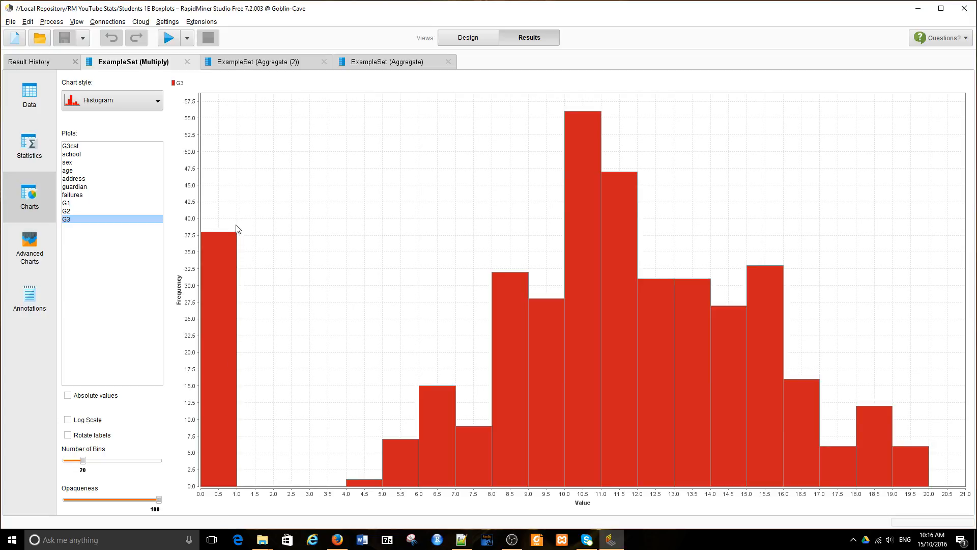
mouse_move(376, 351)
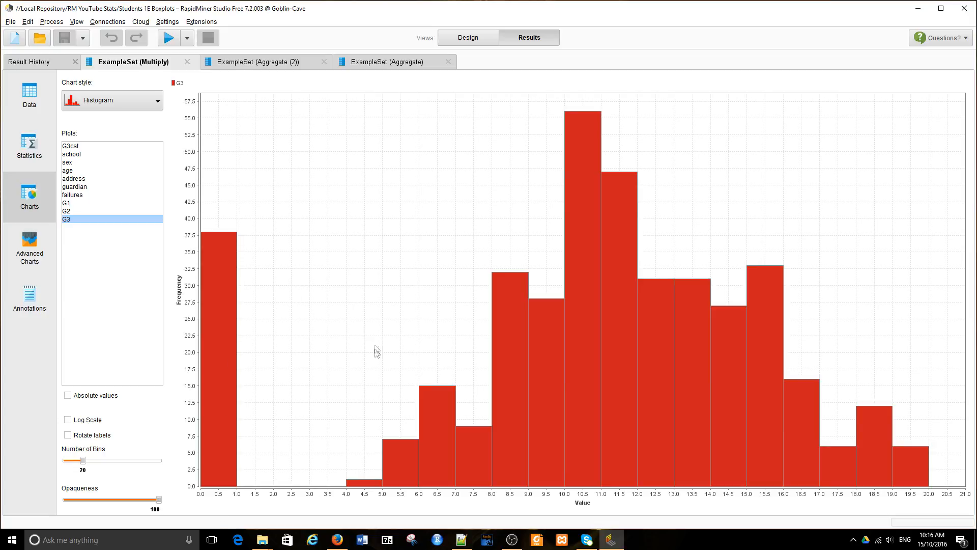
mouse_move(77, 207)
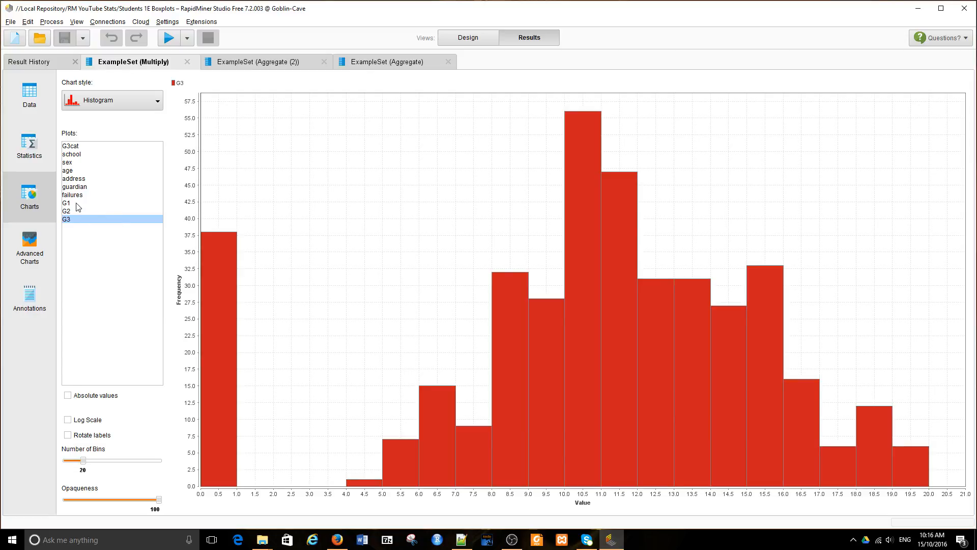
Step: View histograms of G1 and G2 grades in turn, then return to G3
click(66, 202)
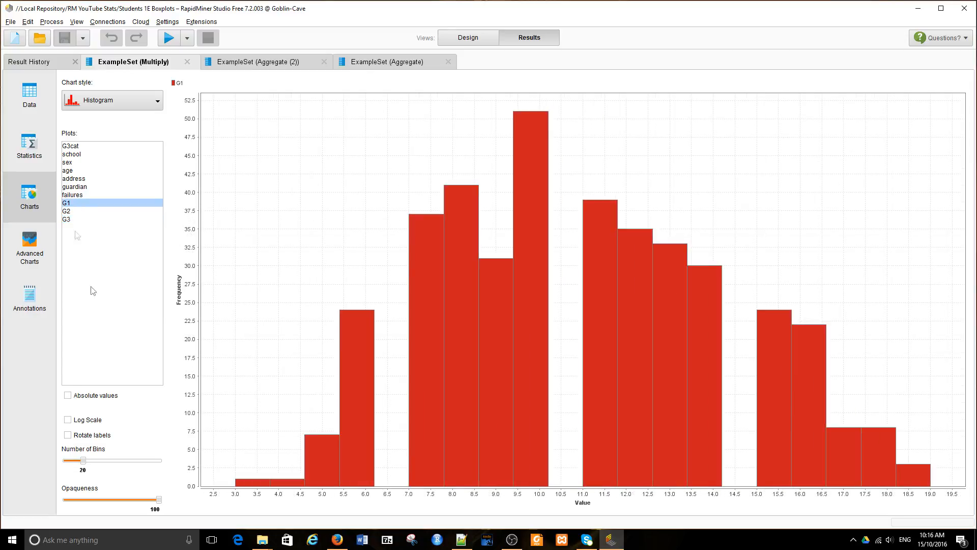
mouse_move(733, 487)
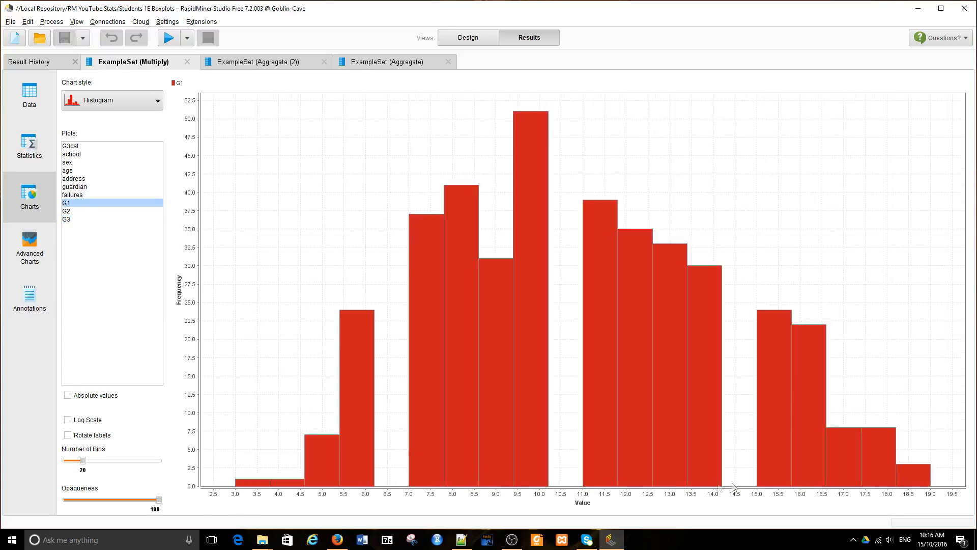
mouse_move(563, 484)
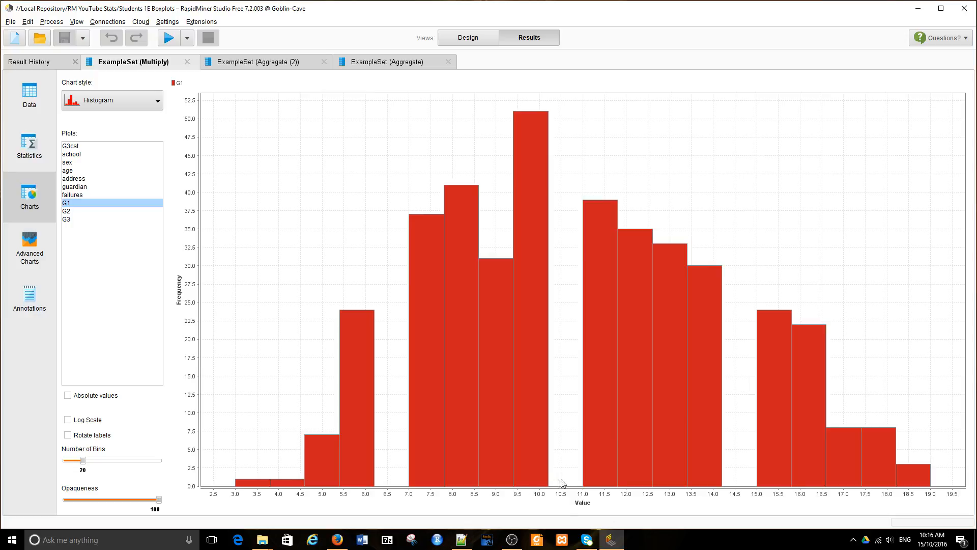
mouse_move(384, 480)
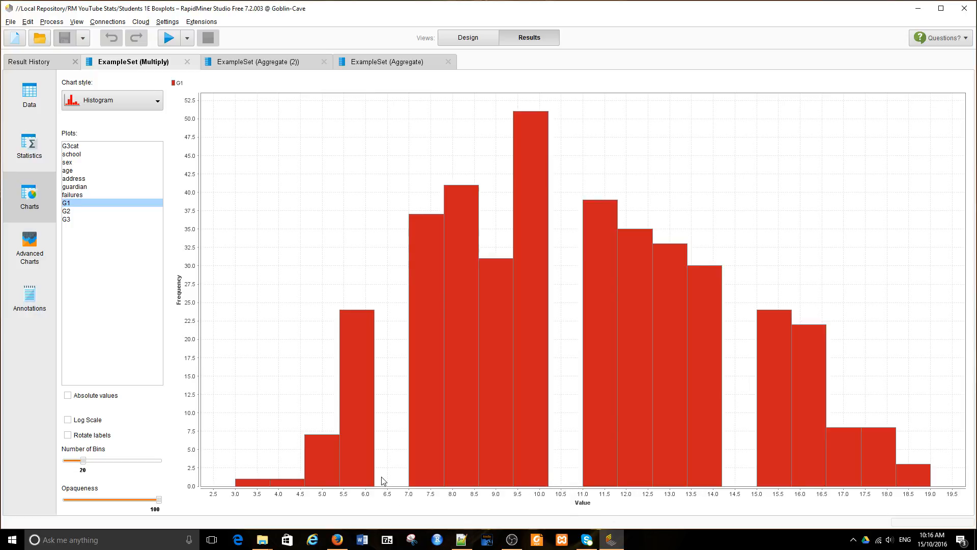
click(66, 211)
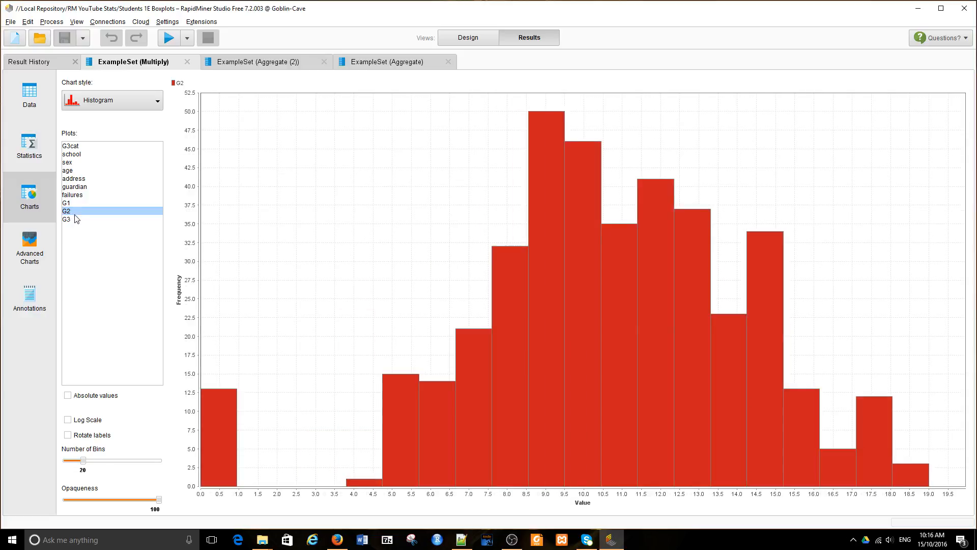
mouse_move(72, 211)
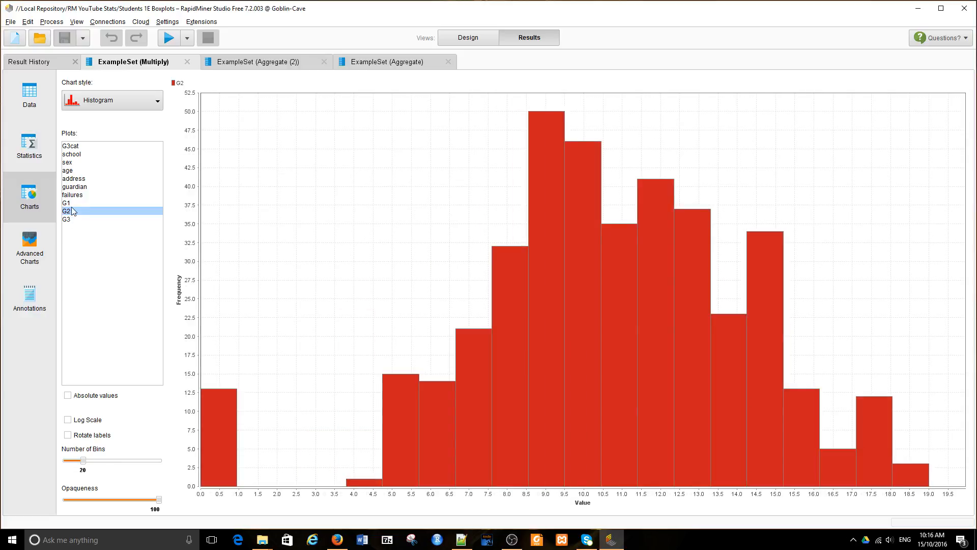
click(66, 219)
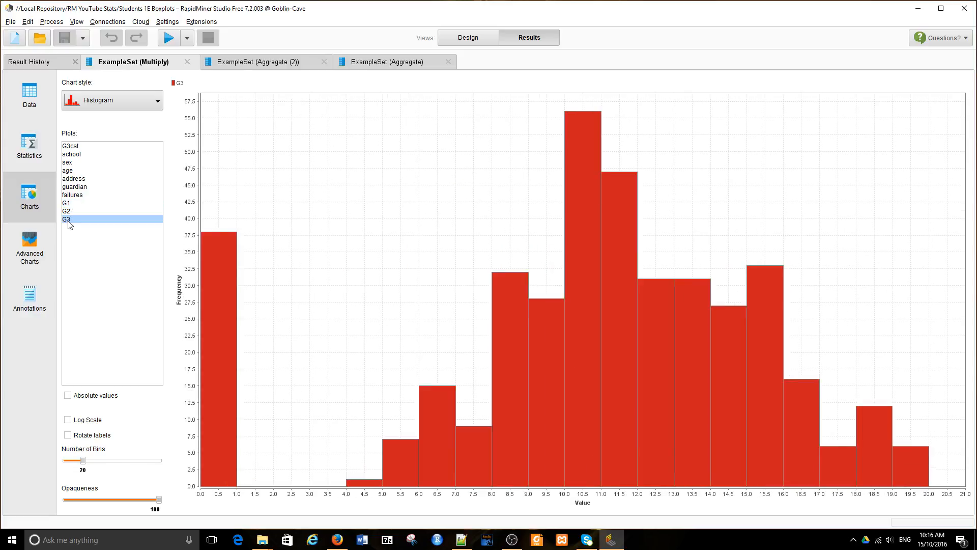
mouse_move(68, 214)
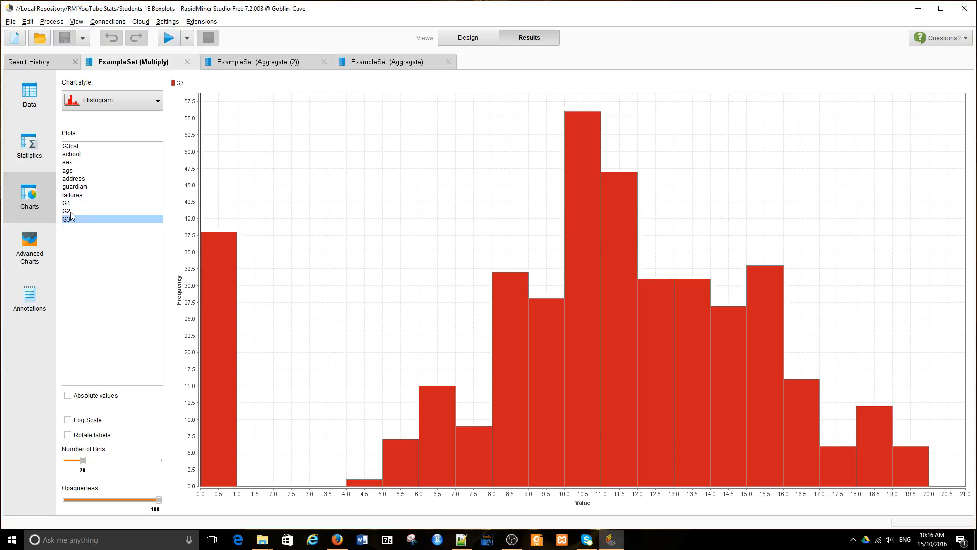
click(72, 195)
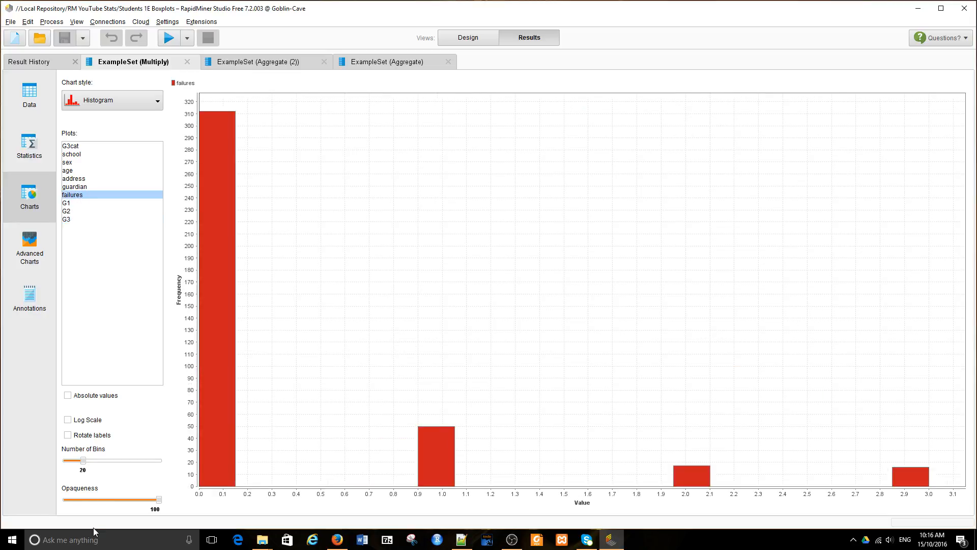
mouse_move(167, 535)
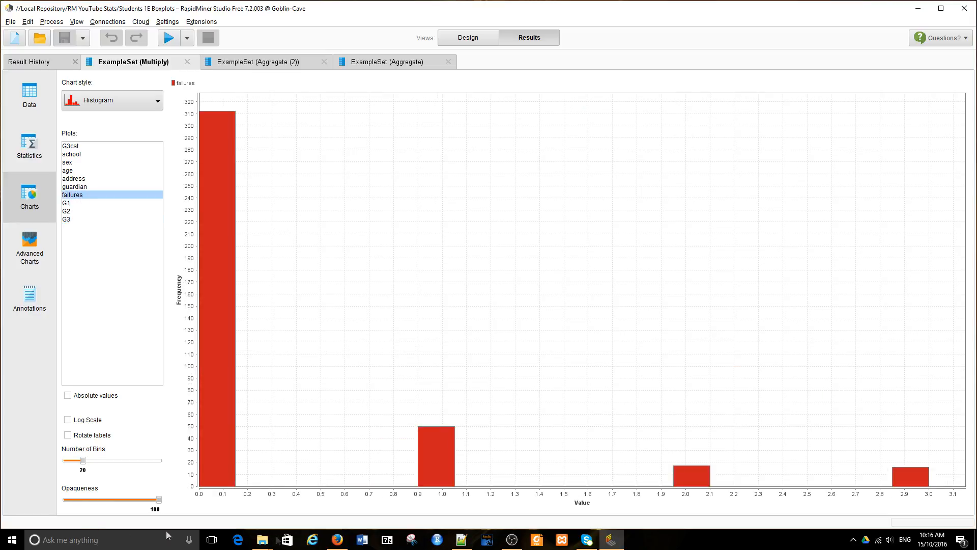
mouse_move(255, 411)
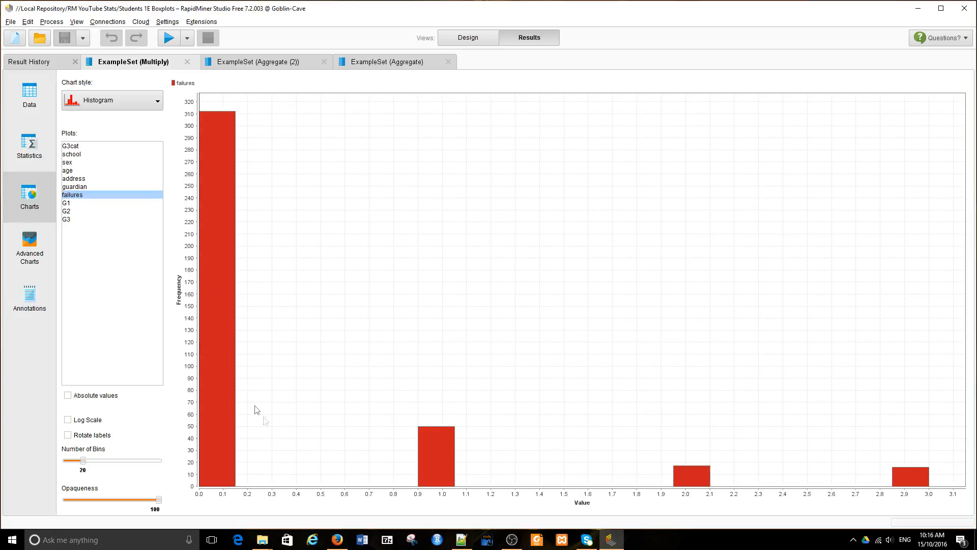
mouse_move(857, 503)
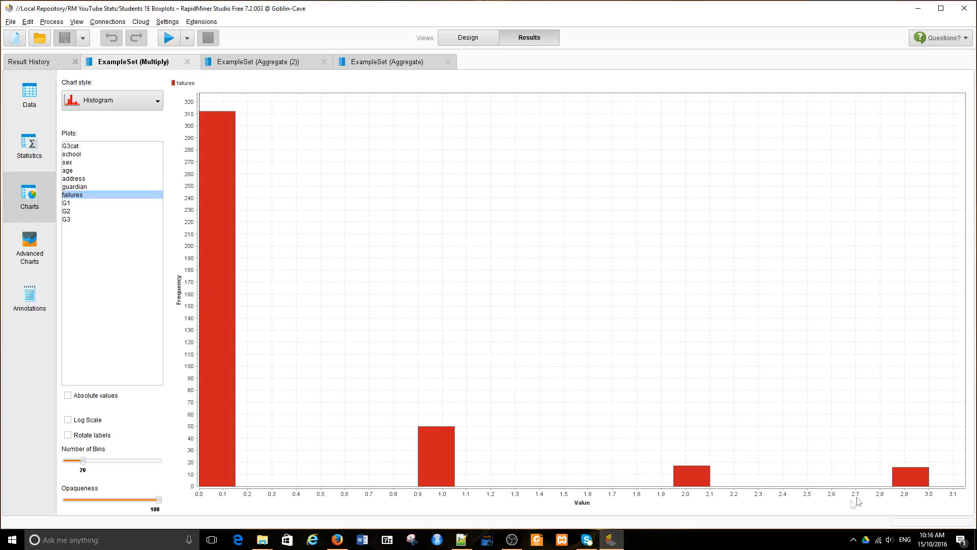
mouse_move(243, 456)
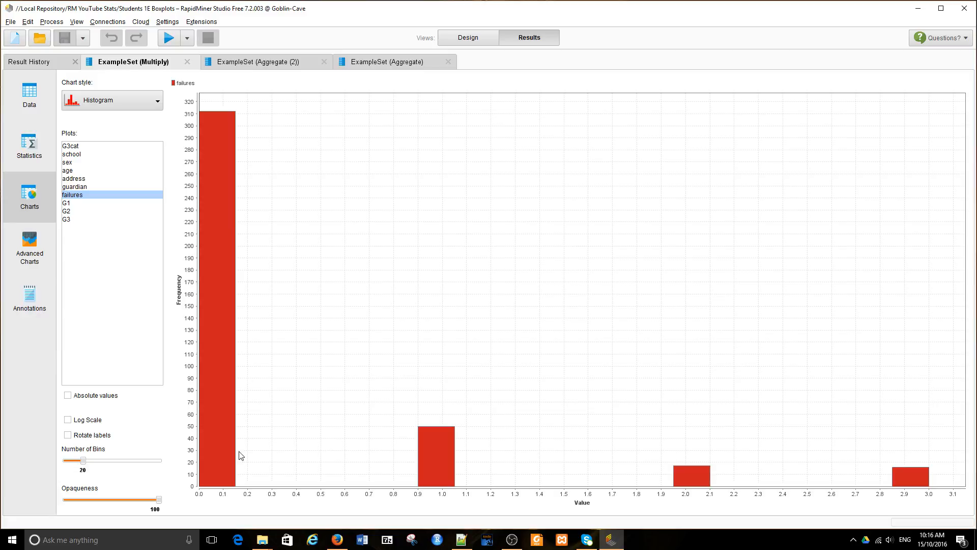
mouse_move(239, 473)
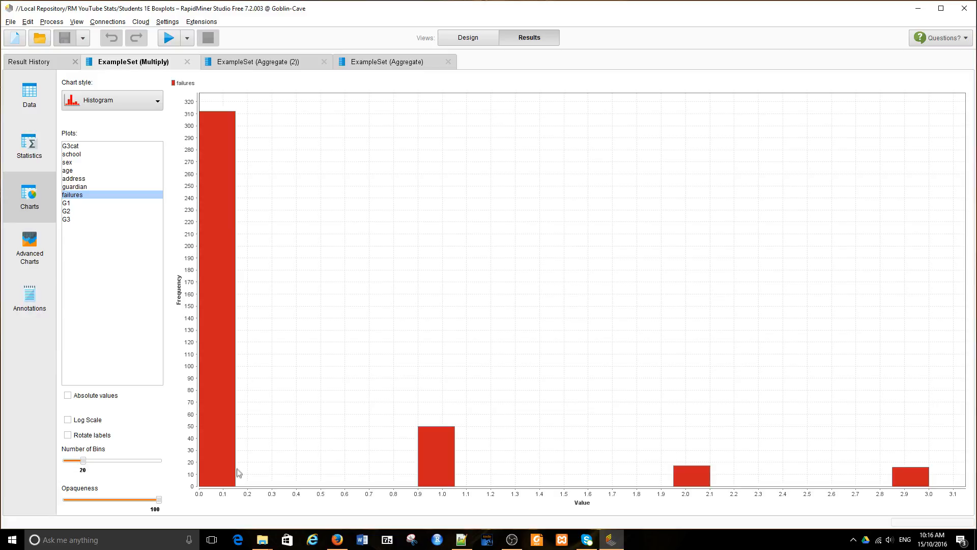
click(67, 219)
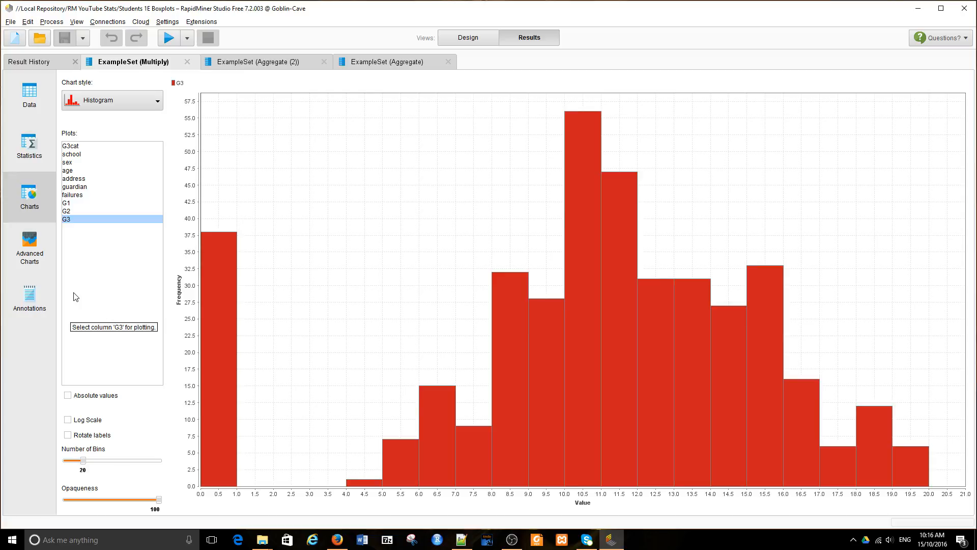
mouse_move(80, 203)
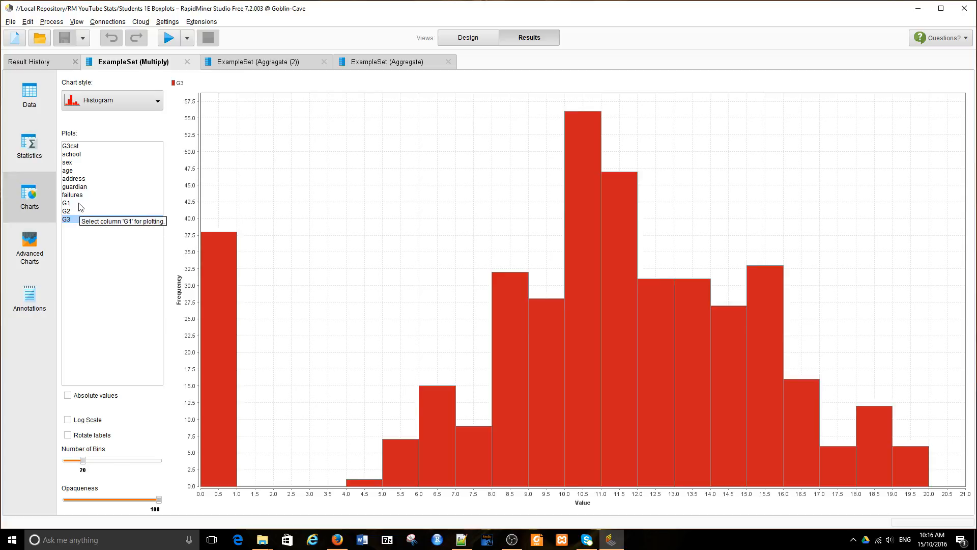
Step: Plot G1 and G2 grade histograms together in one chart
click(66, 202)
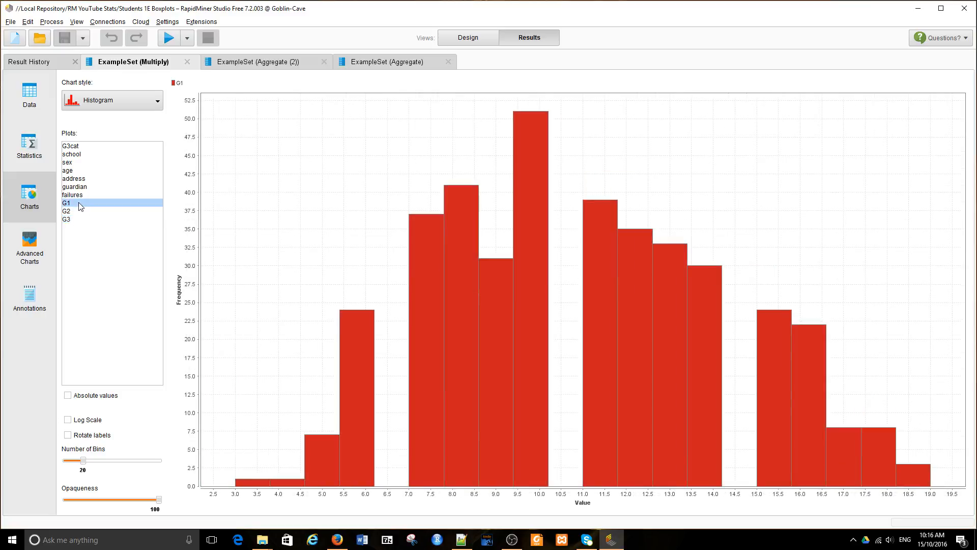
click(66, 211)
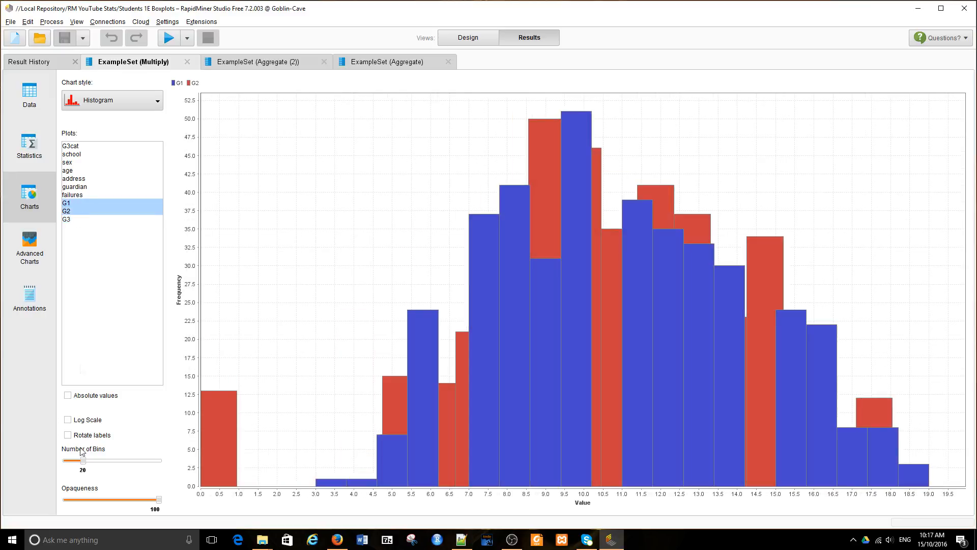
mouse_move(78, 510)
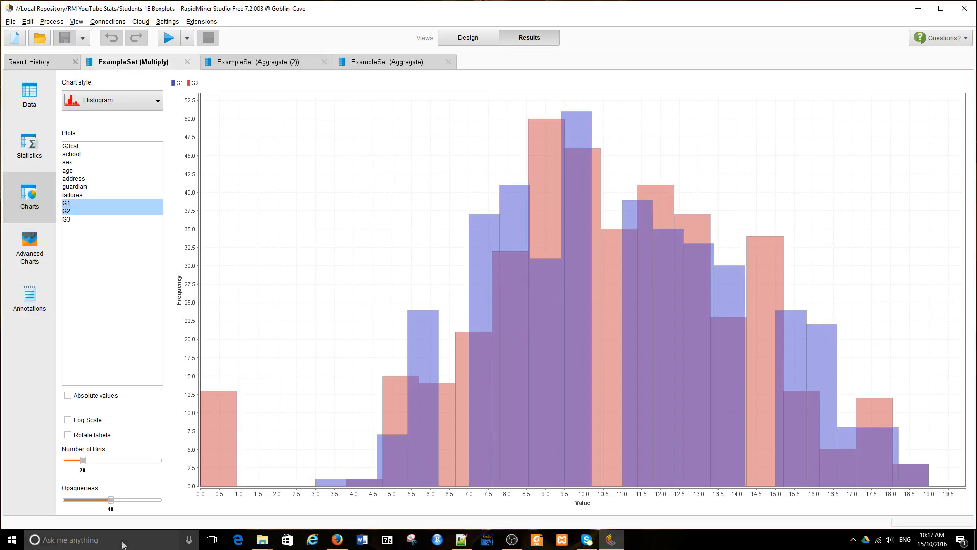
mouse_move(211, 540)
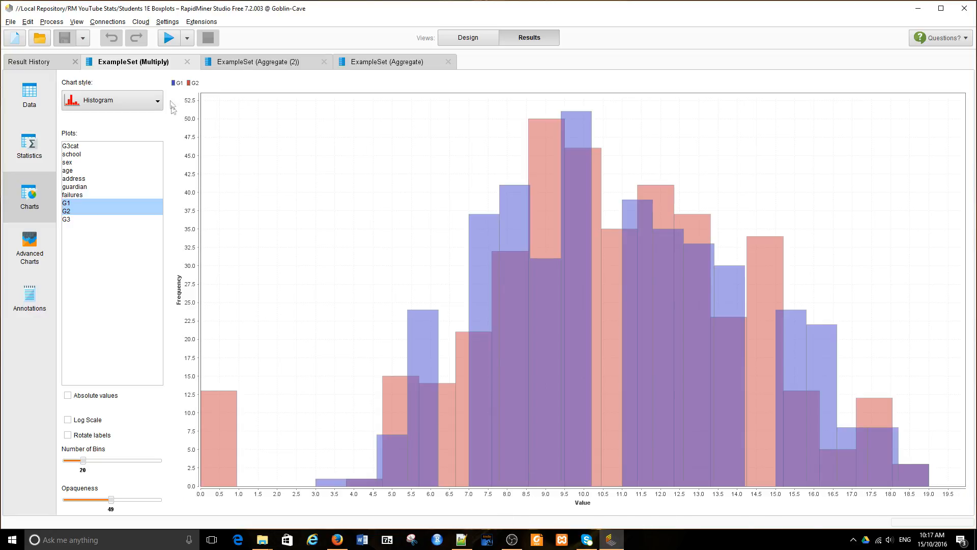
mouse_move(196, 92)
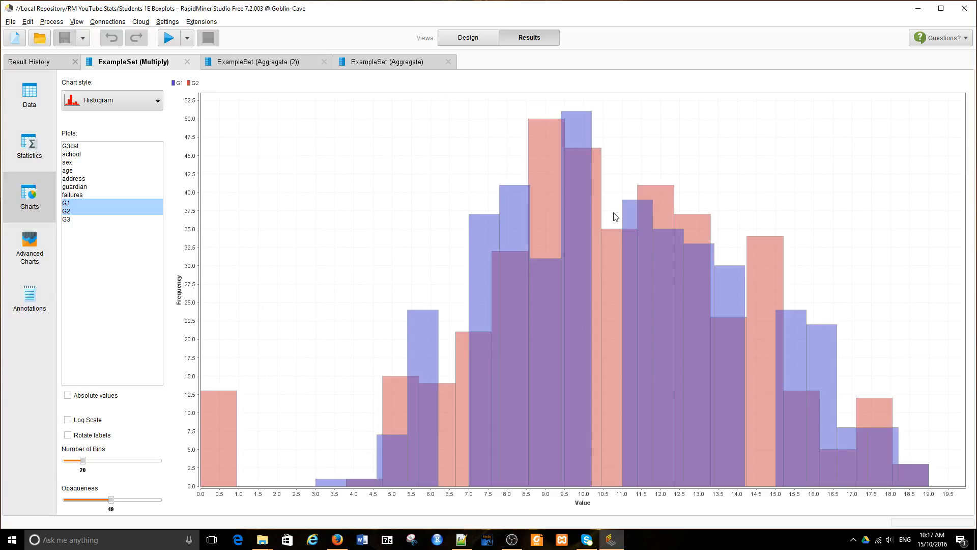
mouse_move(602, 424)
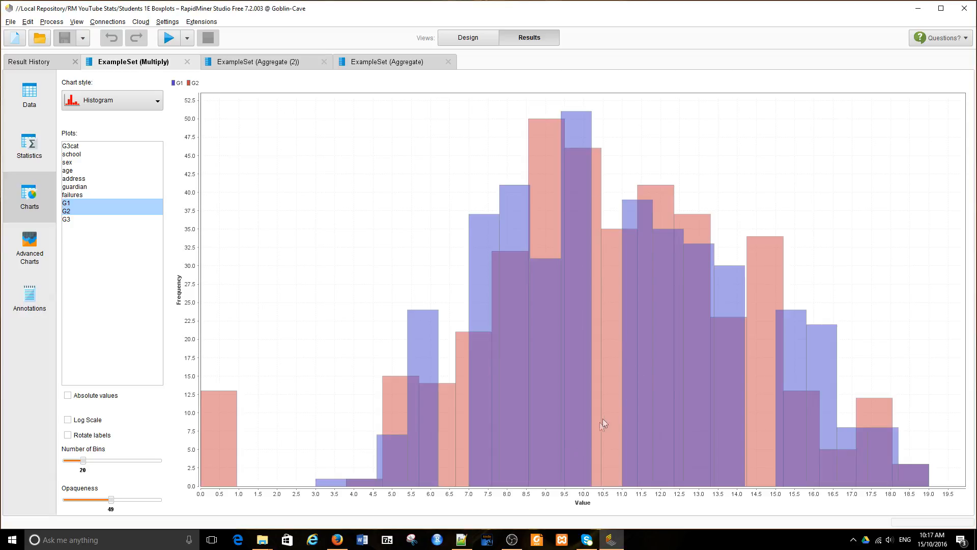
mouse_move(543, 383)
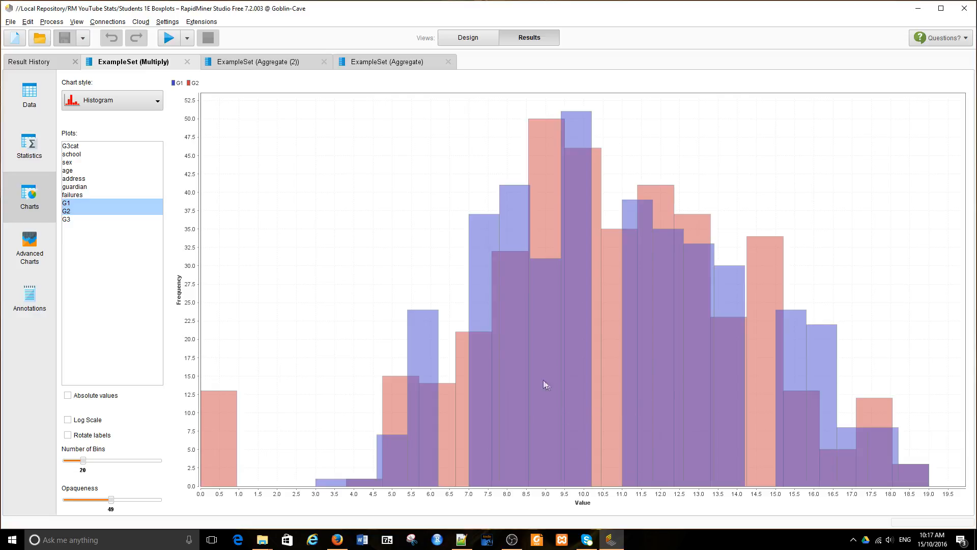
mouse_move(567, 181)
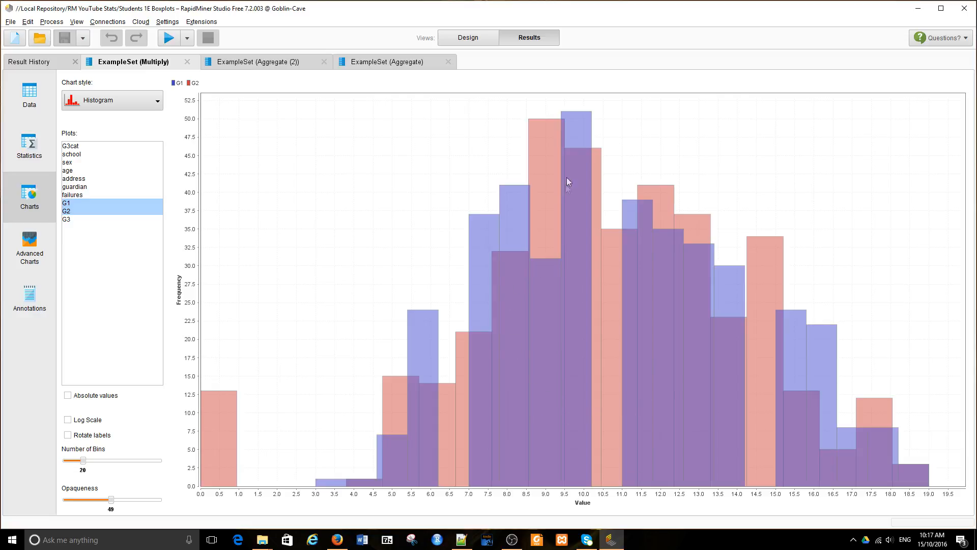
mouse_move(717, 253)
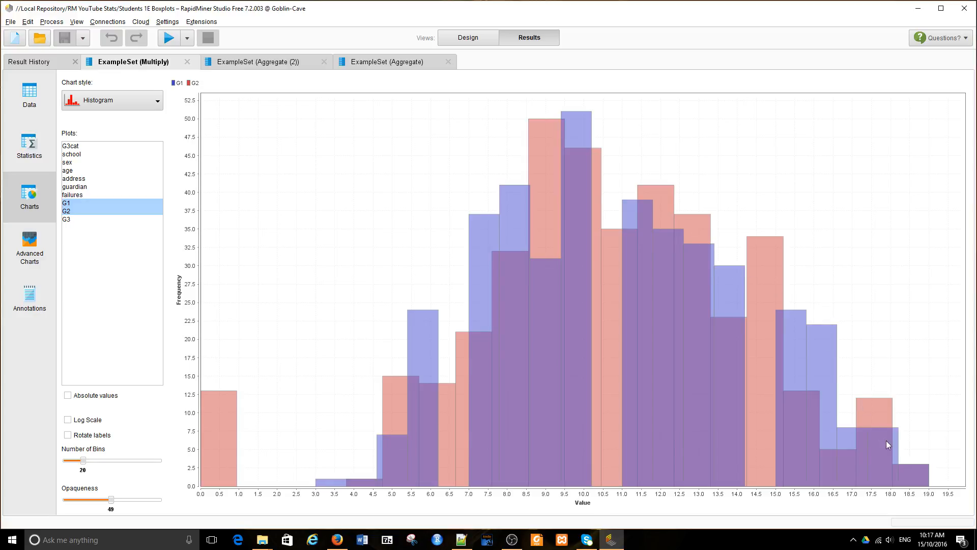
mouse_move(812, 466)
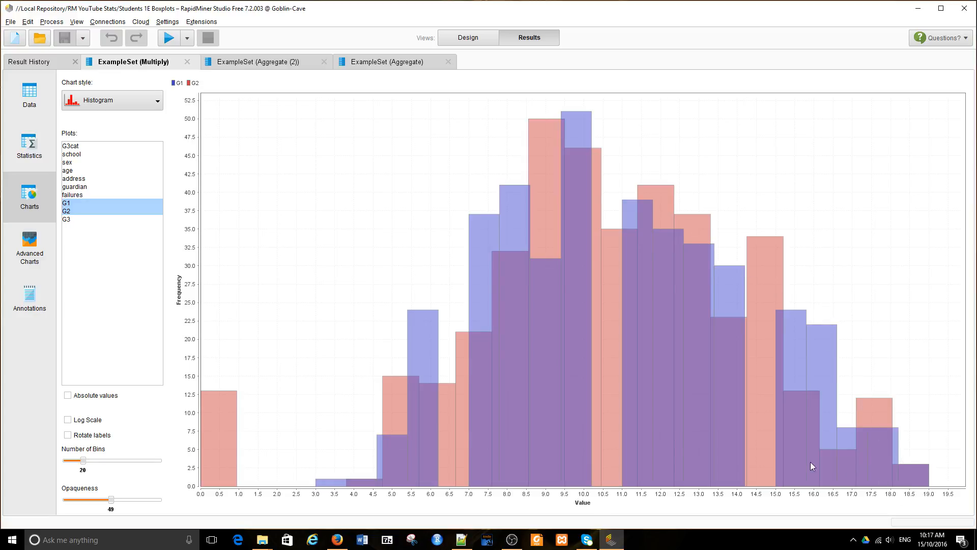
mouse_move(563, 301)
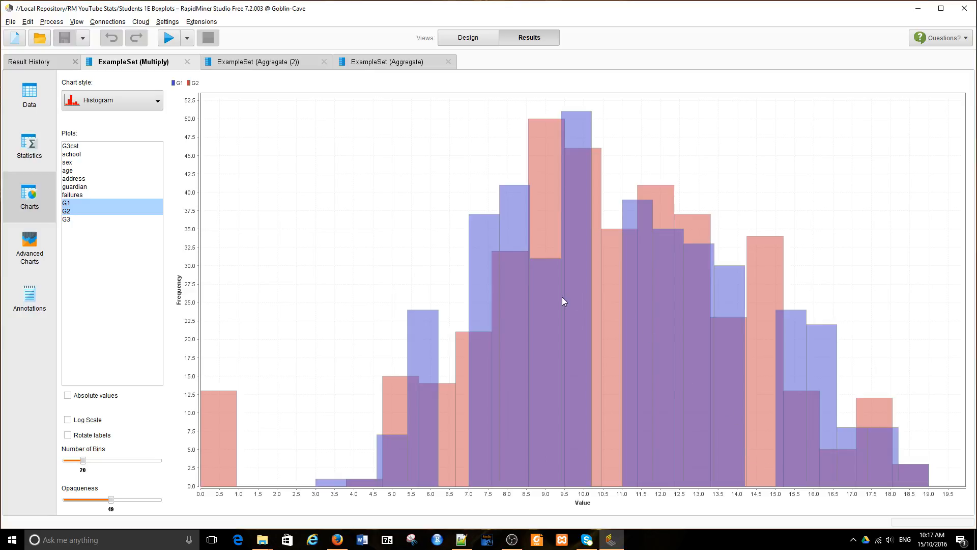
mouse_move(212, 441)
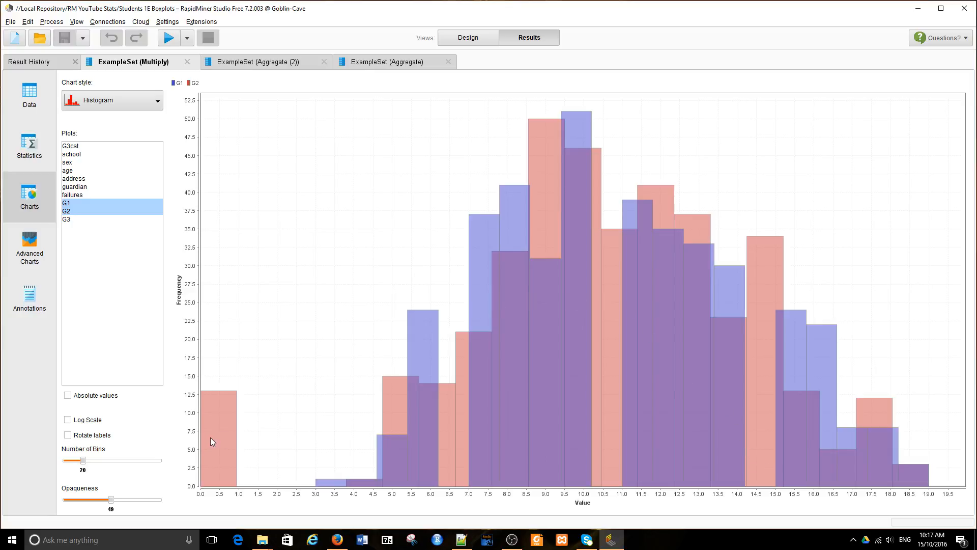
mouse_move(213, 422)
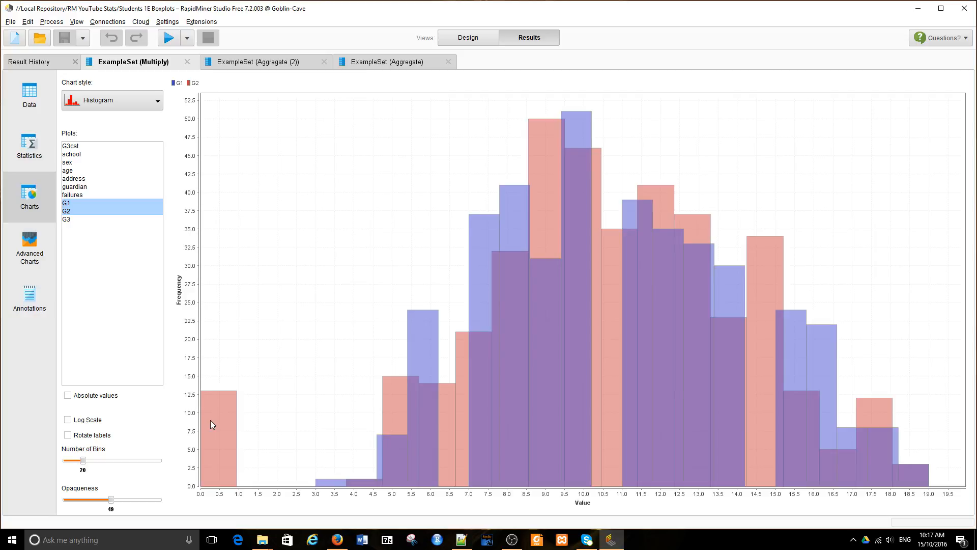
mouse_move(41, 213)
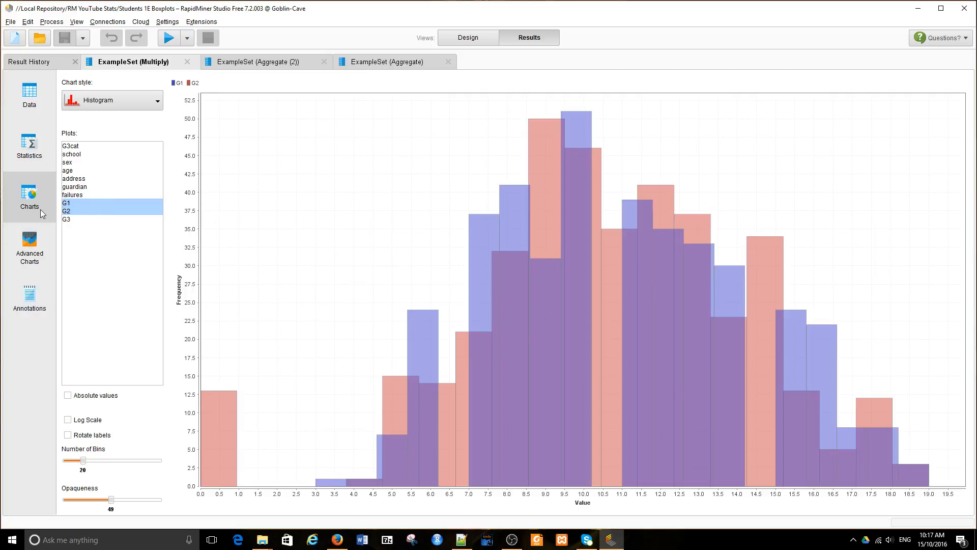
click(65, 202)
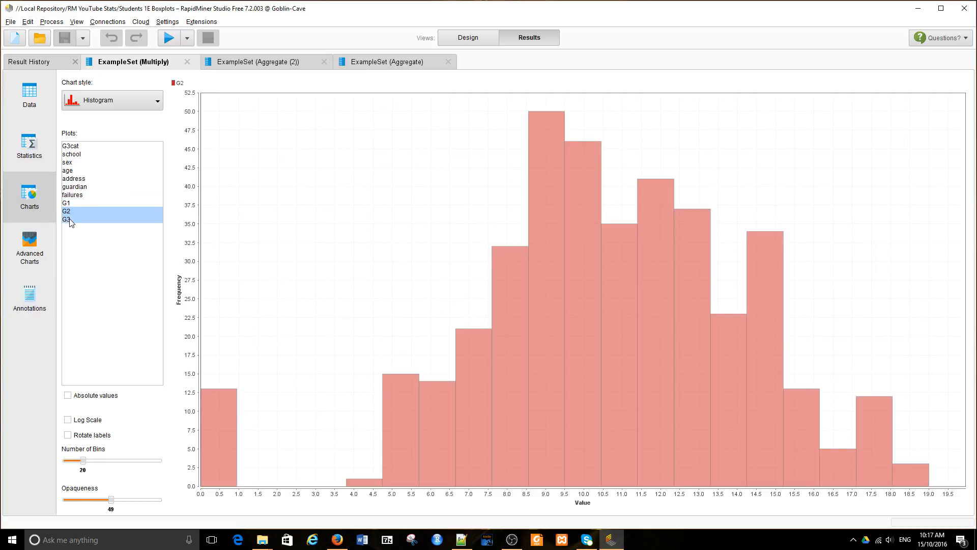
click(66, 219)
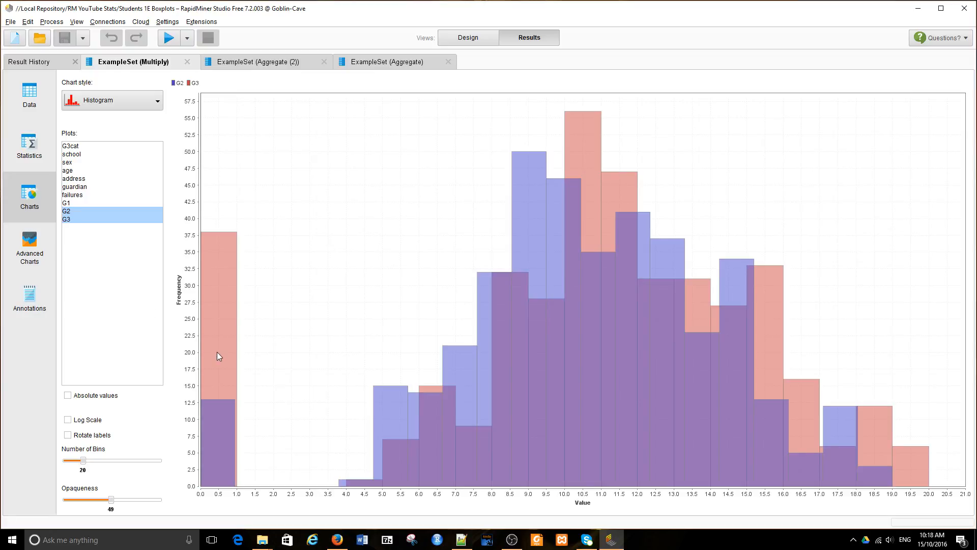
mouse_move(263, 355)
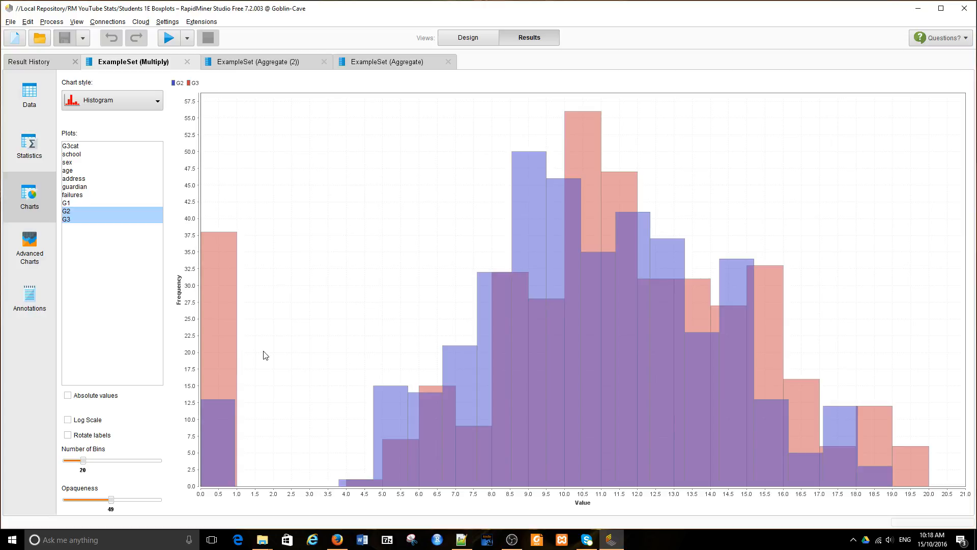
mouse_move(188, 85)
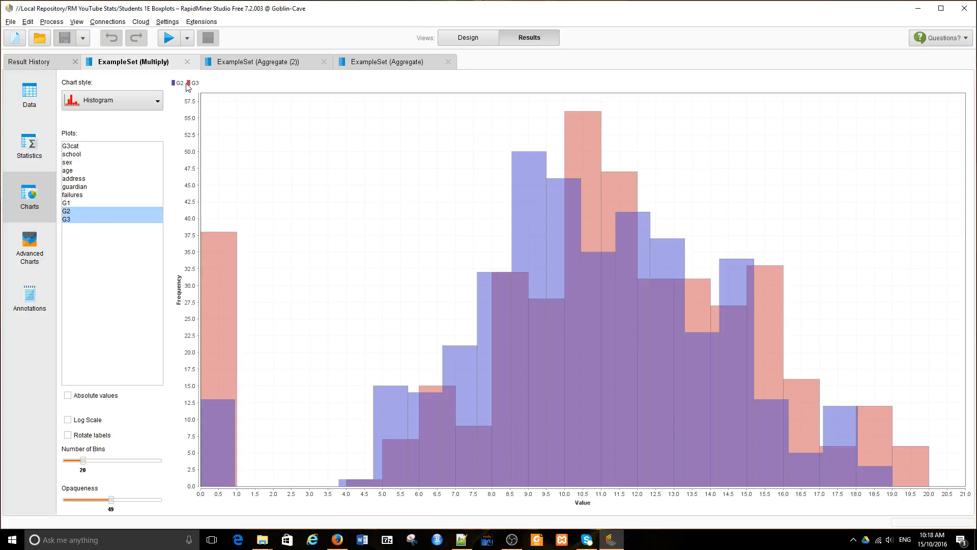
mouse_move(357, 219)
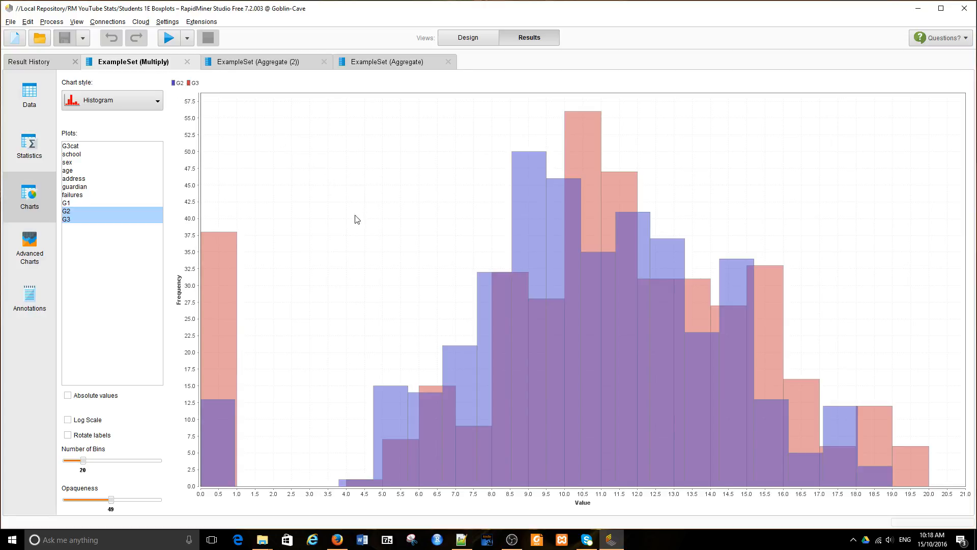
mouse_move(602, 321)
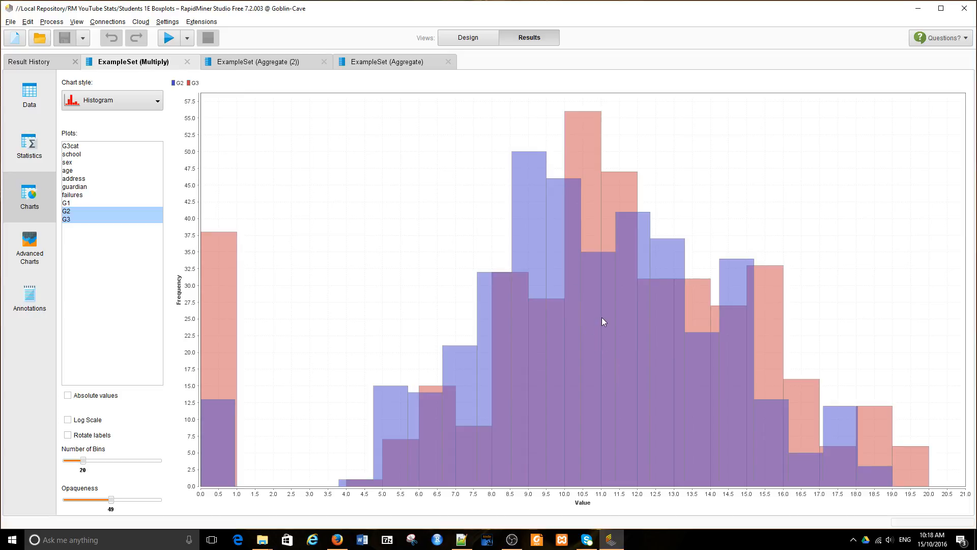
mouse_move(812, 421)
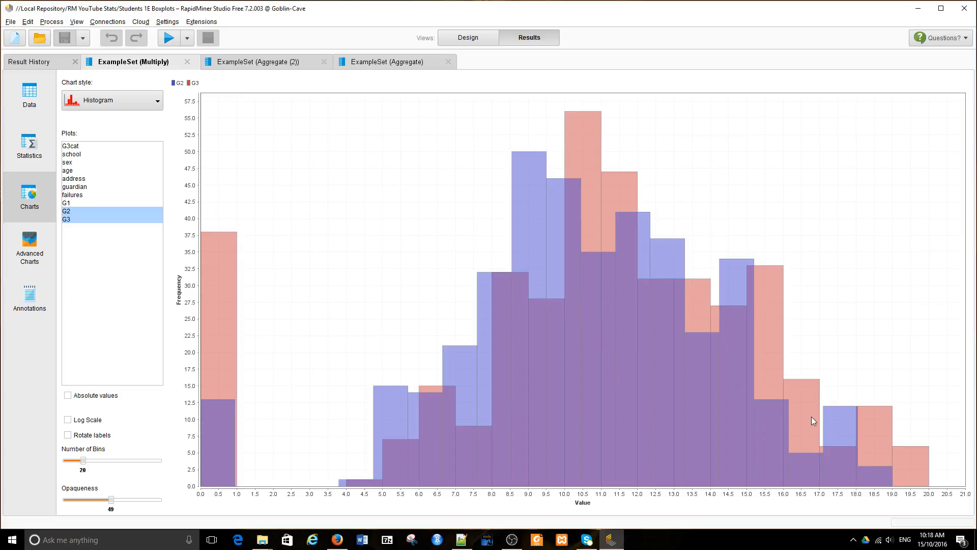
mouse_move(574, 192)
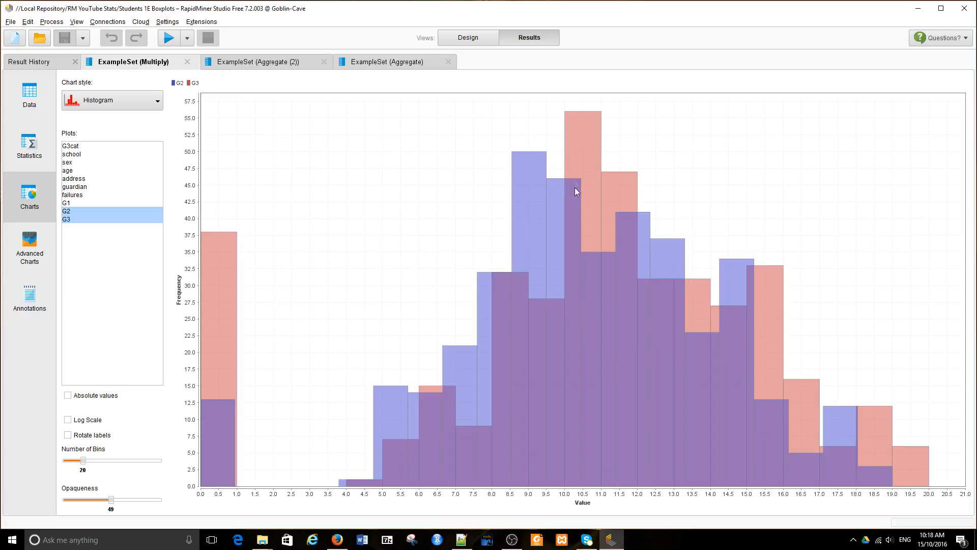
mouse_move(505, 392)
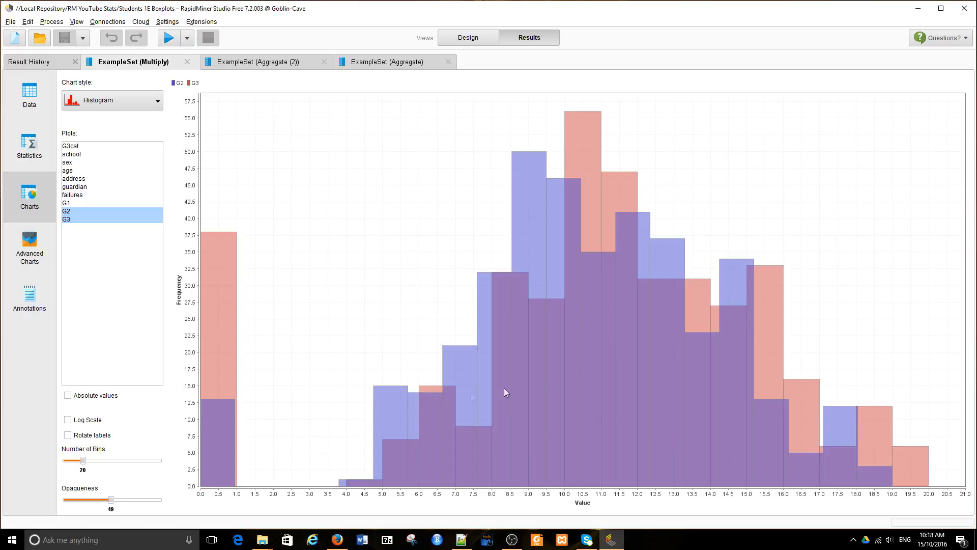
mouse_move(212, 293)
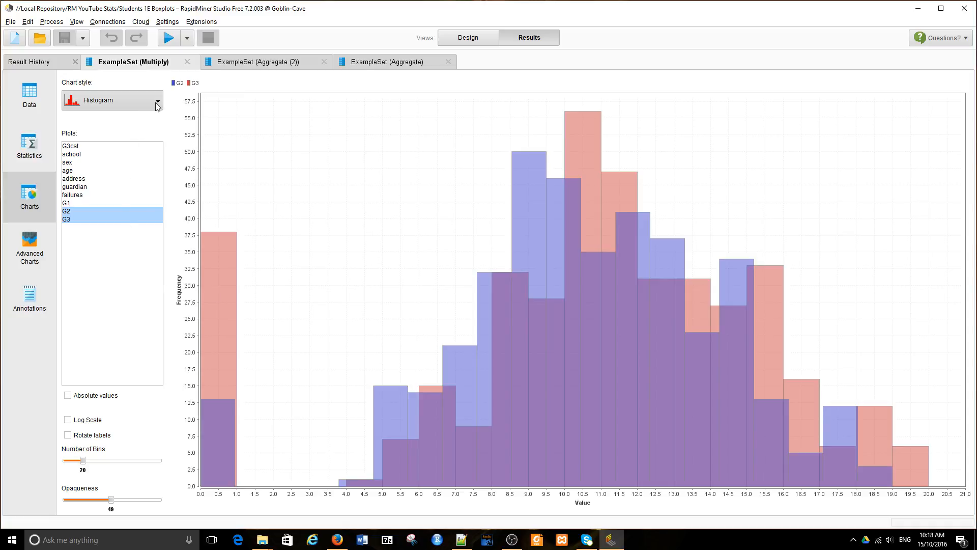
mouse_move(156, 105)
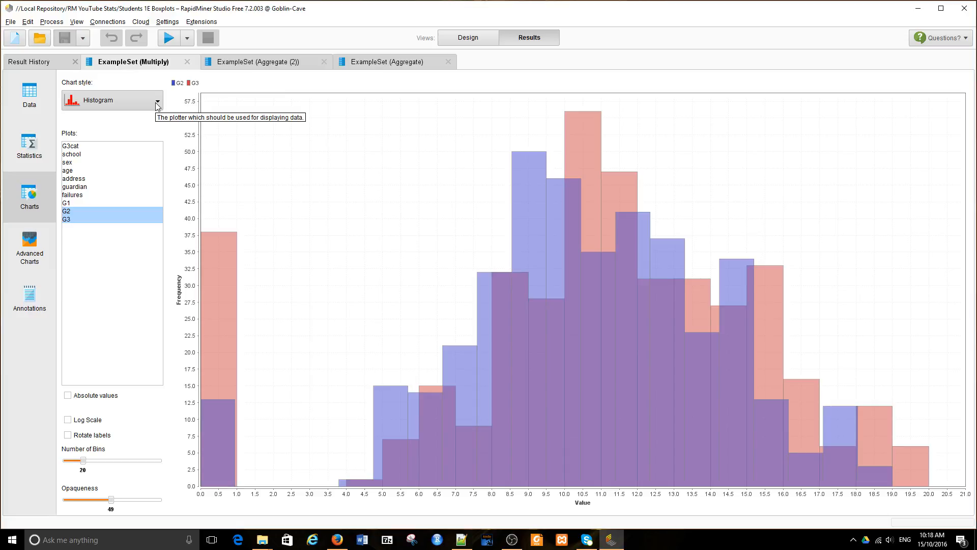
Step: Use Histogram Color style with G3 as the value and bars coloured by sex
click(157, 100)
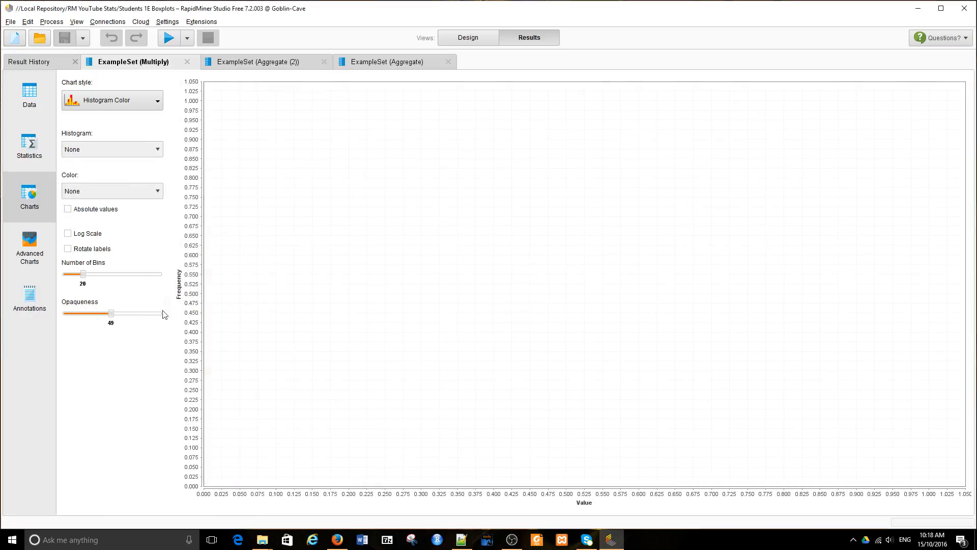
click(156, 149)
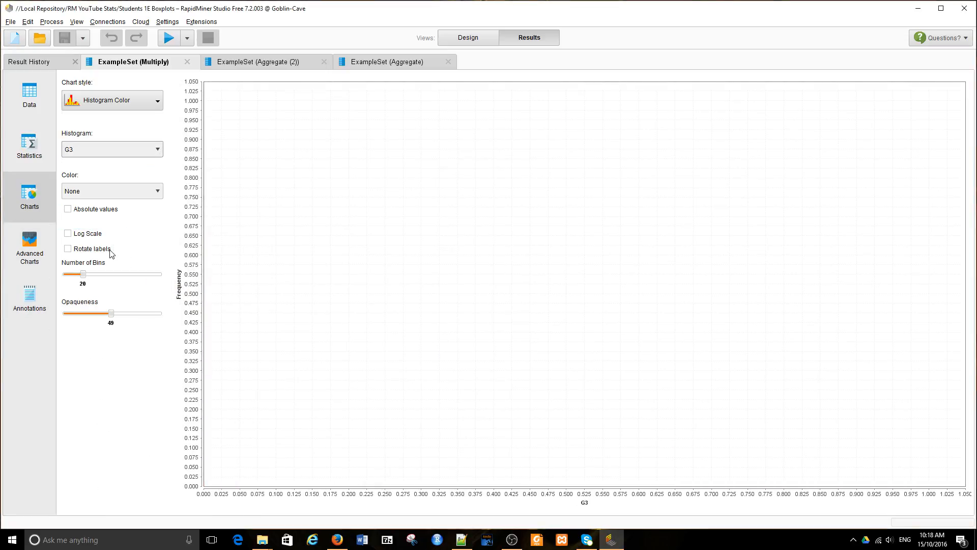
click(157, 191)
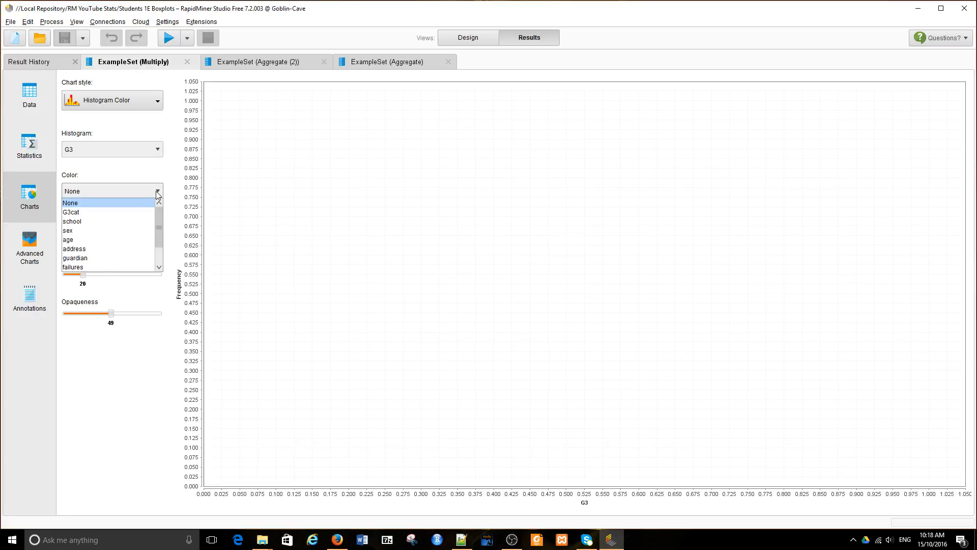
click(67, 231)
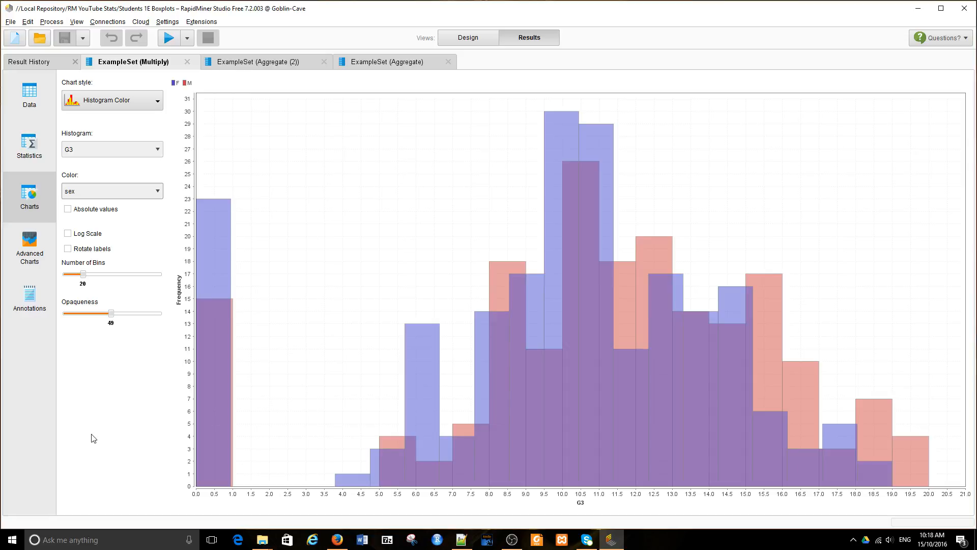
mouse_move(147, 174)
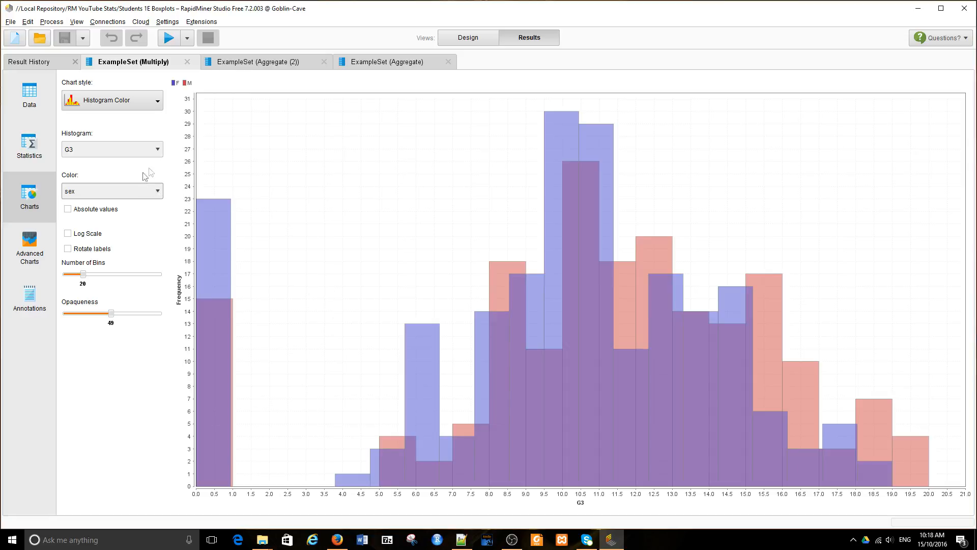
mouse_move(176, 90)
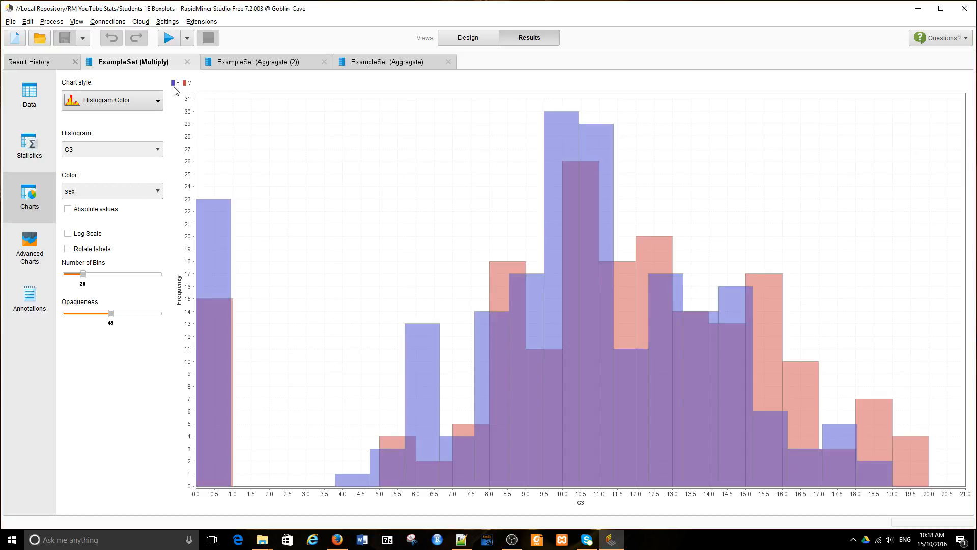
mouse_move(320, 302)
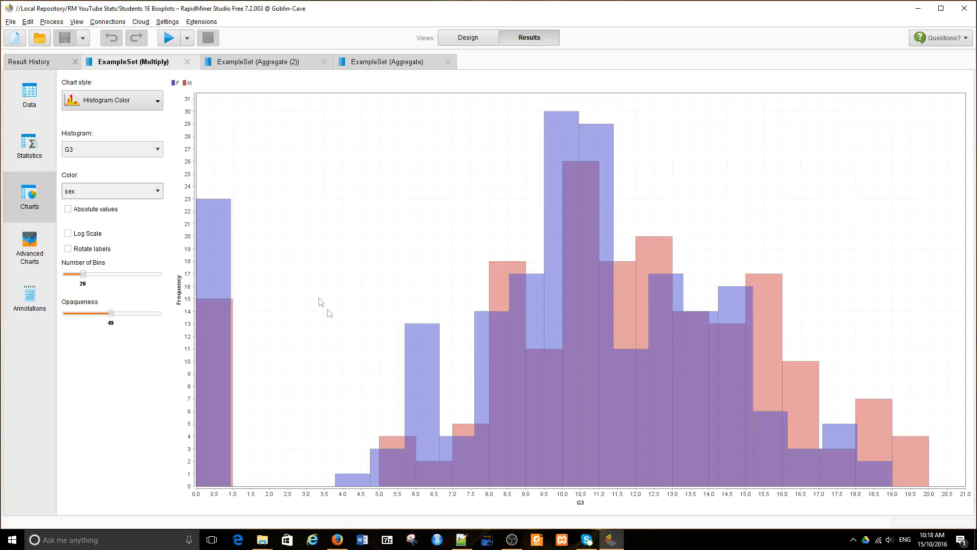
mouse_move(359, 373)
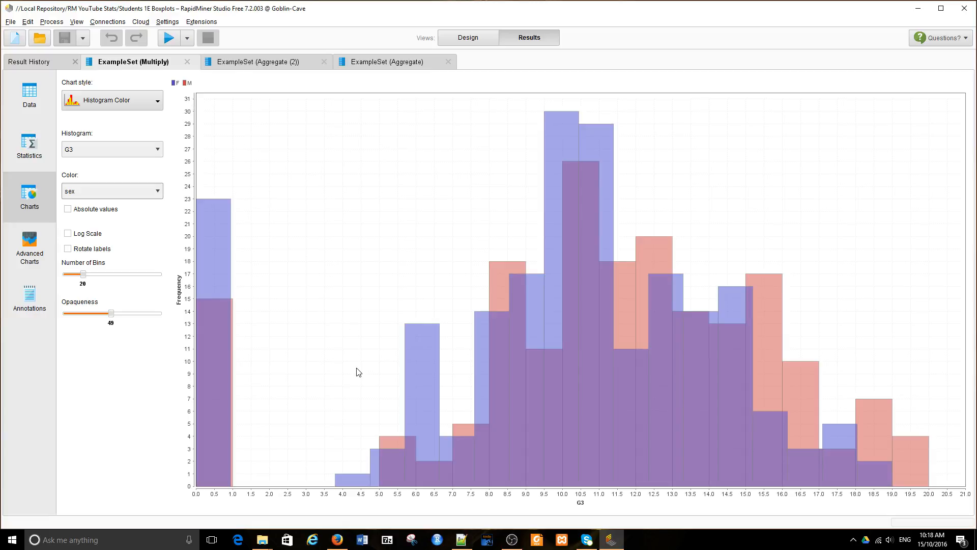
mouse_move(643, 339)
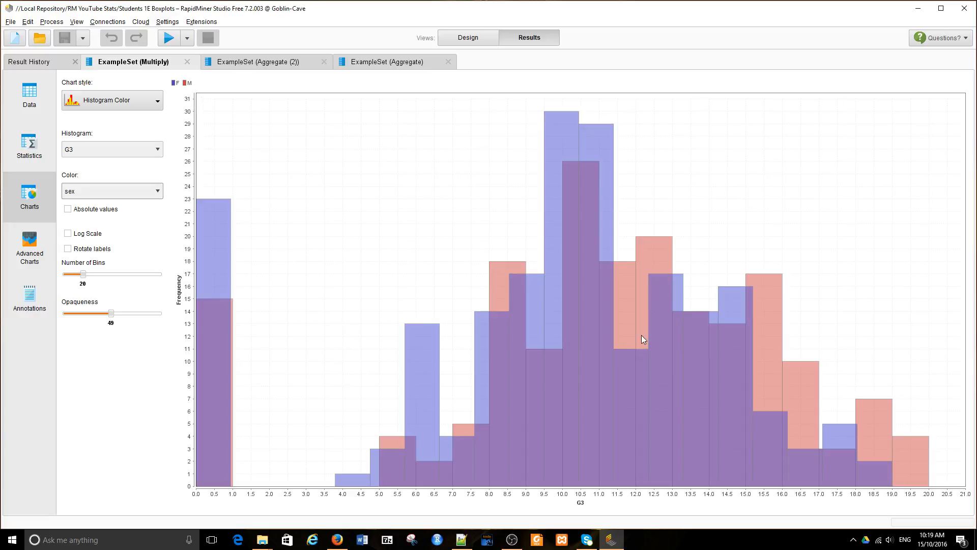
mouse_move(903, 468)
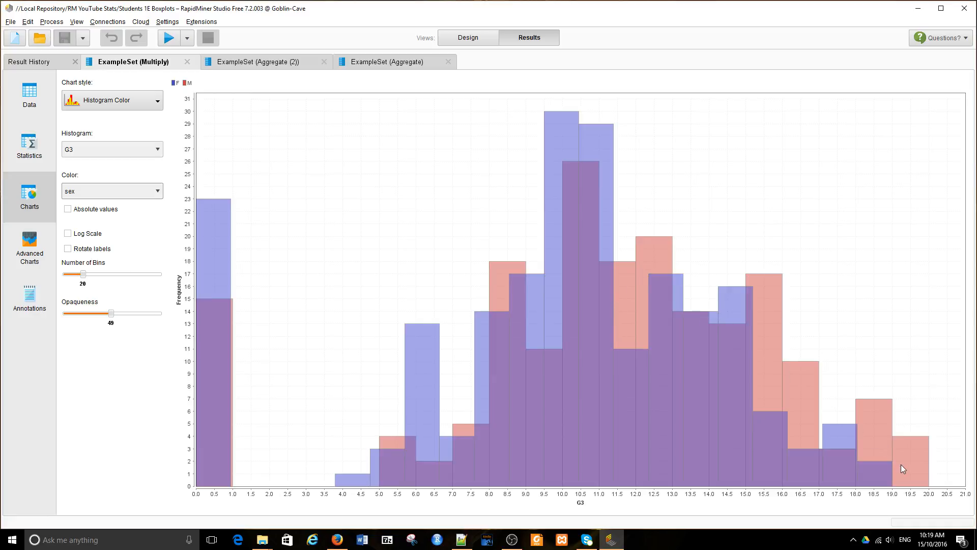
mouse_move(970, 471)
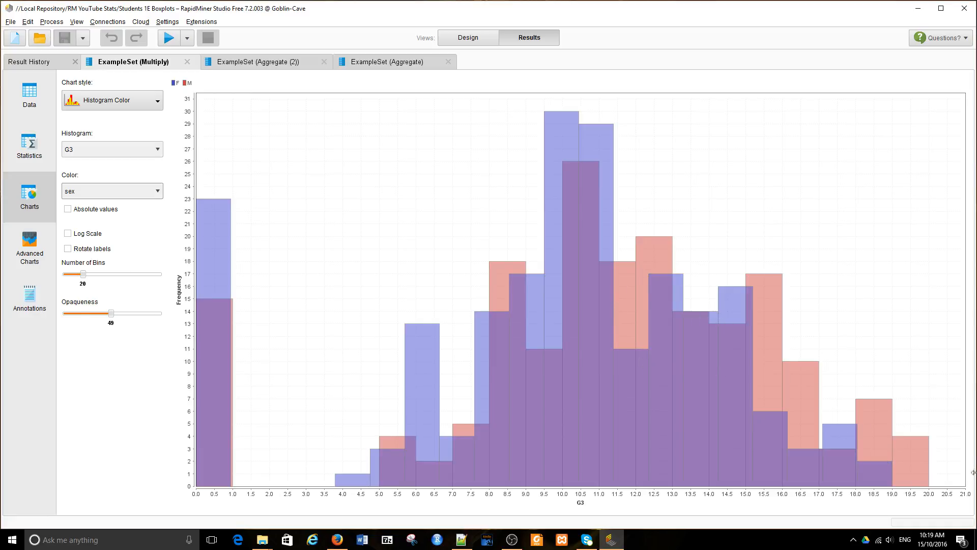
mouse_move(660, 267)
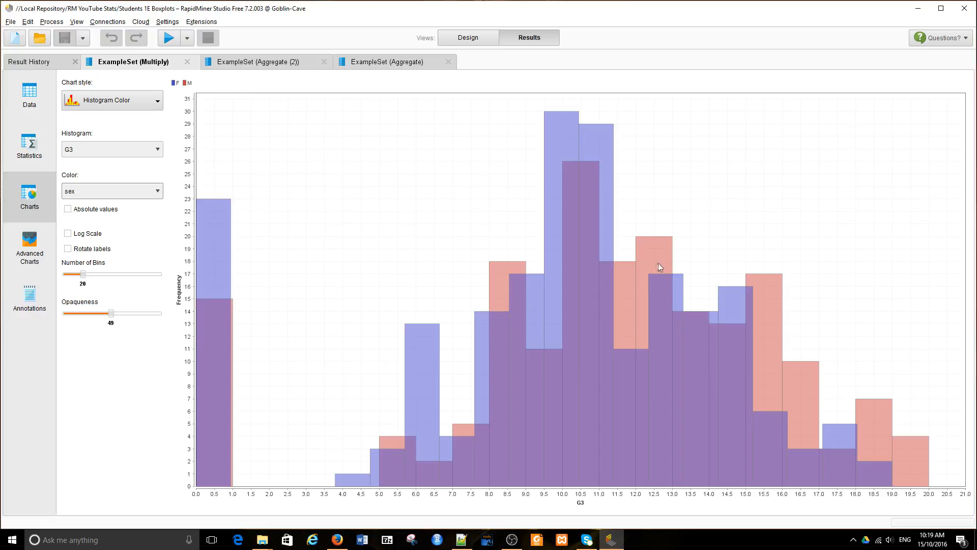
mouse_move(330, 439)
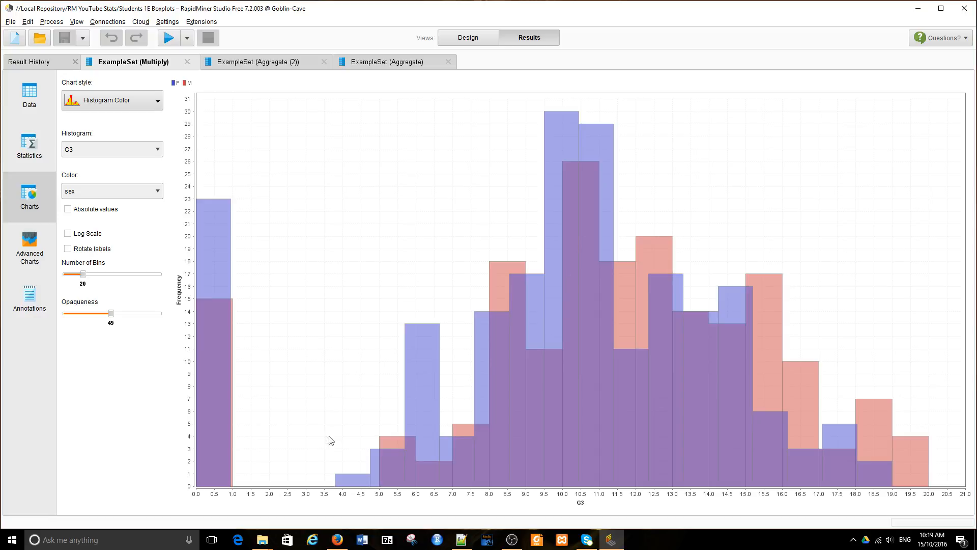
mouse_move(138, 182)
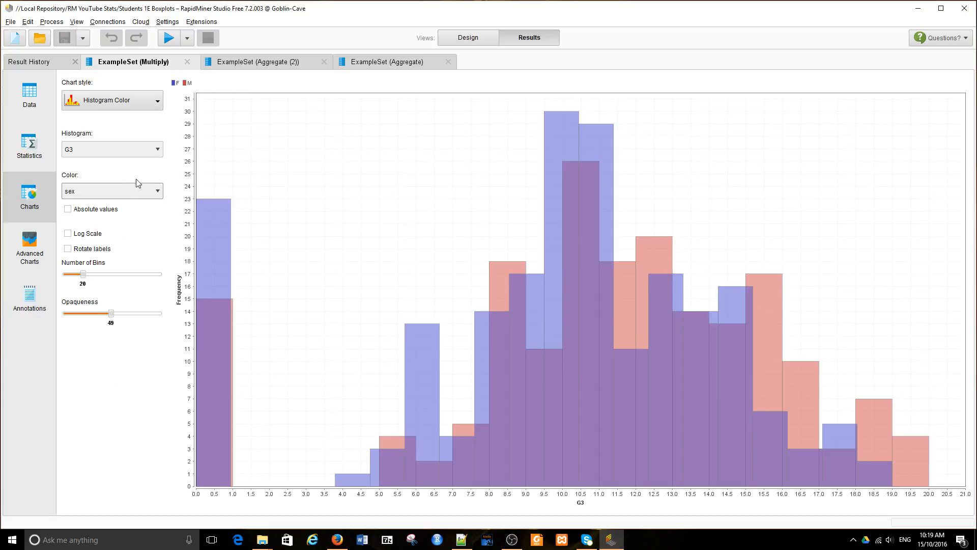
click(157, 191)
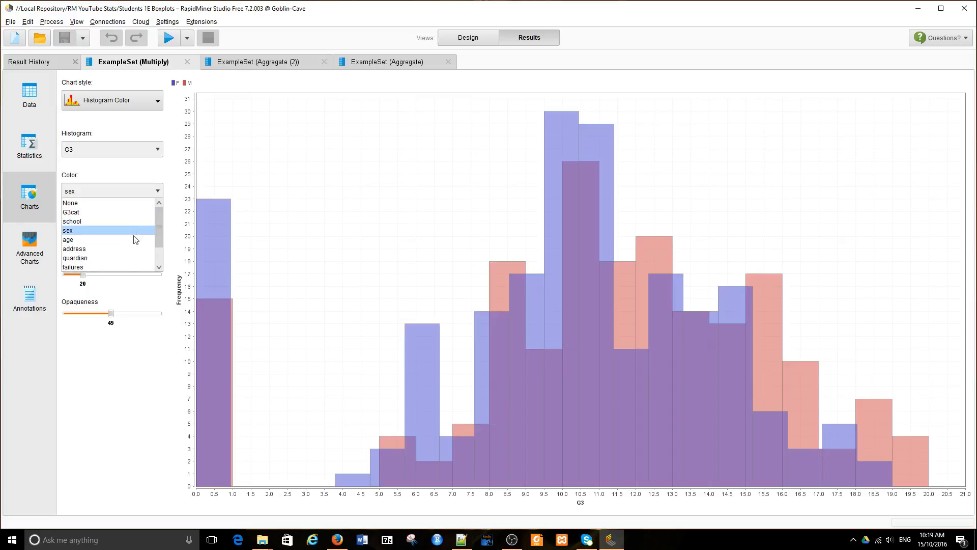
click(74, 258)
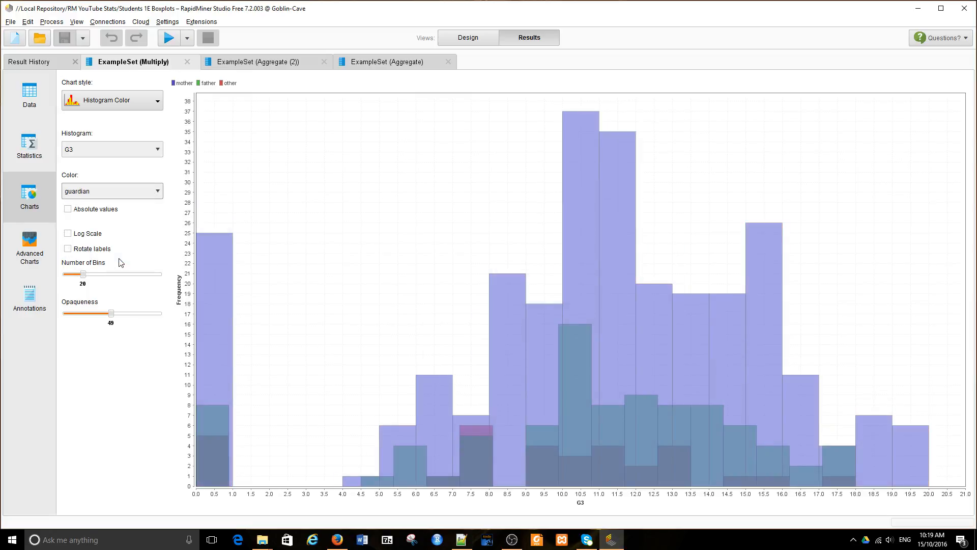
mouse_move(250, 303)
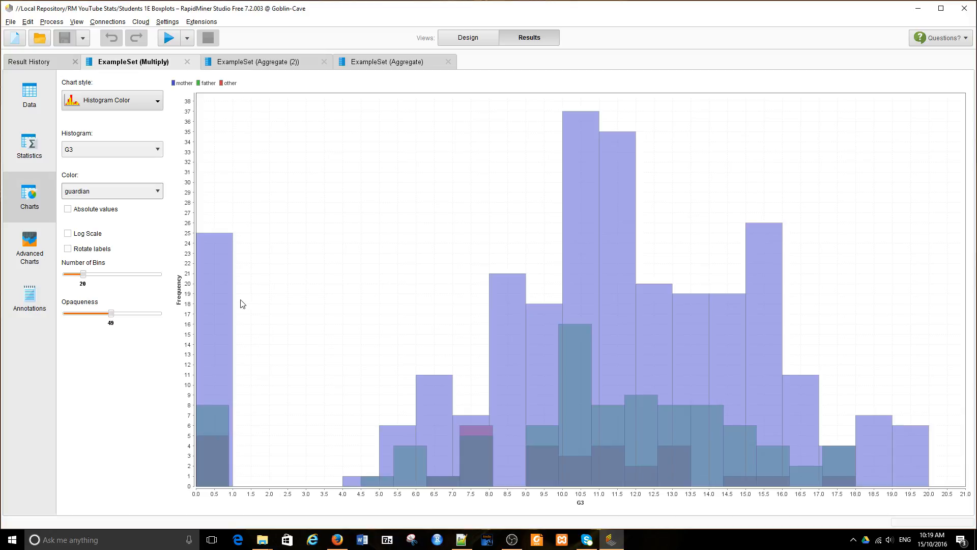
mouse_move(185, 92)
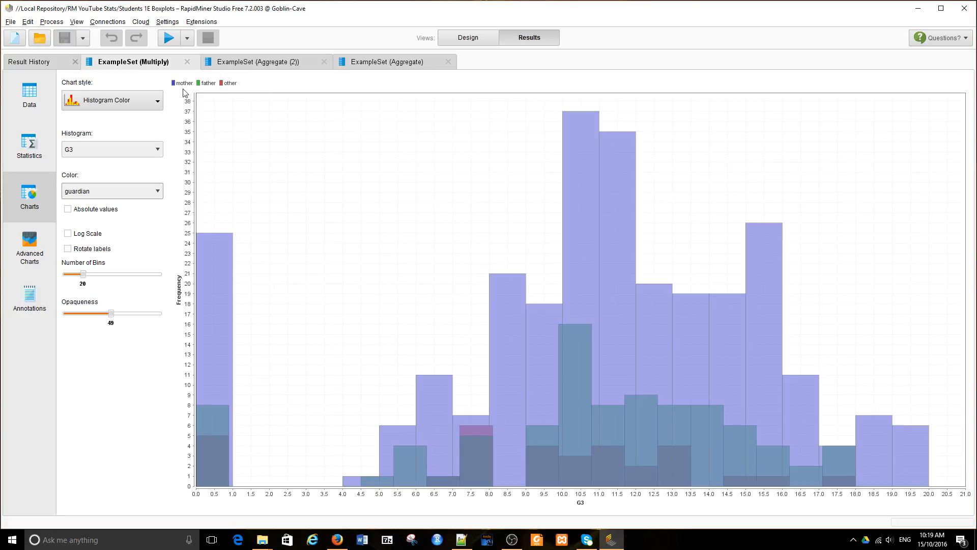
mouse_move(209, 120)
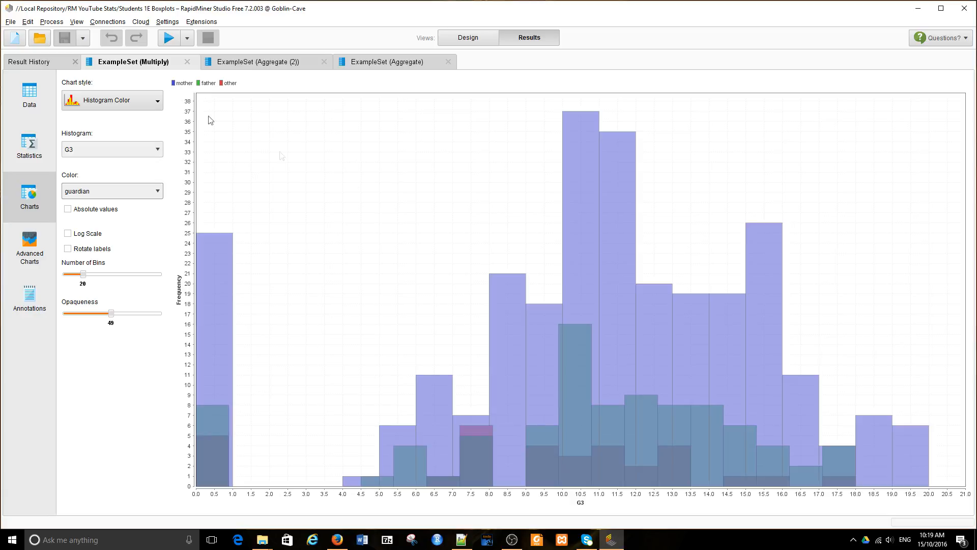
mouse_move(920, 434)
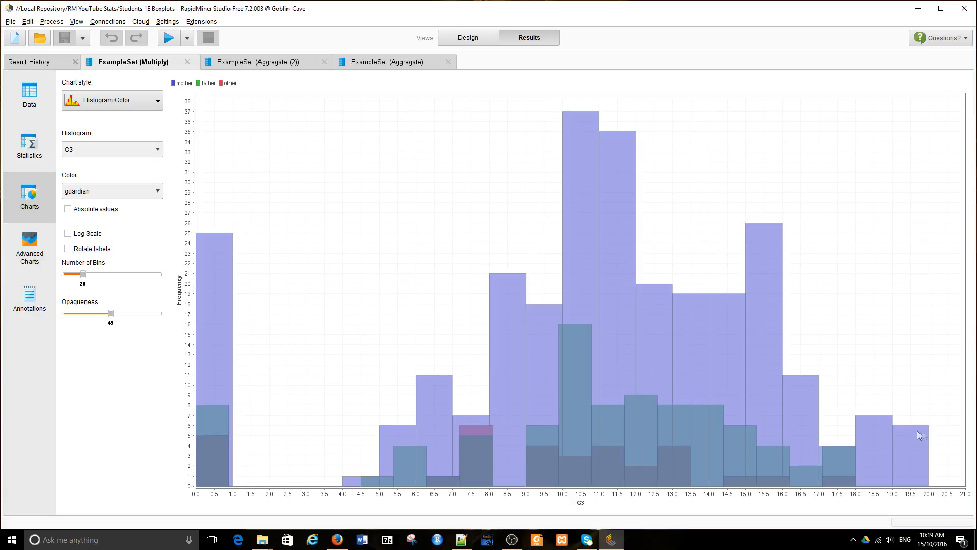
mouse_move(244, 391)
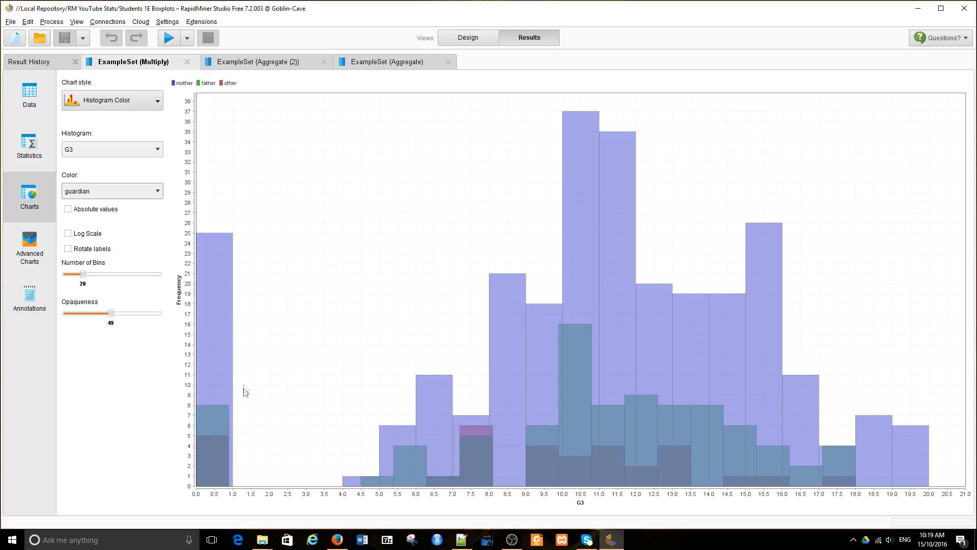
mouse_move(459, 354)
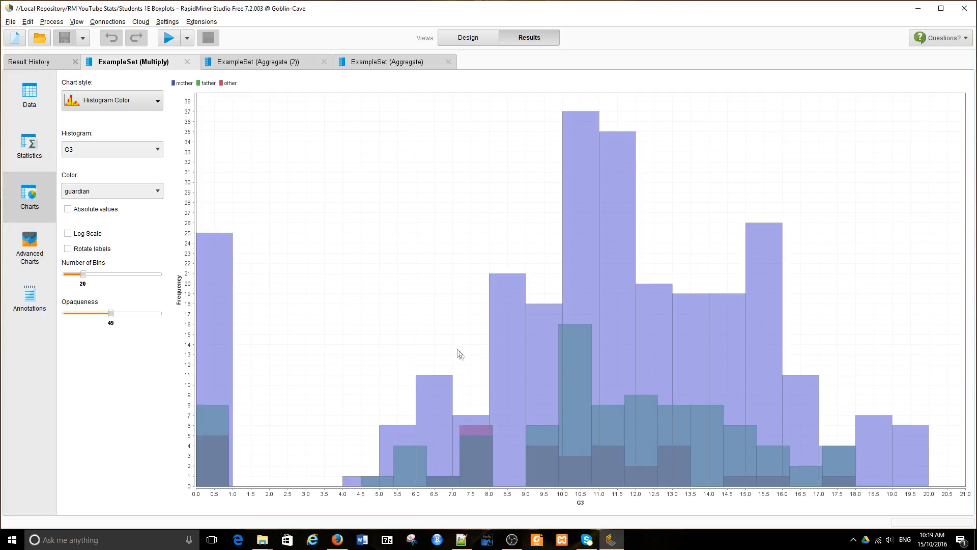
mouse_move(239, 104)
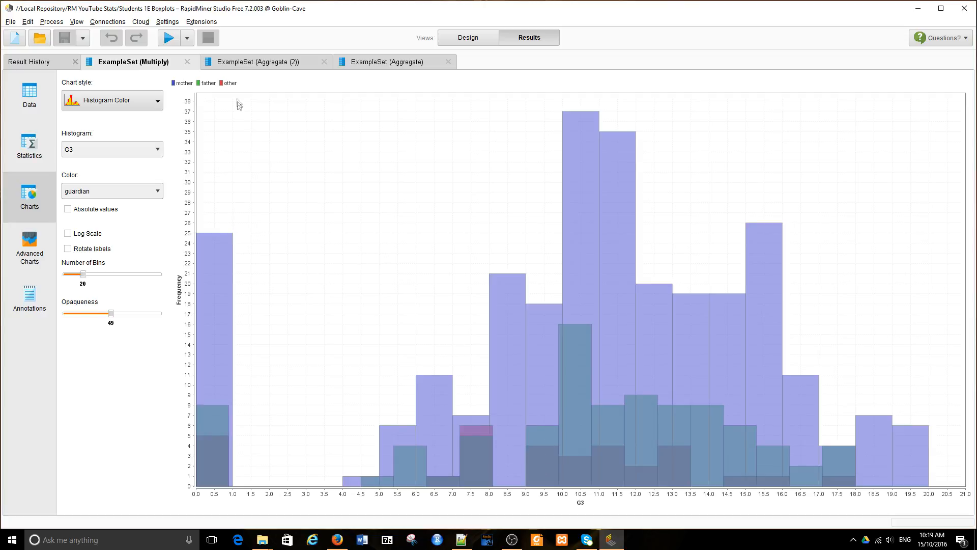
mouse_move(601, 500)
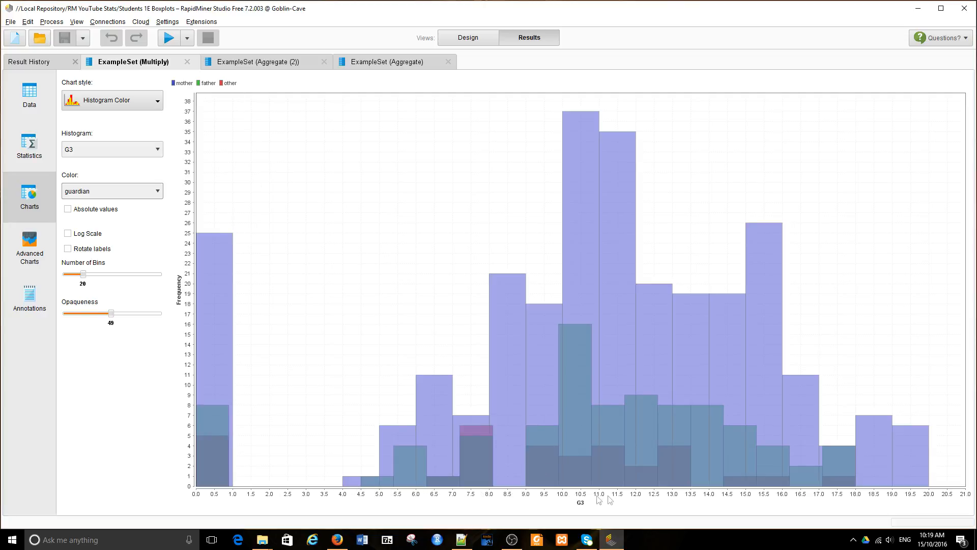
mouse_move(732, 505)
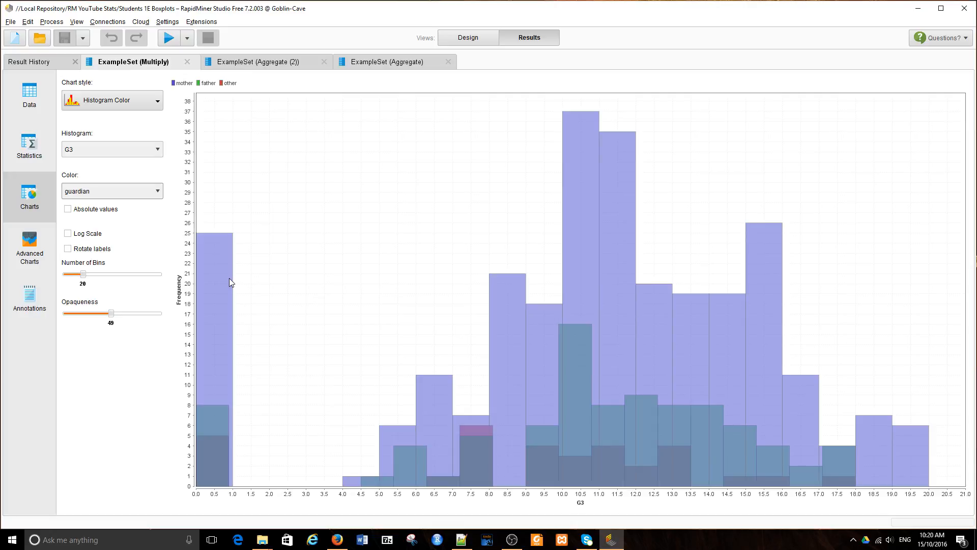
mouse_move(156, 101)
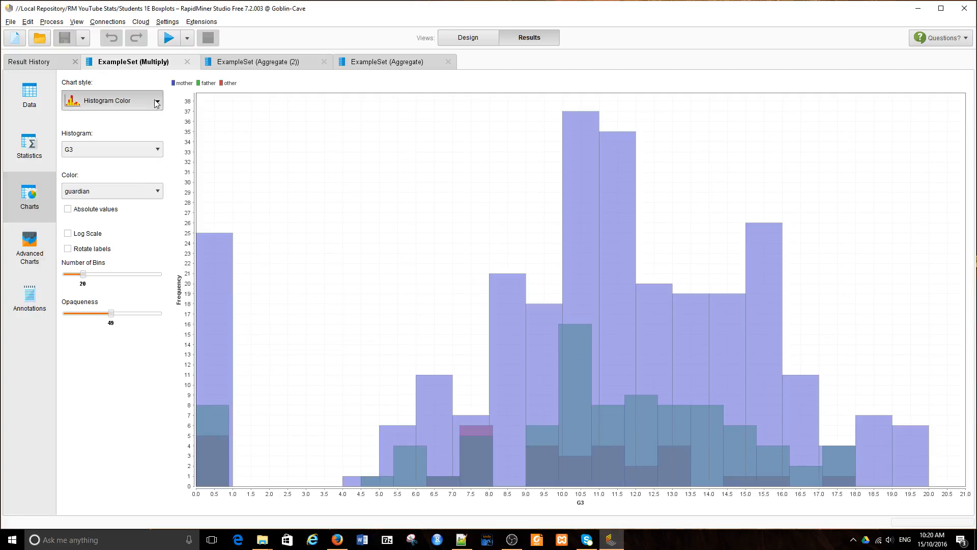
Step: Switch to the Distribution chart style with G3 as the plot column
click(157, 101)
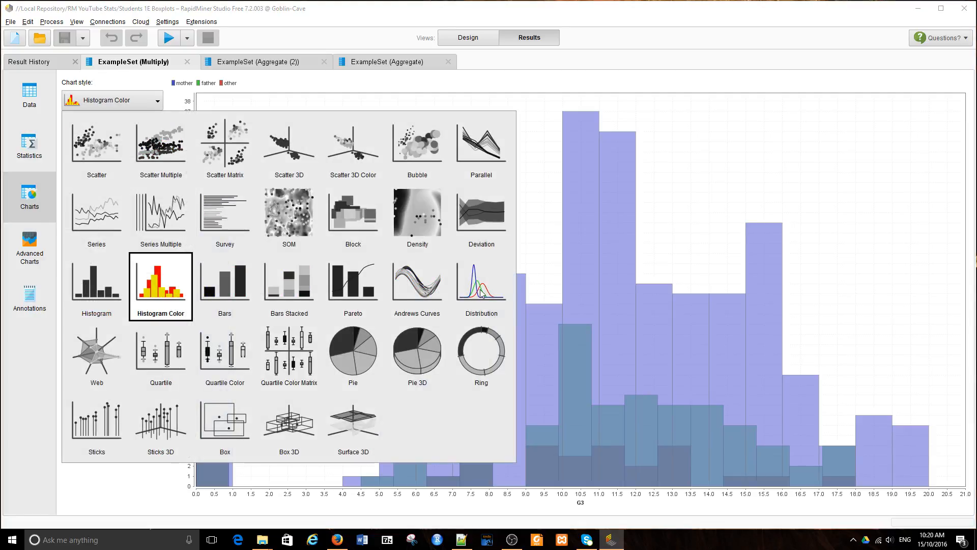
click(480, 284)
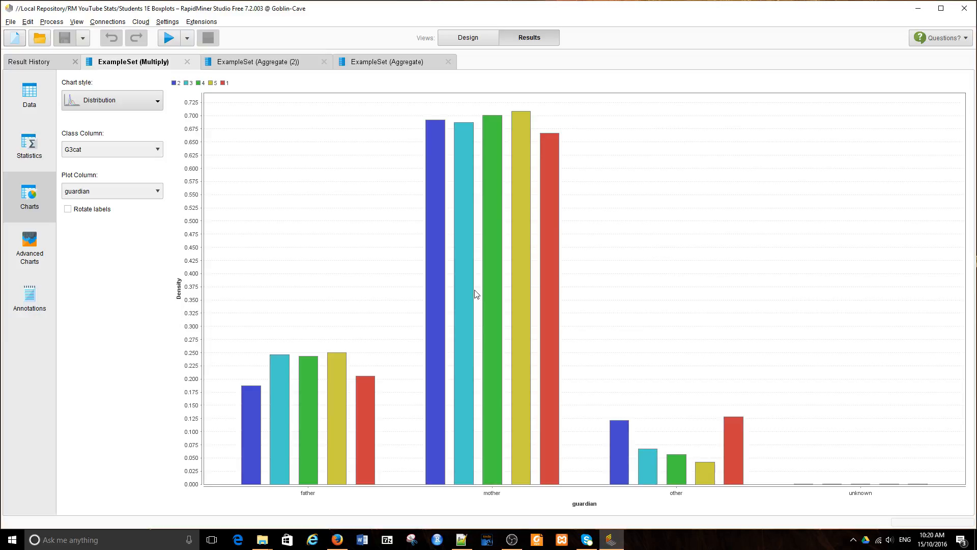
mouse_move(157, 148)
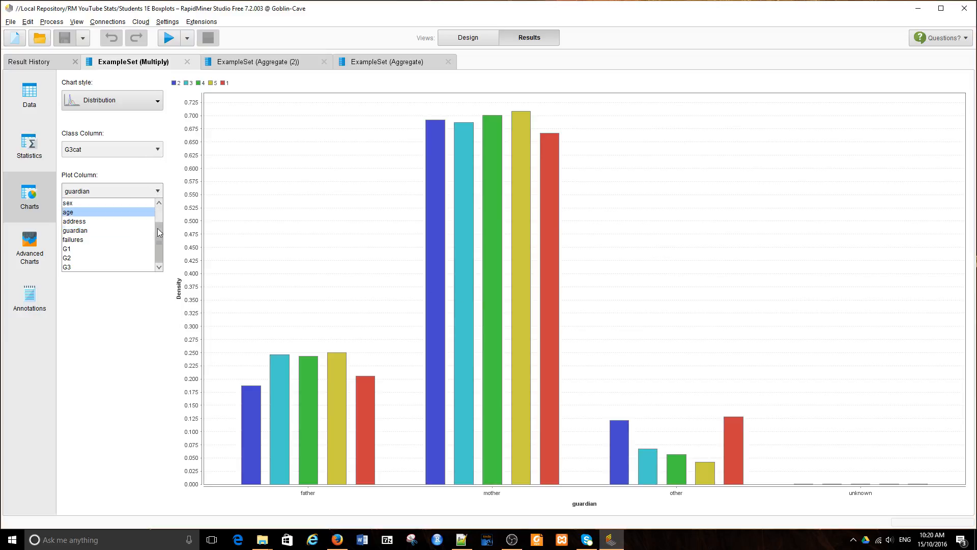
click(67, 266)
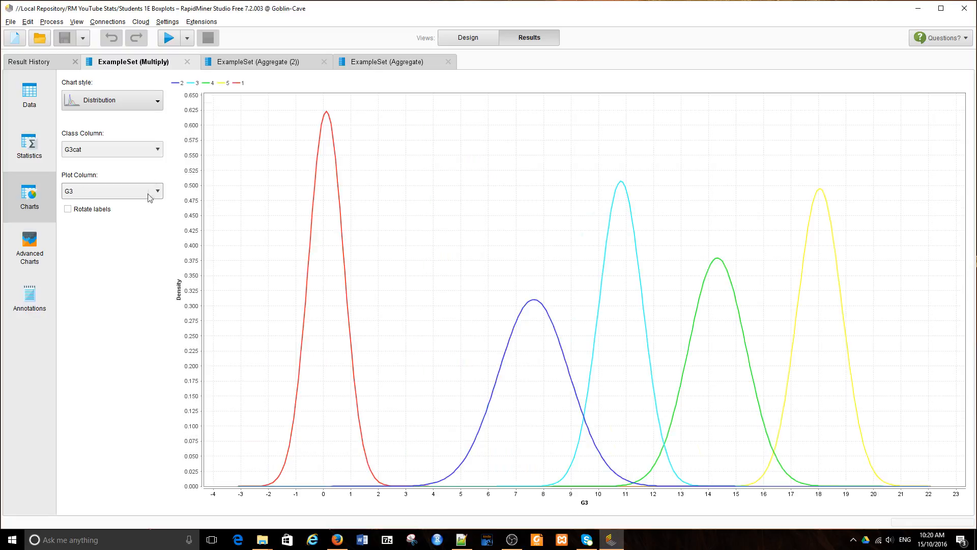
click(158, 148)
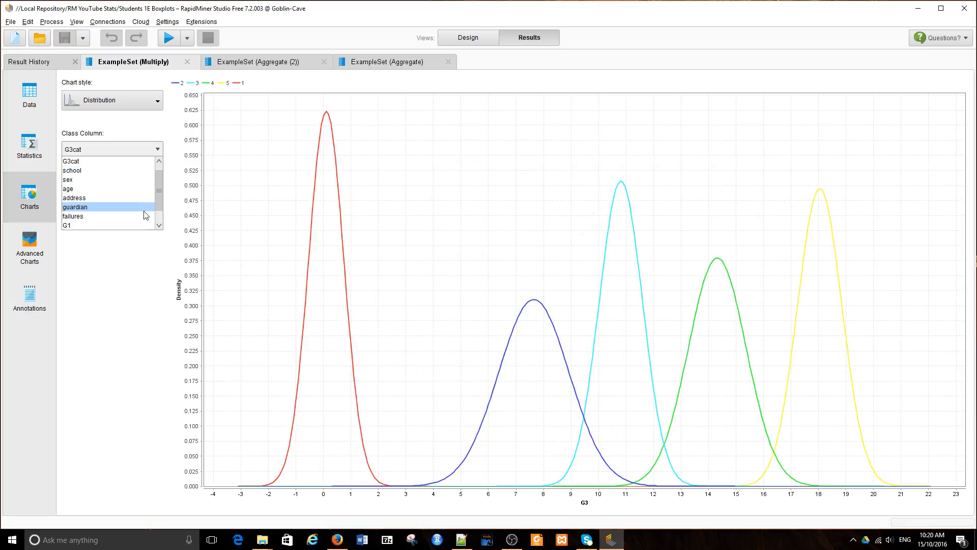
Step: Set guardian as the class column, giving G3 curves for mother, father and other
click(75, 207)
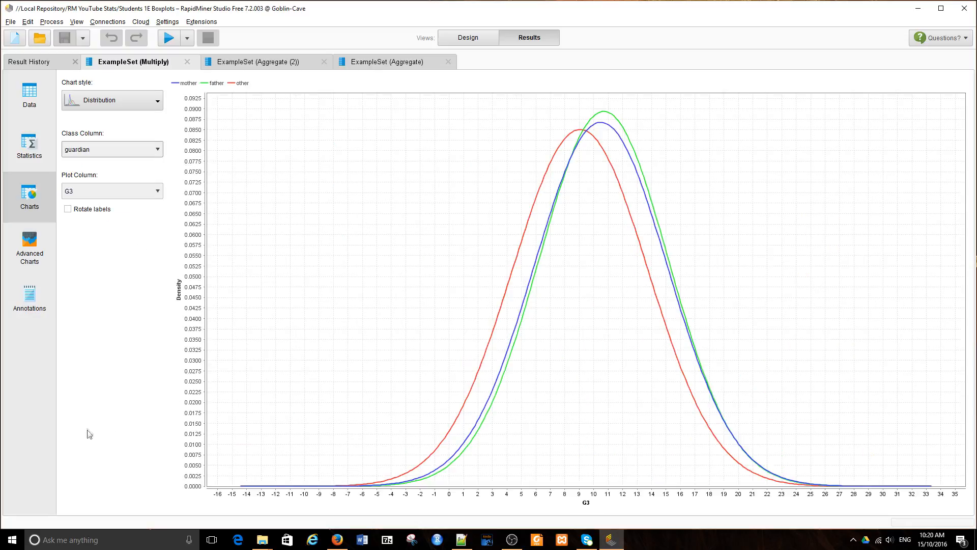
mouse_move(187, 419)
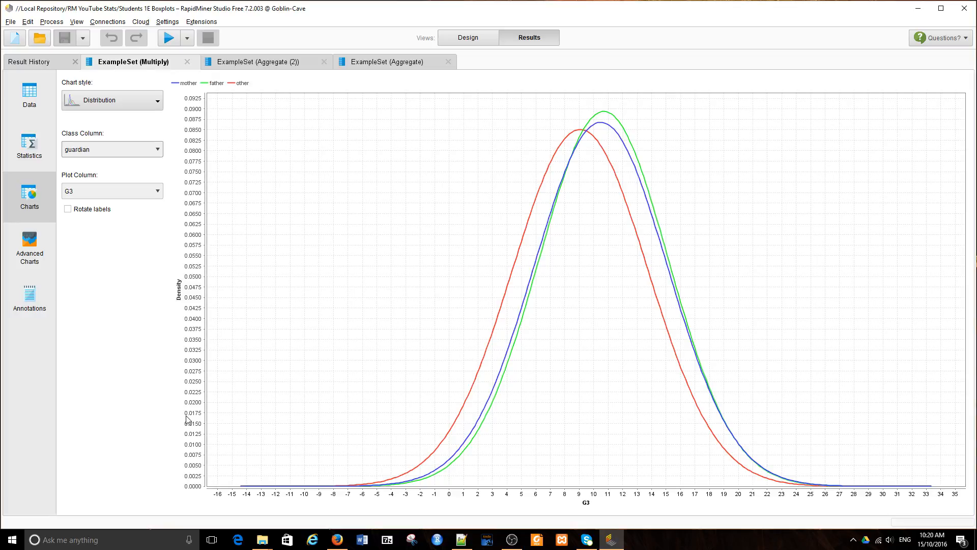
mouse_move(279, 329)
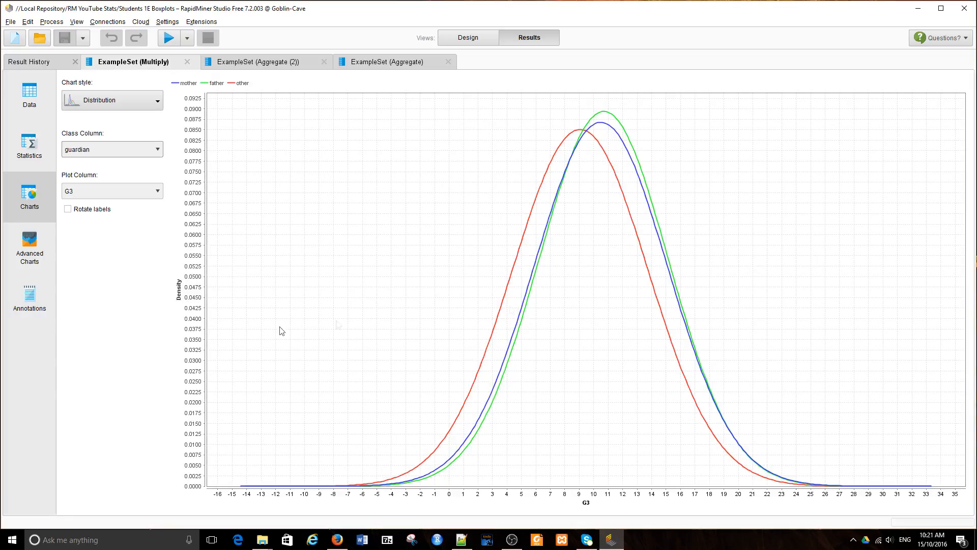
mouse_move(489, 410)
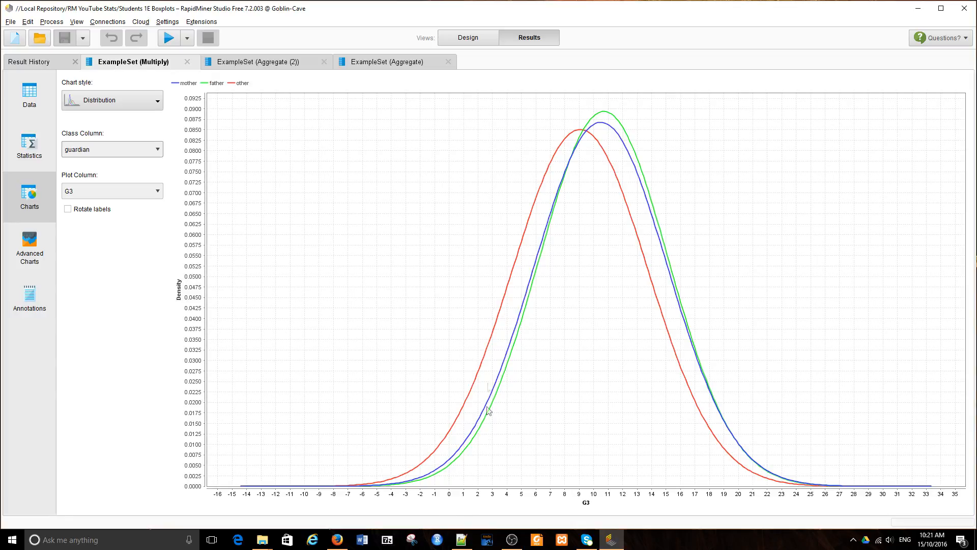
mouse_move(307, 97)
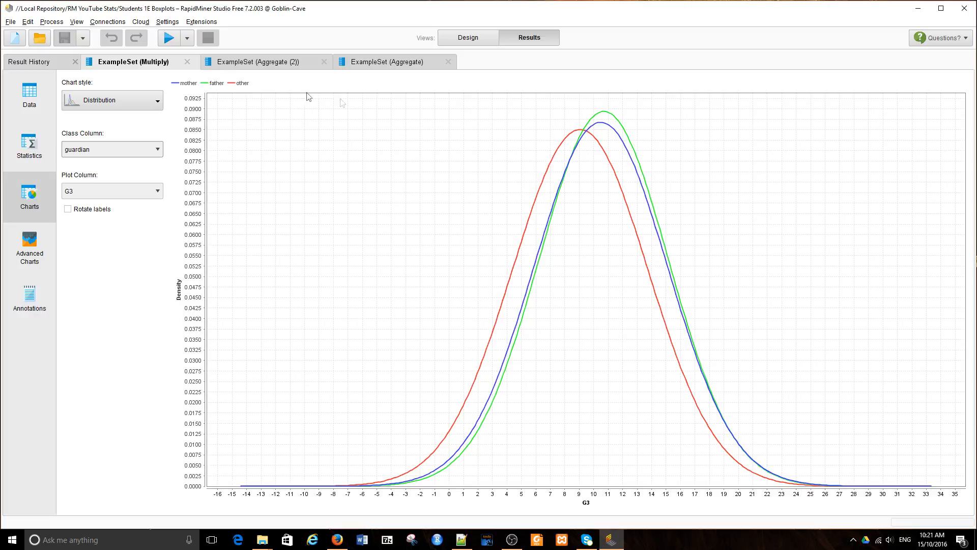
mouse_move(751, 476)
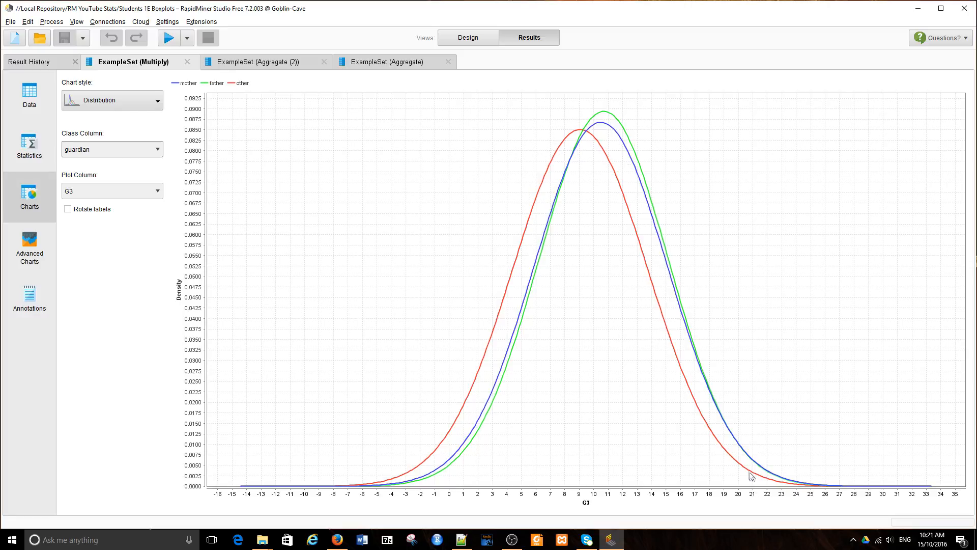
mouse_move(399, 492)
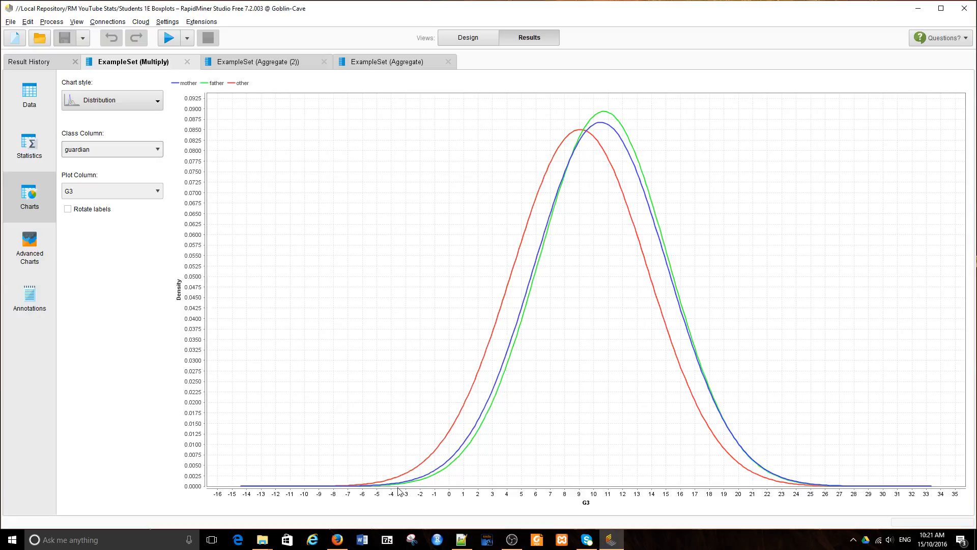
mouse_move(215, 99)
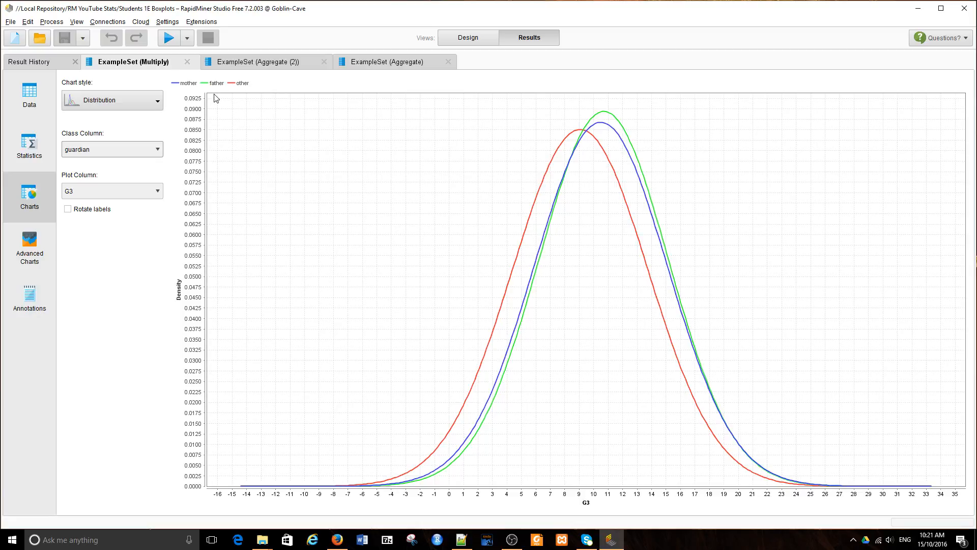
mouse_move(648, 190)
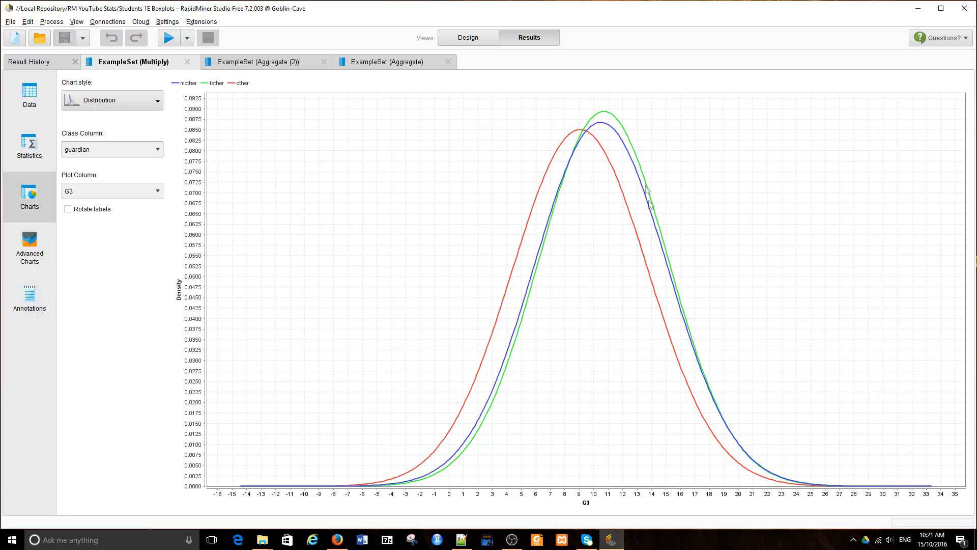
mouse_move(785, 482)
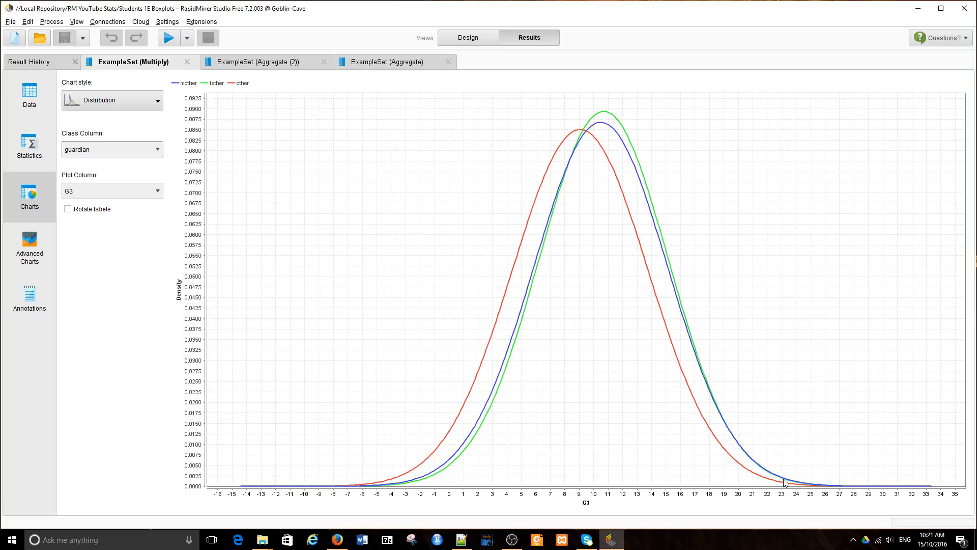
mouse_move(626, 138)
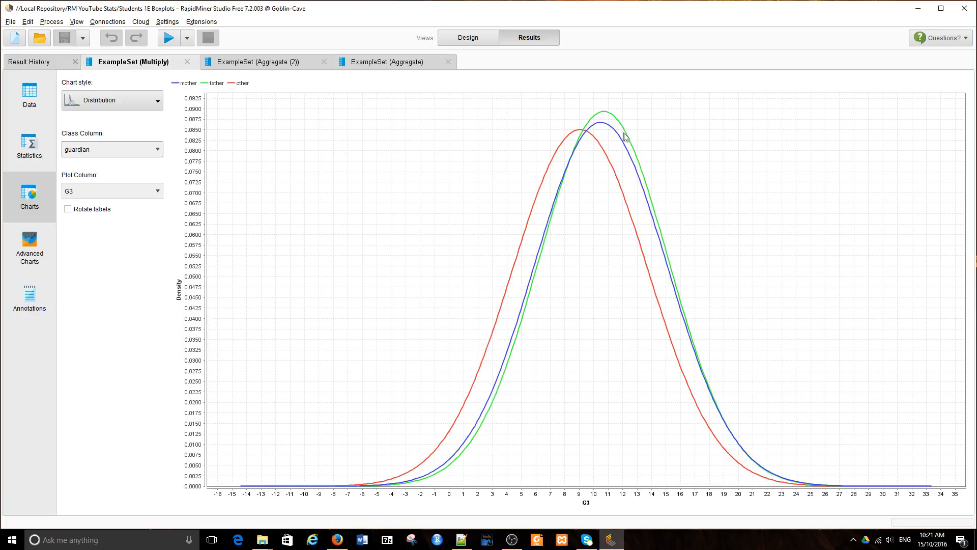
mouse_move(612, 134)
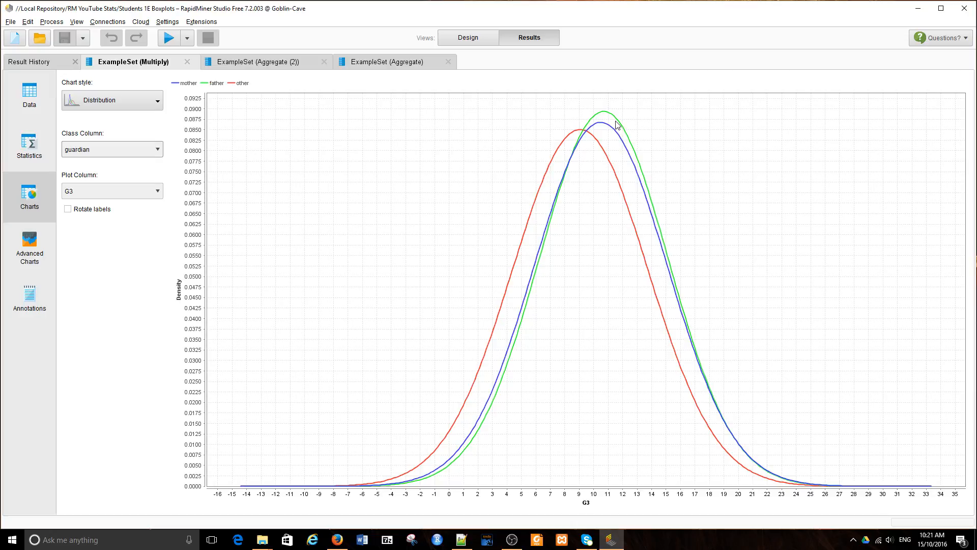
mouse_move(615, 126)
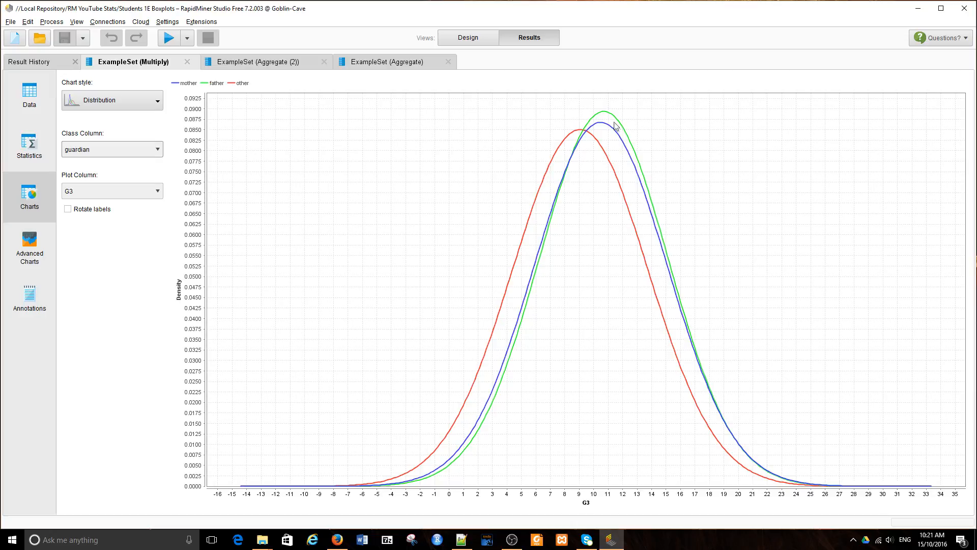
mouse_move(615, 130)
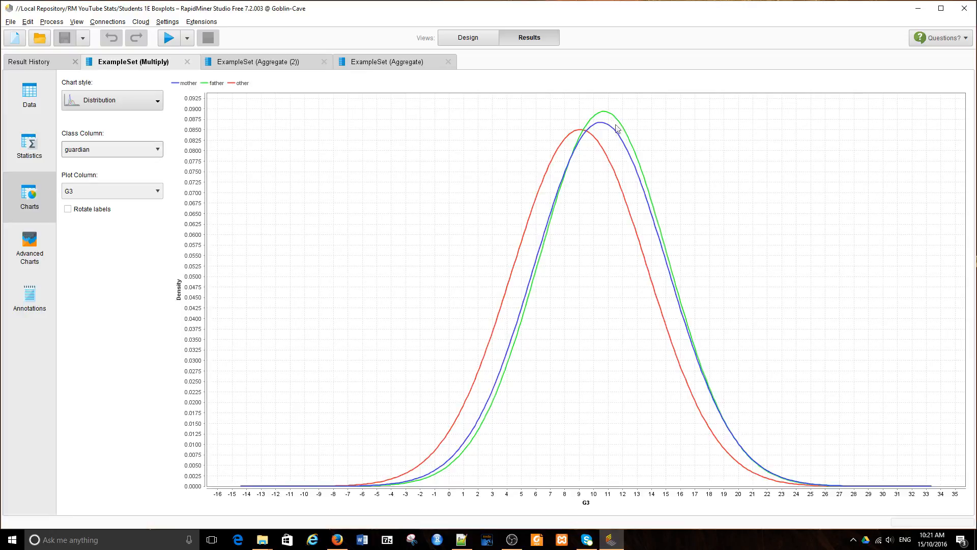
mouse_move(614, 124)
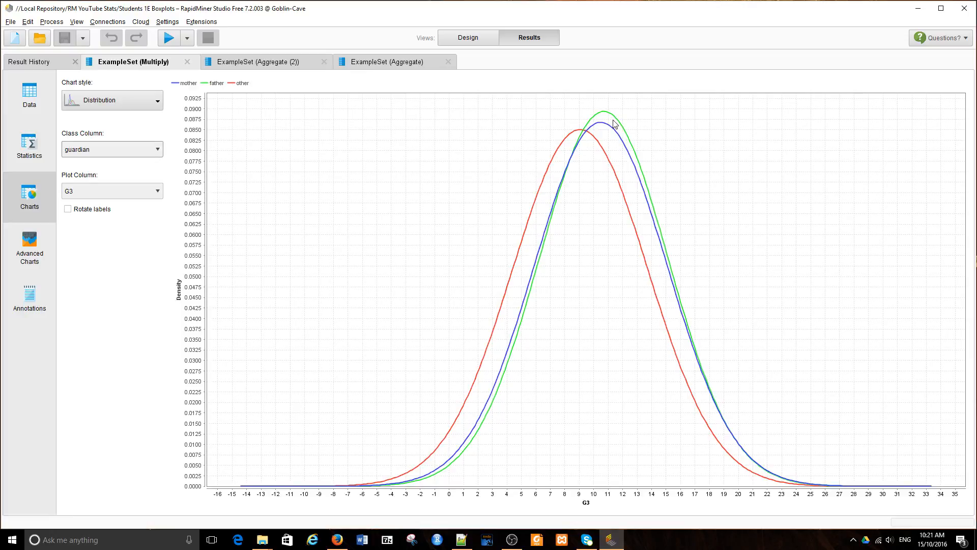
mouse_move(643, 245)
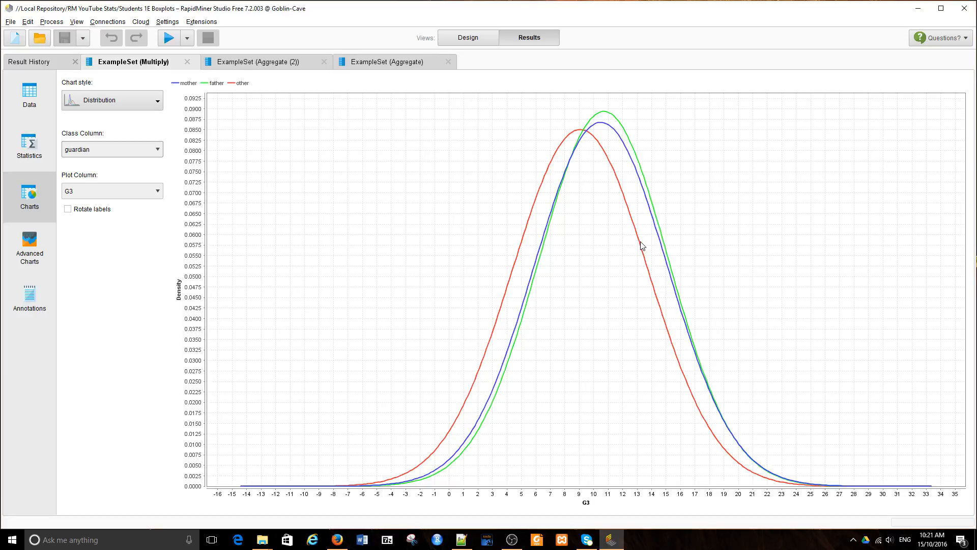
mouse_move(145, 182)
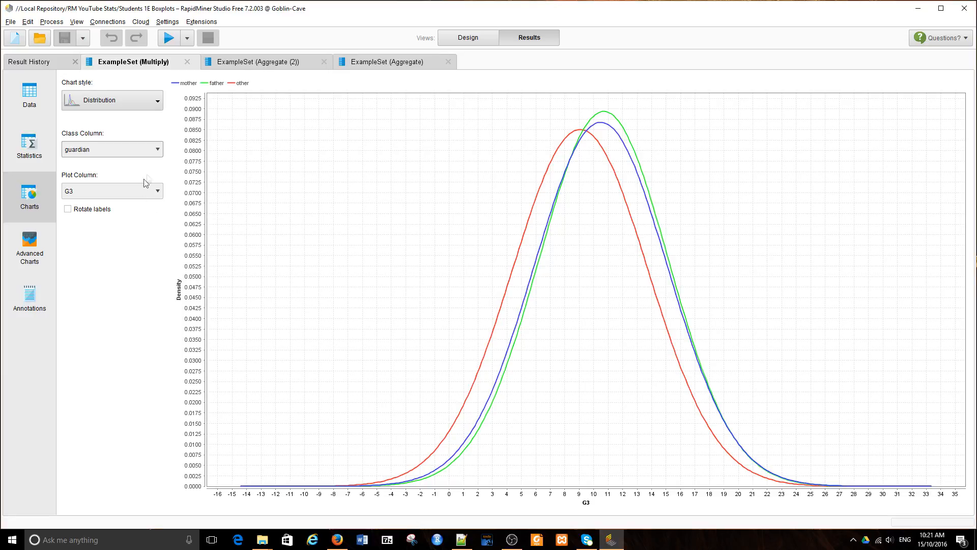
Step: Change the class column to sex so G3 curves compare female and male
click(158, 190)
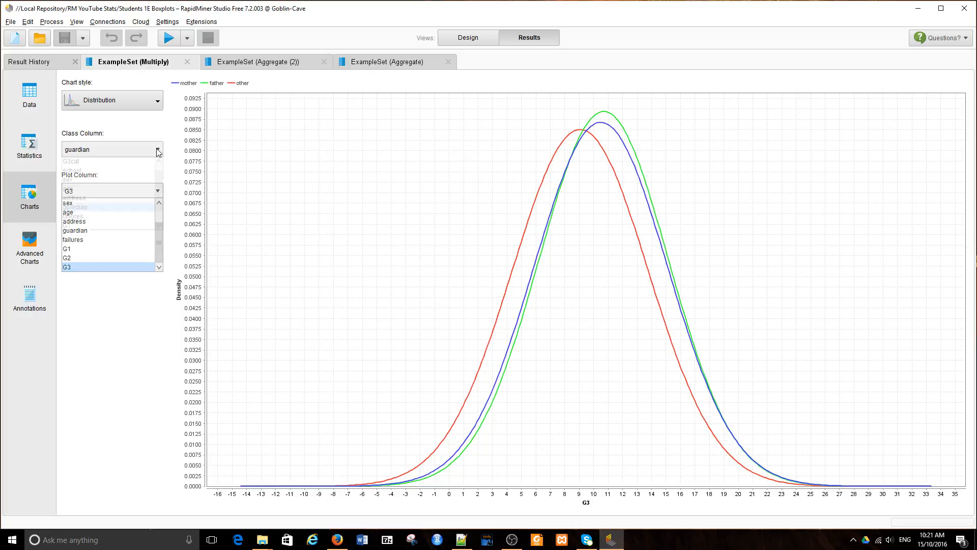
click(67, 201)
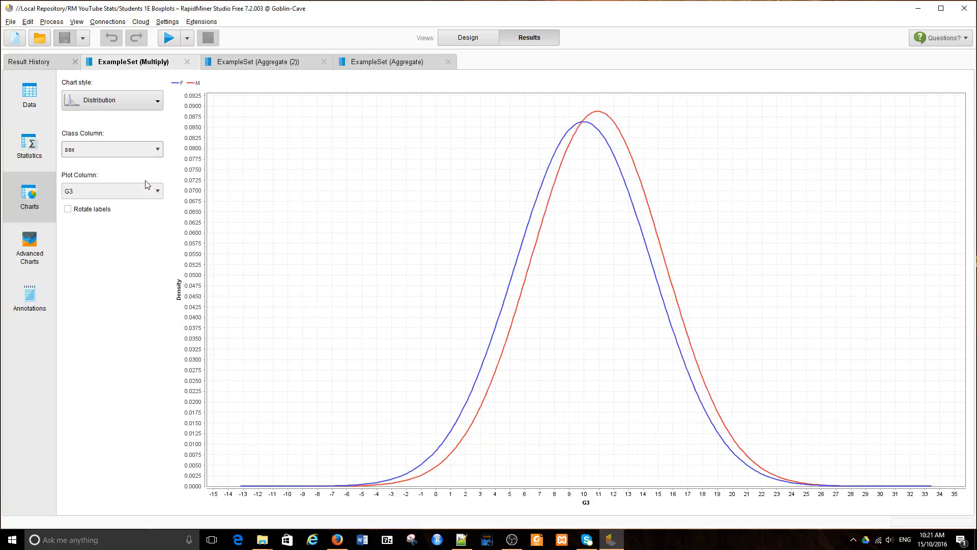
mouse_move(473, 493)
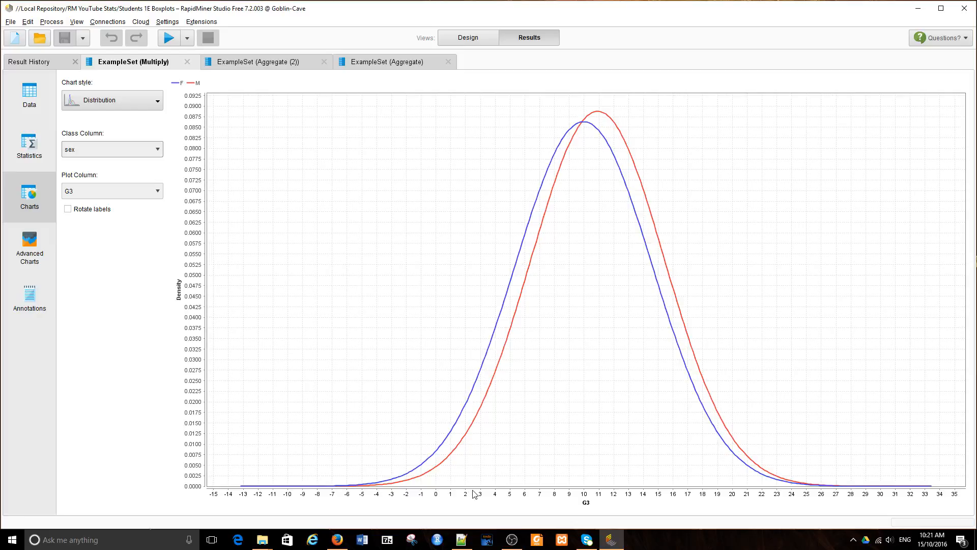
mouse_move(552, 139)
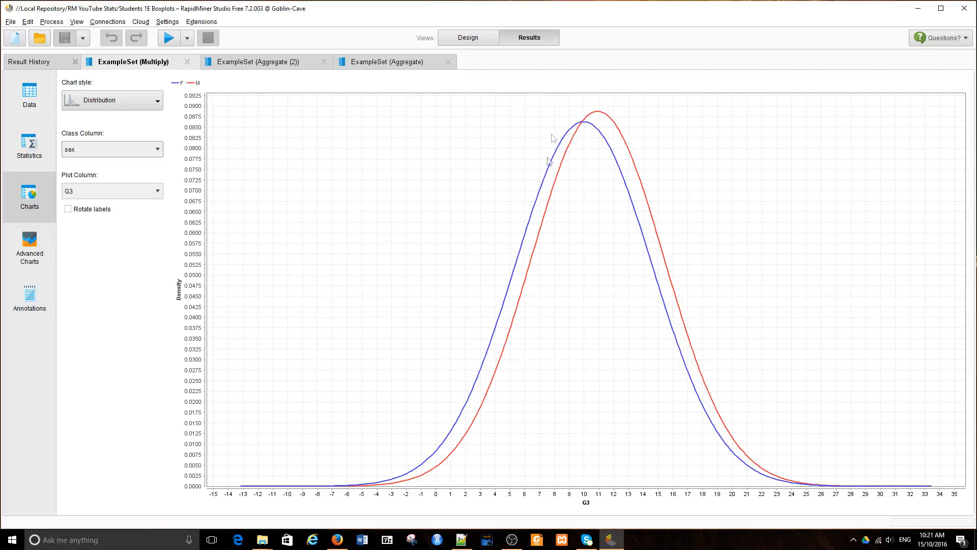
mouse_move(684, 461)
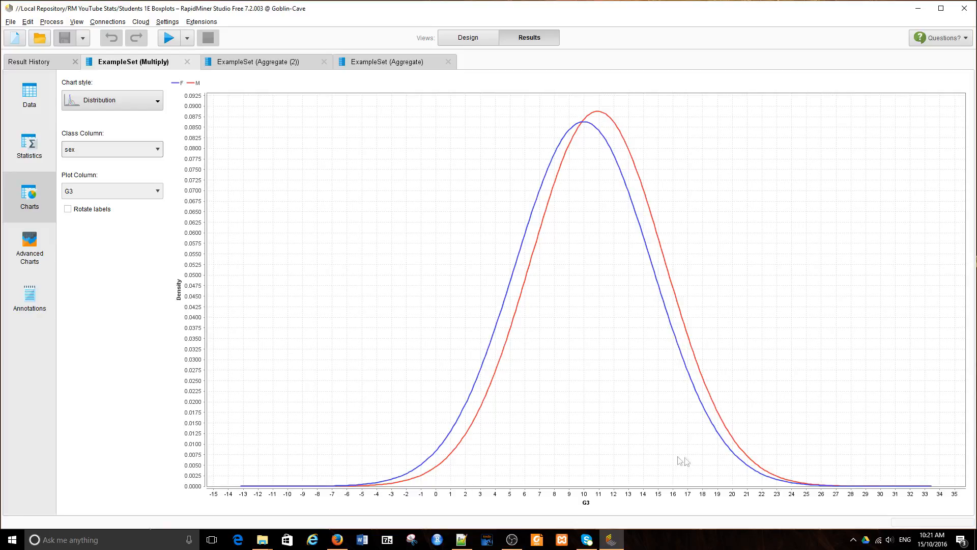
mouse_move(601, 114)
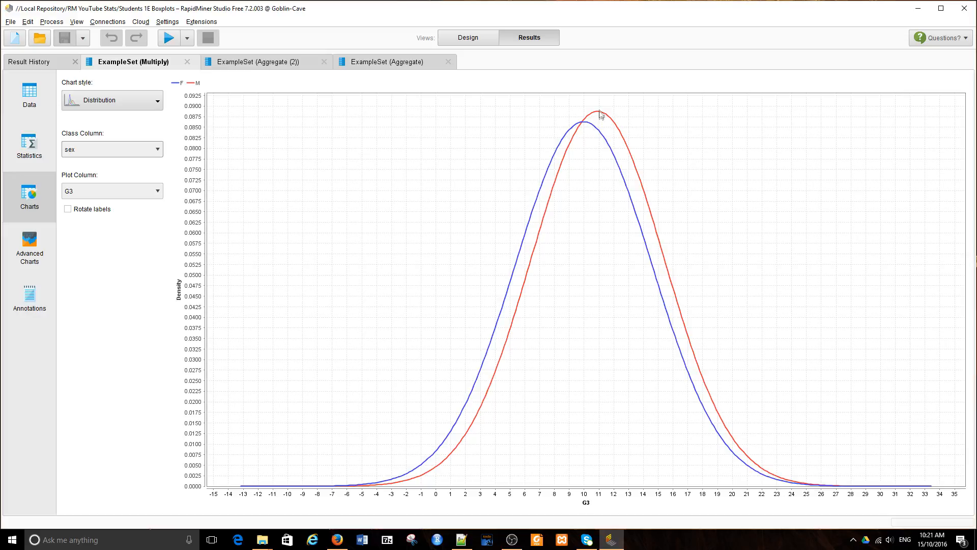
mouse_move(609, 499)
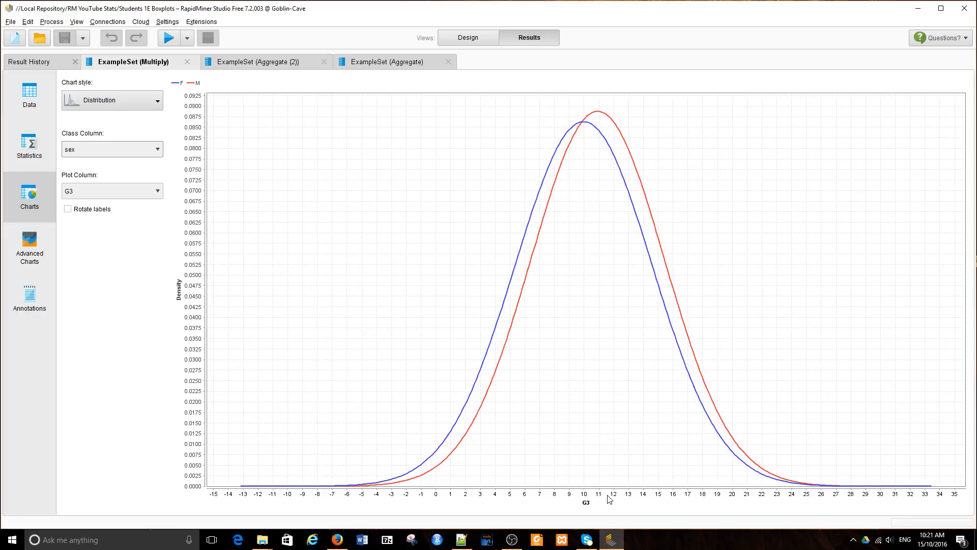
mouse_move(582, 129)
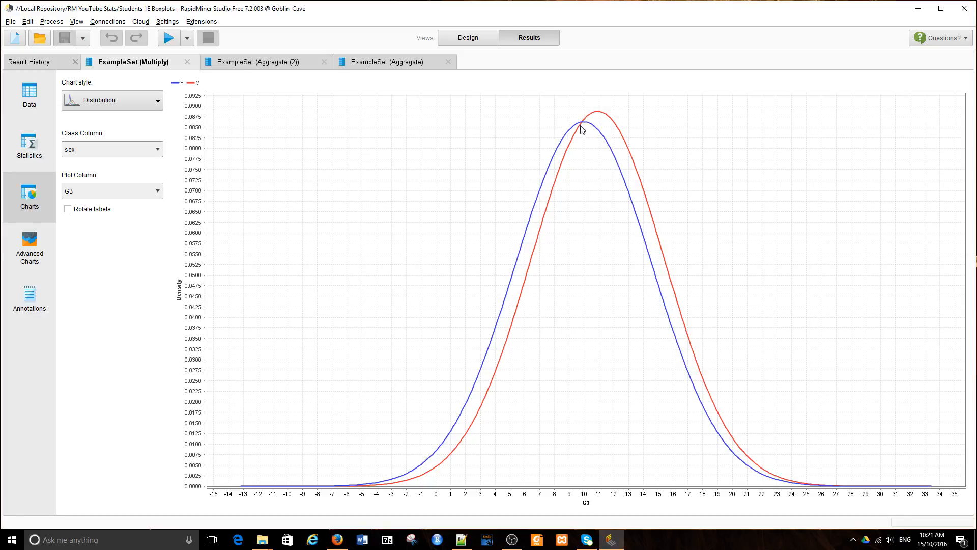
mouse_move(593, 405)
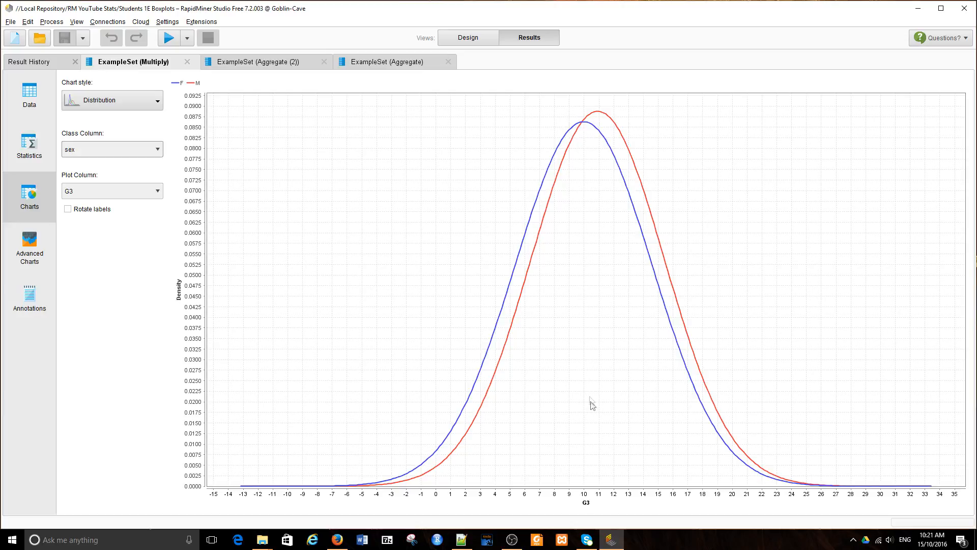
mouse_move(576, 490)
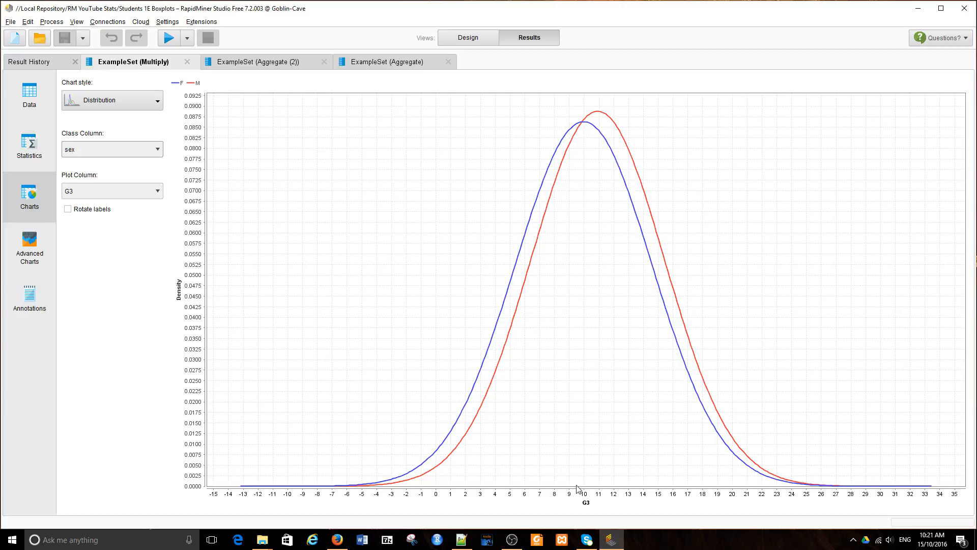
mouse_move(160, 223)
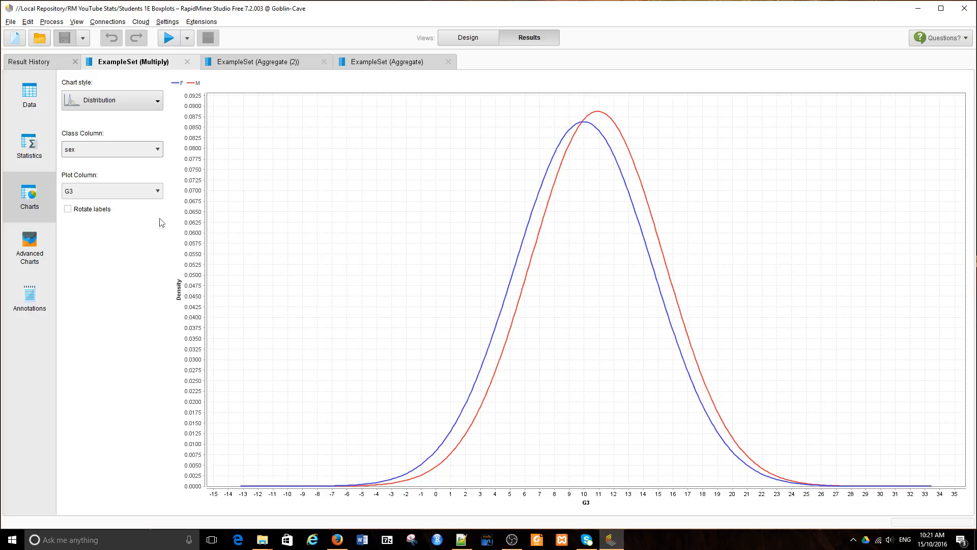
mouse_move(161, 189)
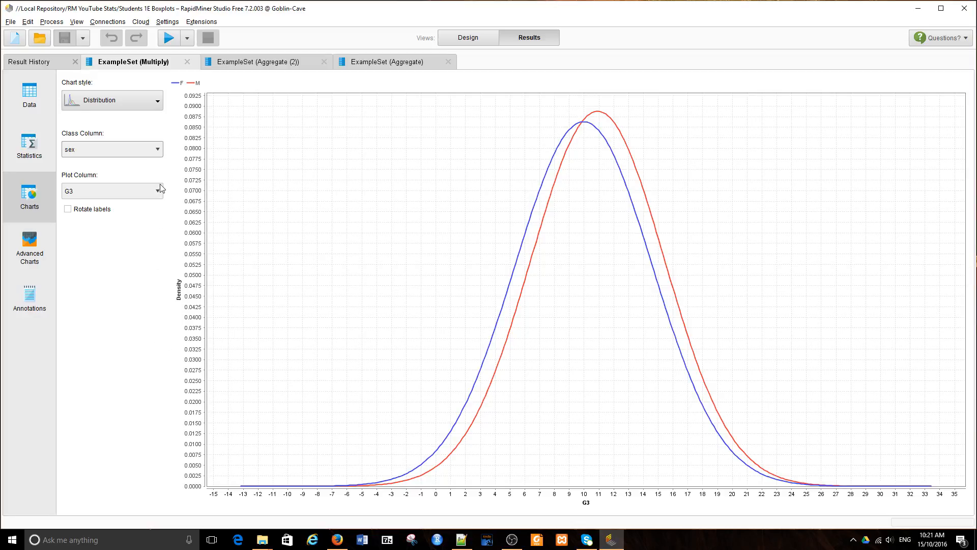
Step: Change the plot column from G3 to failures, keeping the split by sex
click(159, 190)
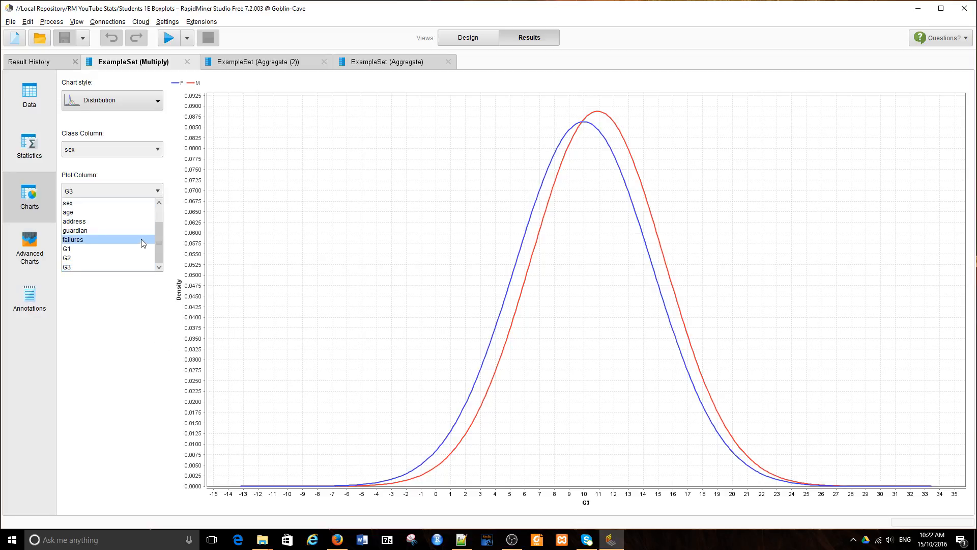
click(73, 240)
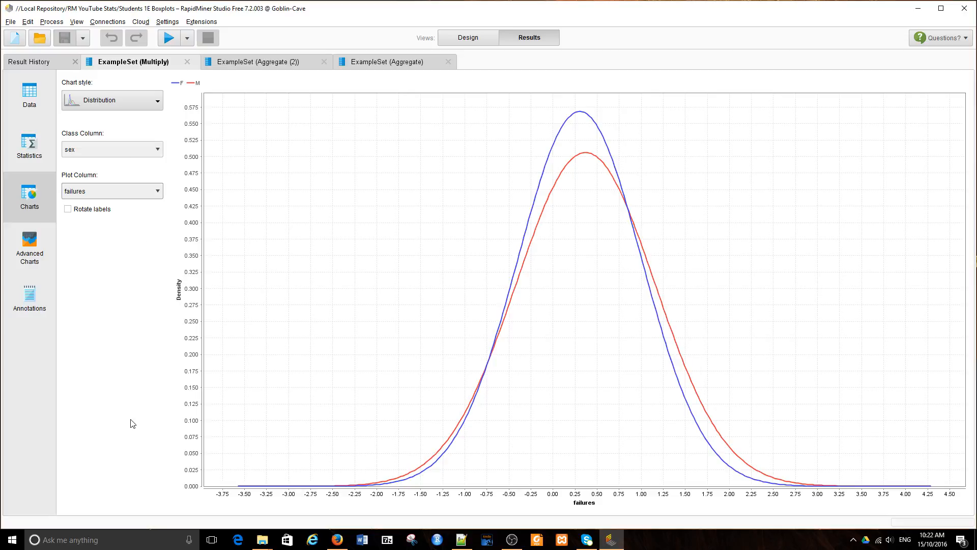
mouse_move(510, 437)
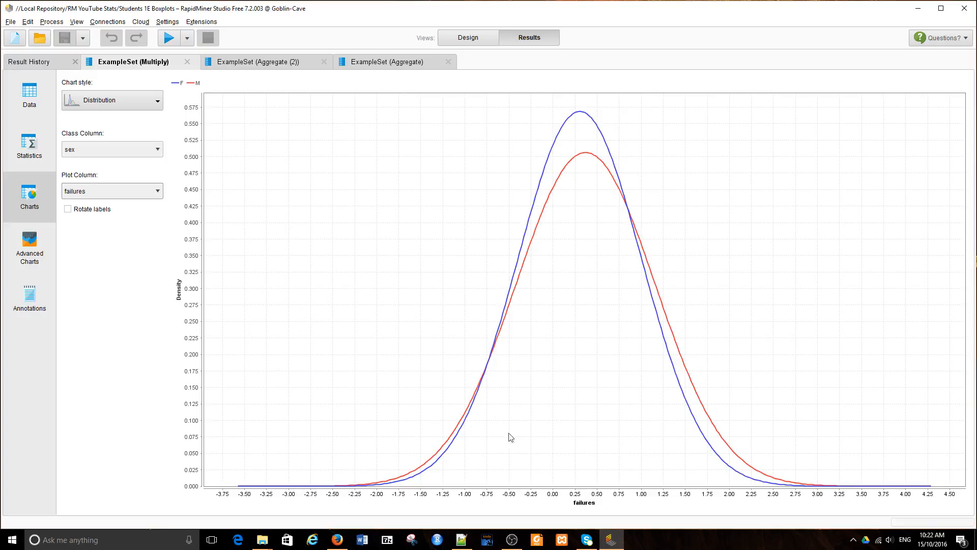
mouse_move(543, 439)
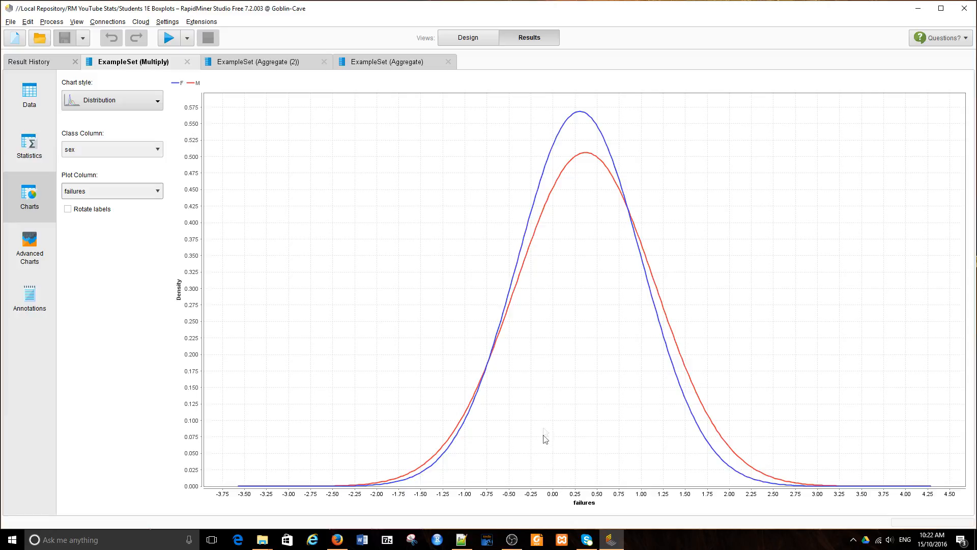
mouse_move(571, 139)
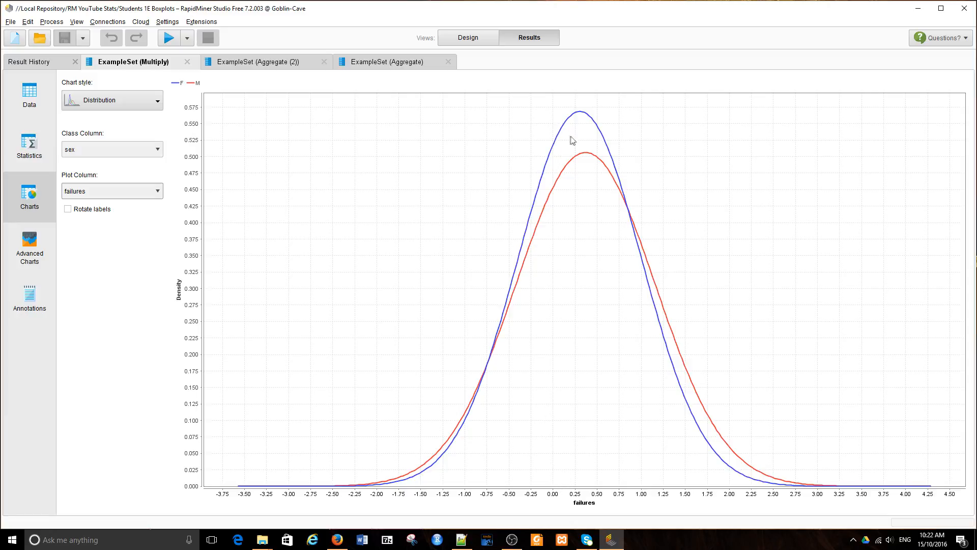
mouse_move(873, 503)
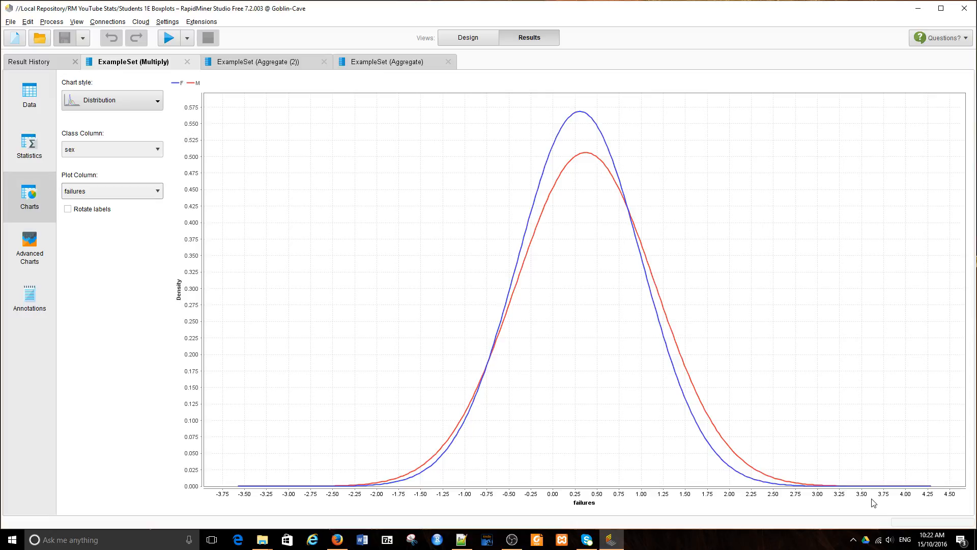
mouse_move(868, 501)
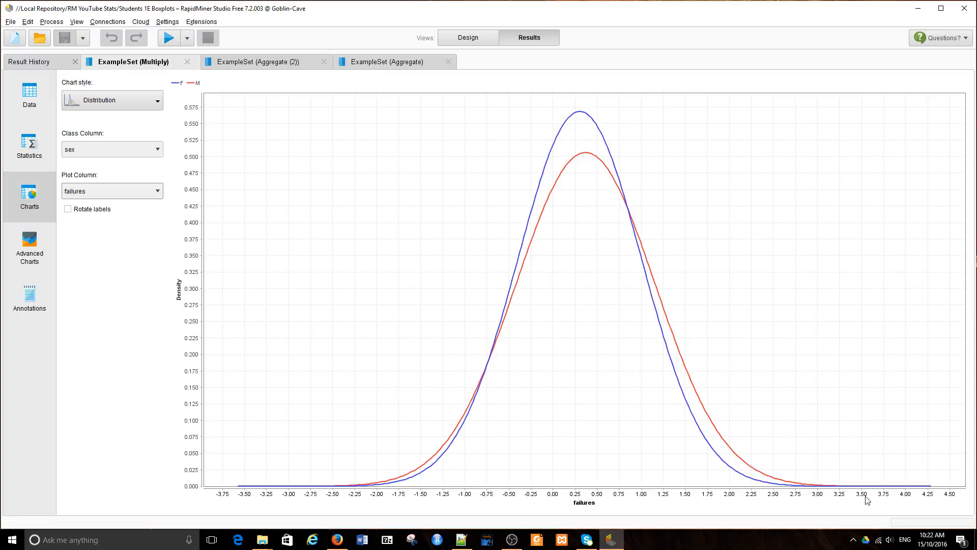
mouse_move(210, 269)
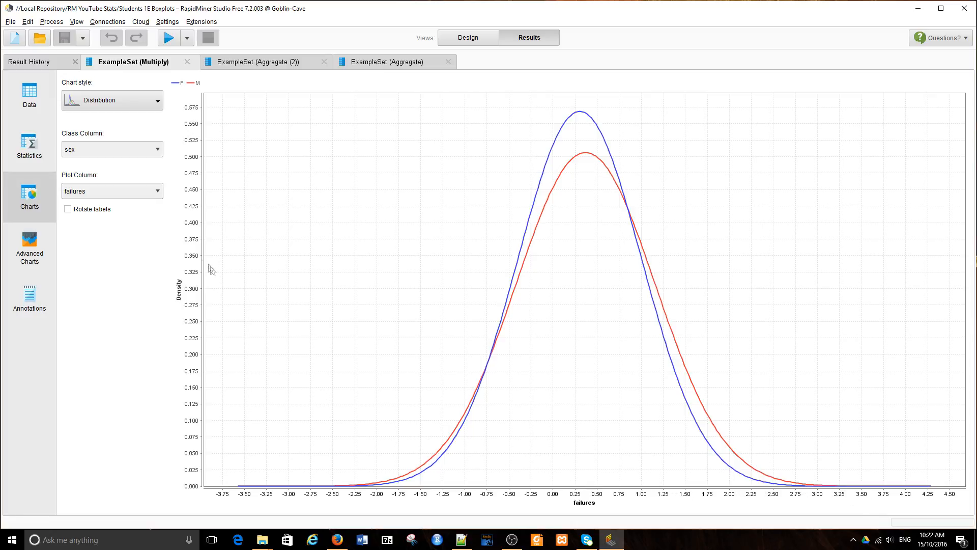
mouse_move(558, 100)
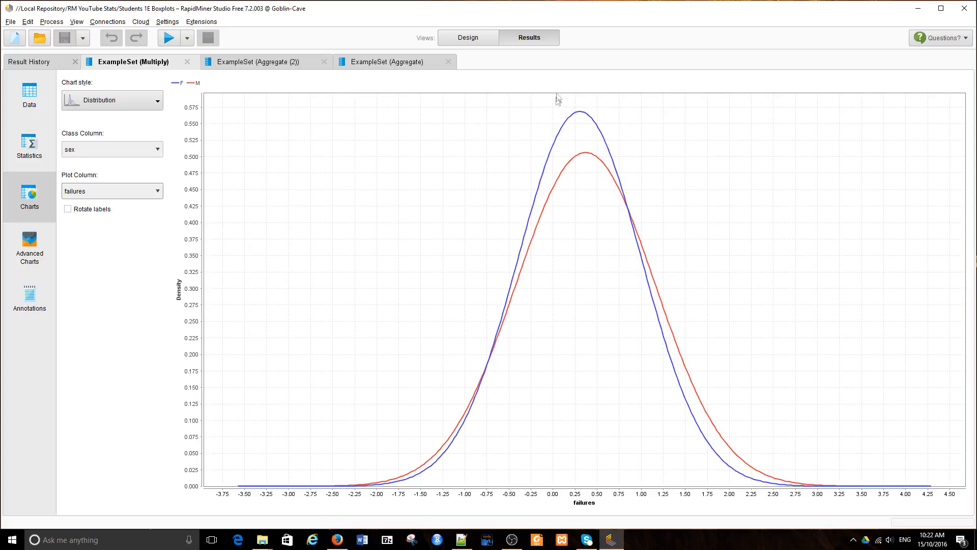
mouse_move(560, 118)
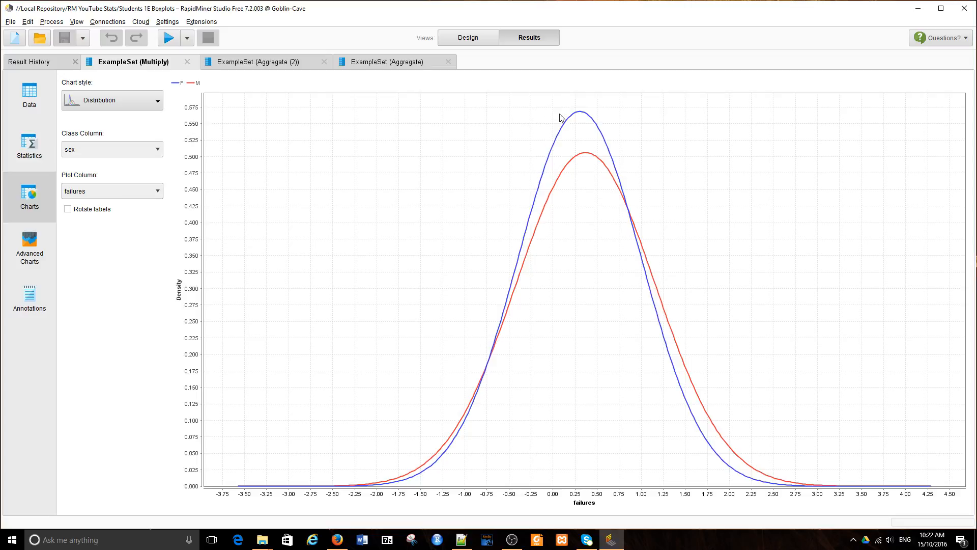